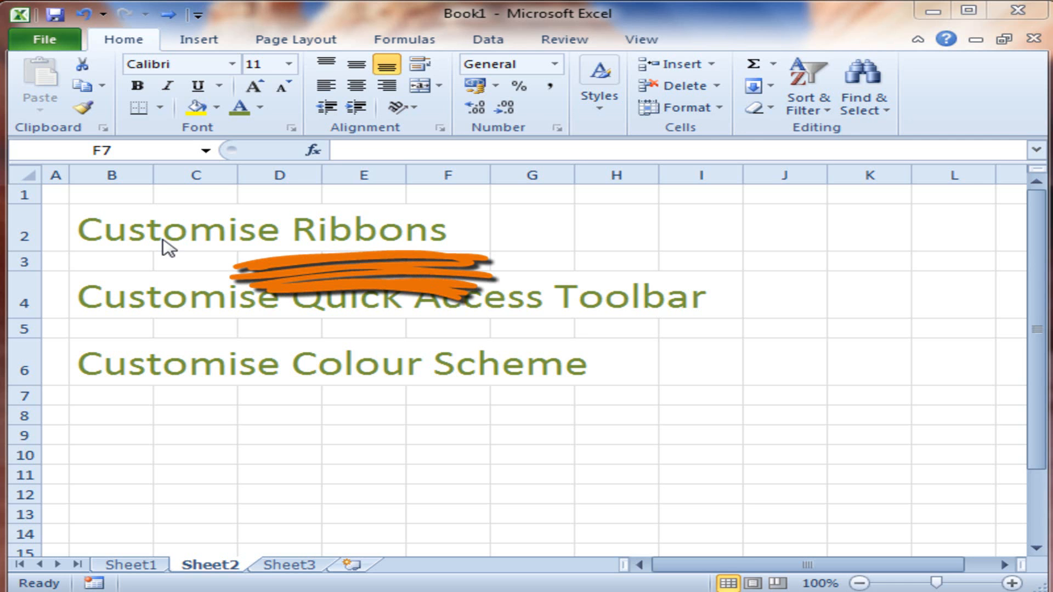
Look at the Page Setup dialog from the Page Layout commands and close it unchanged.
click(448, 395)
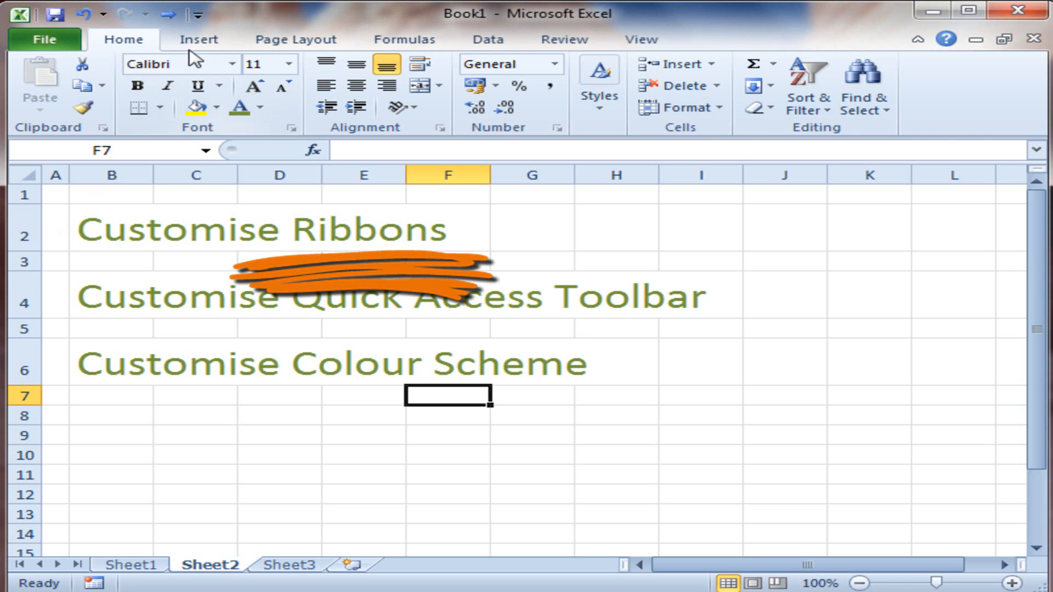
click(293, 40)
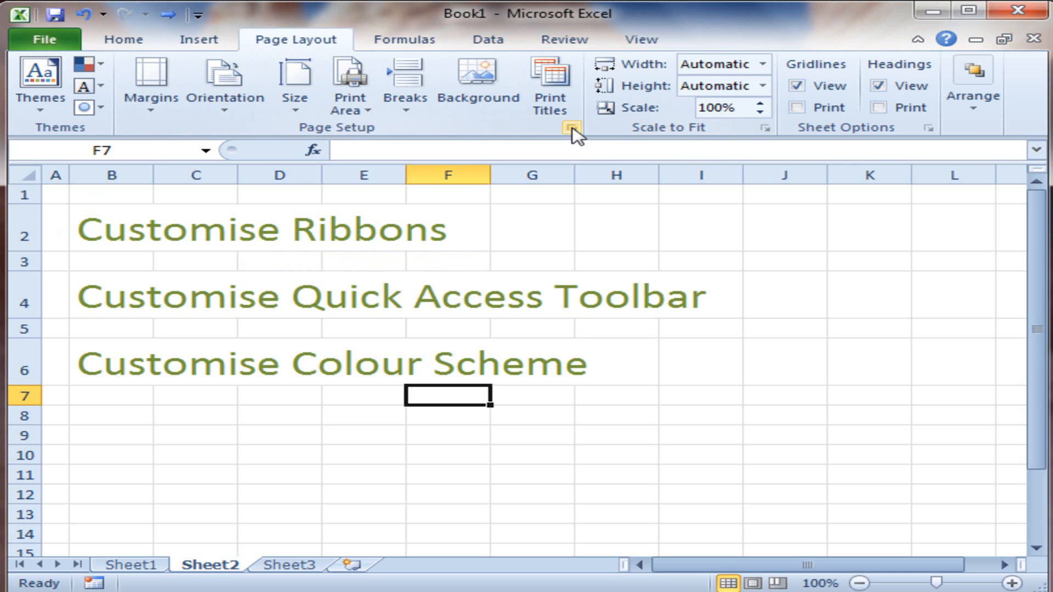
click(572, 127)
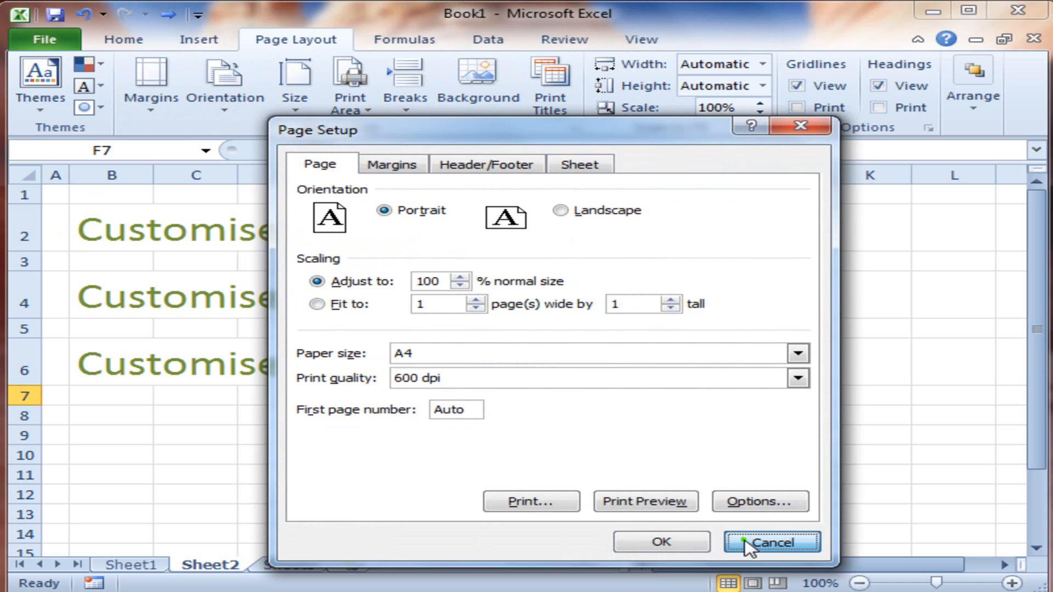
click(772, 542)
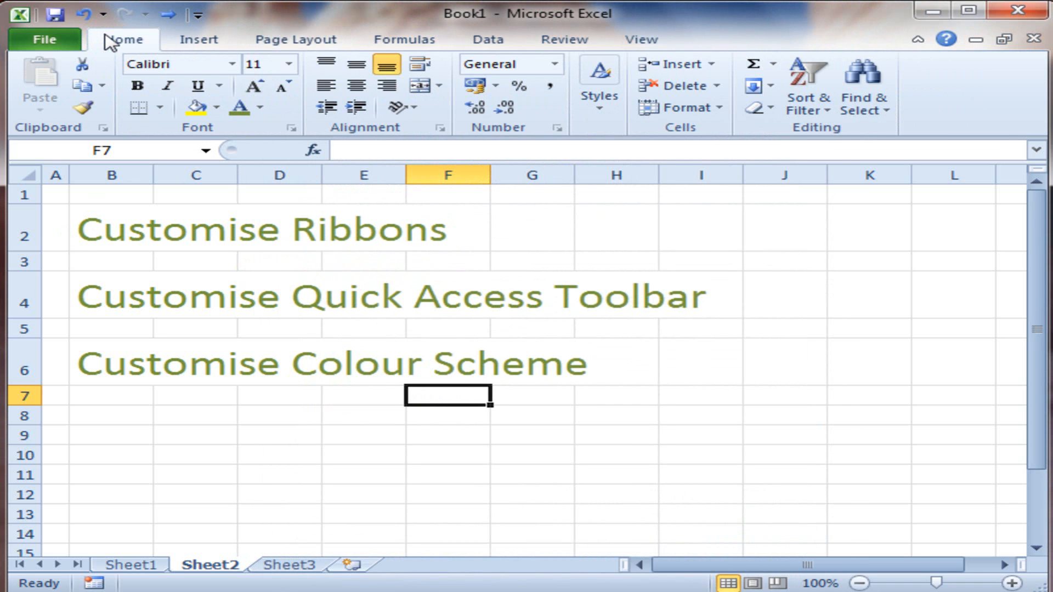
mouse_move(199, 51)
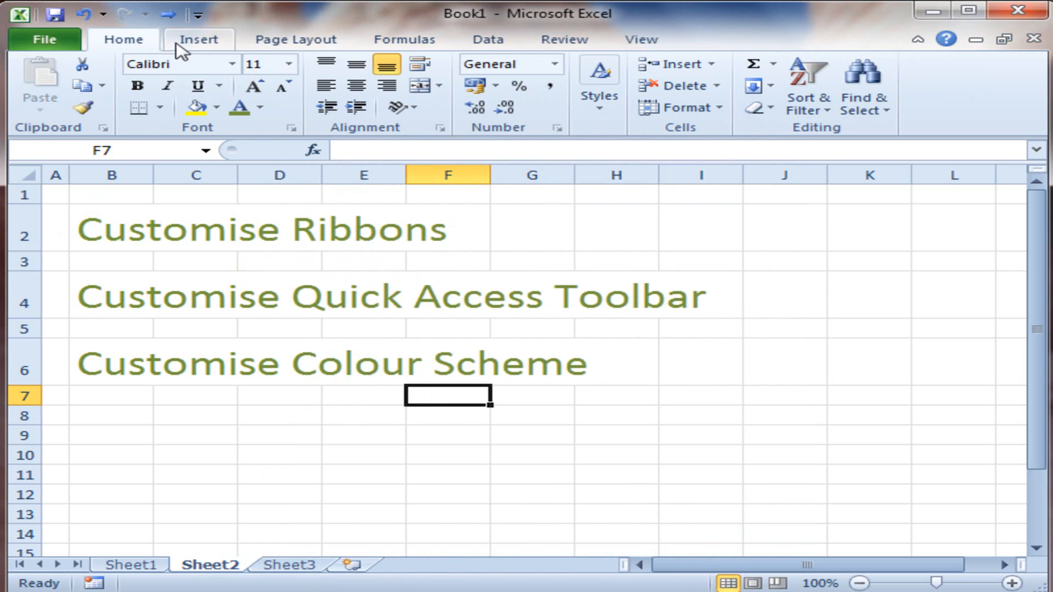
mouse_move(281, 50)
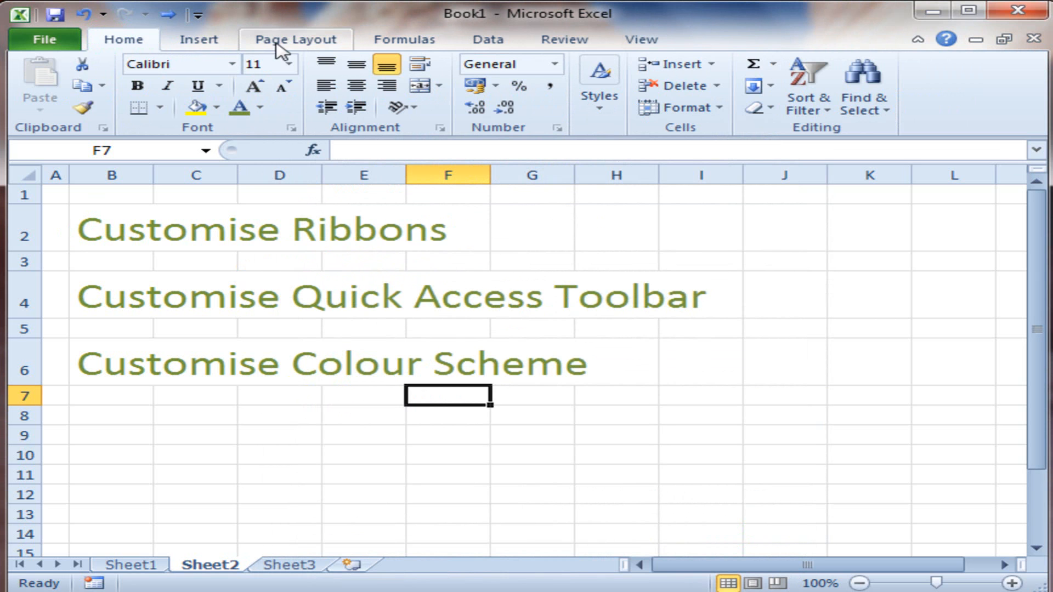
mouse_move(282, 57)
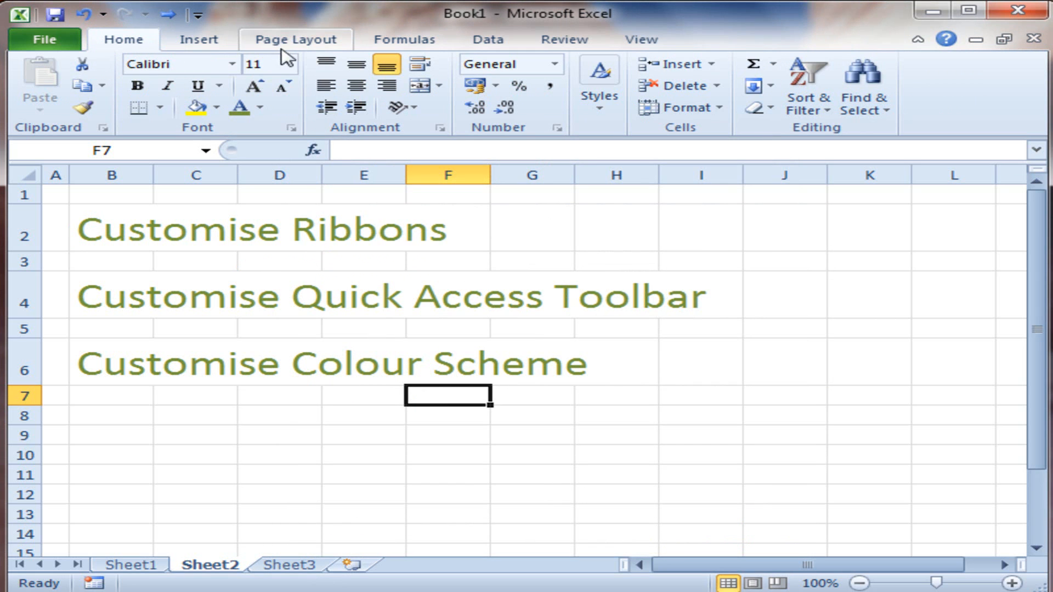
Go through File > Options to the Customize Ribbon settings.
click(110, 297)
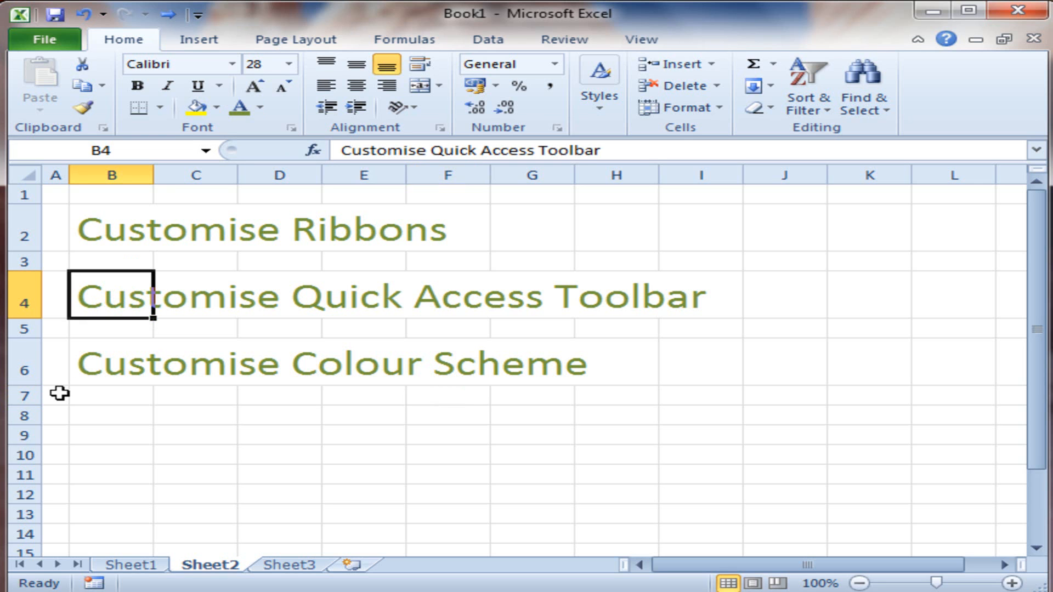
mouse_move(154, 53)
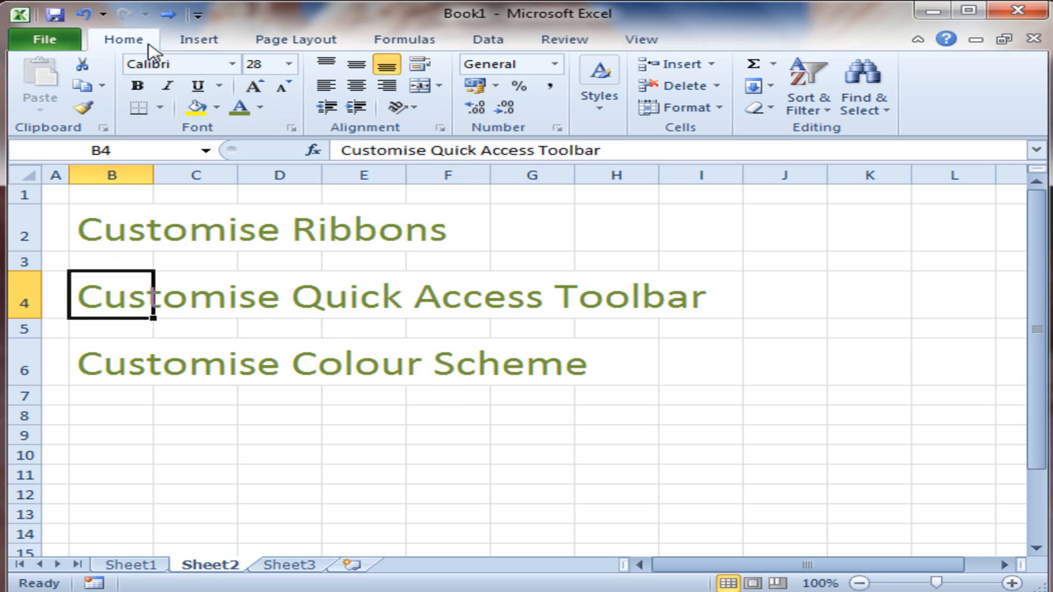
mouse_move(139, 14)
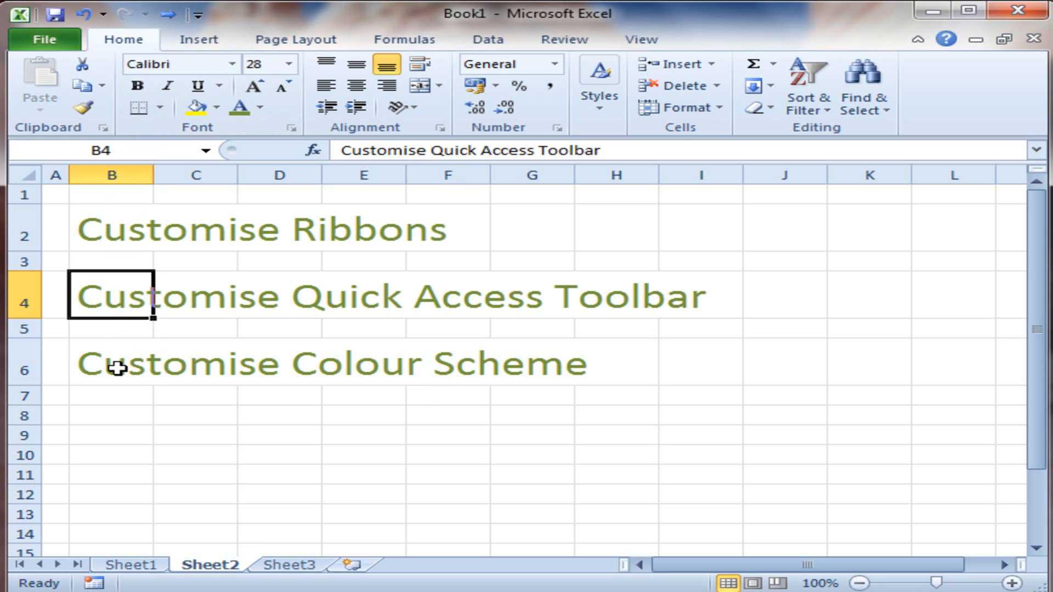
click(110, 364)
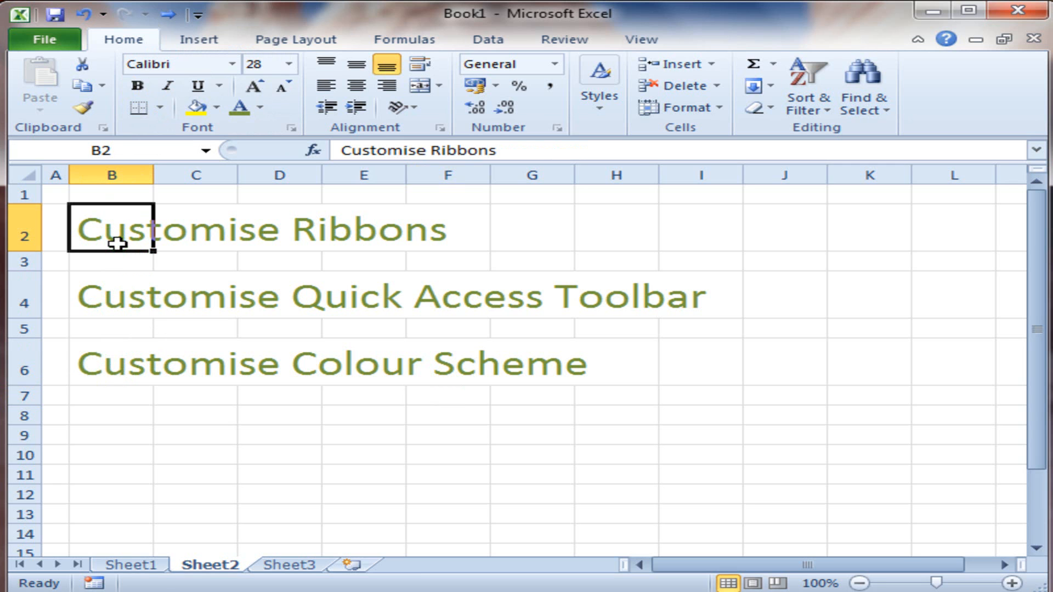
mouse_move(110, 174)
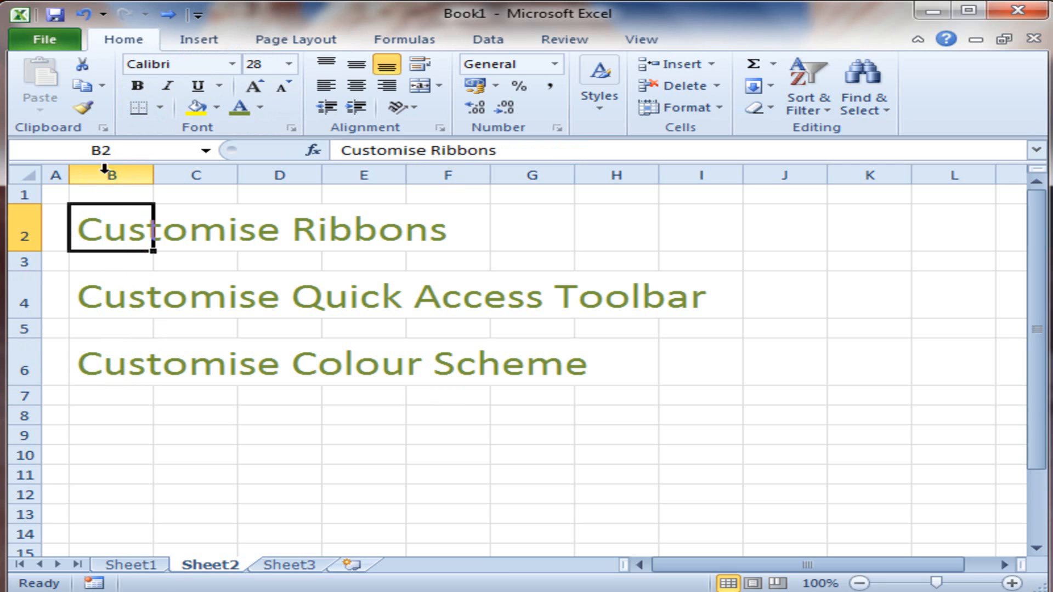
click(43, 39)
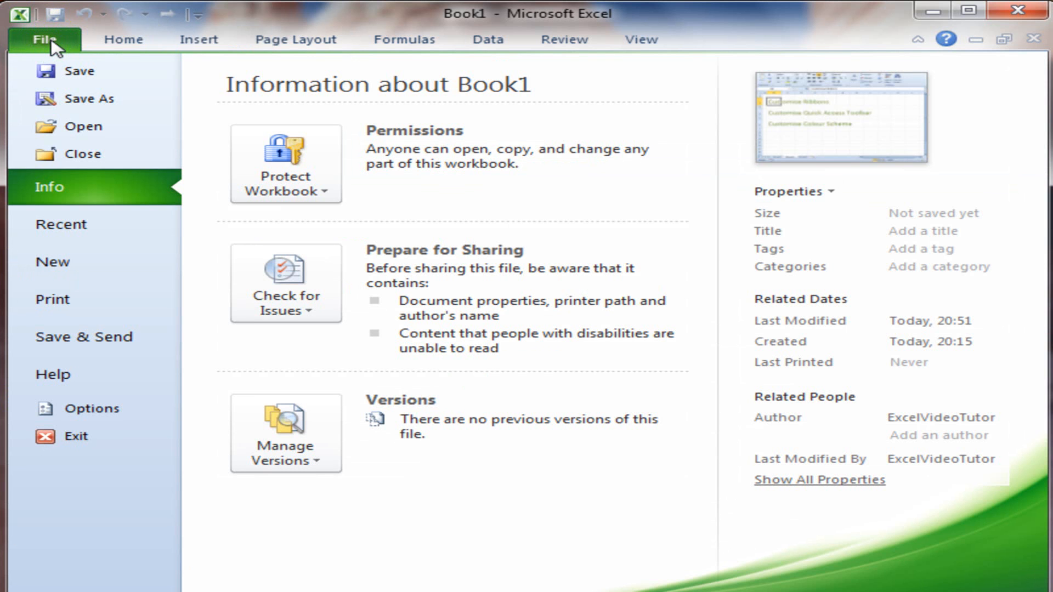
mouse_move(142, 267)
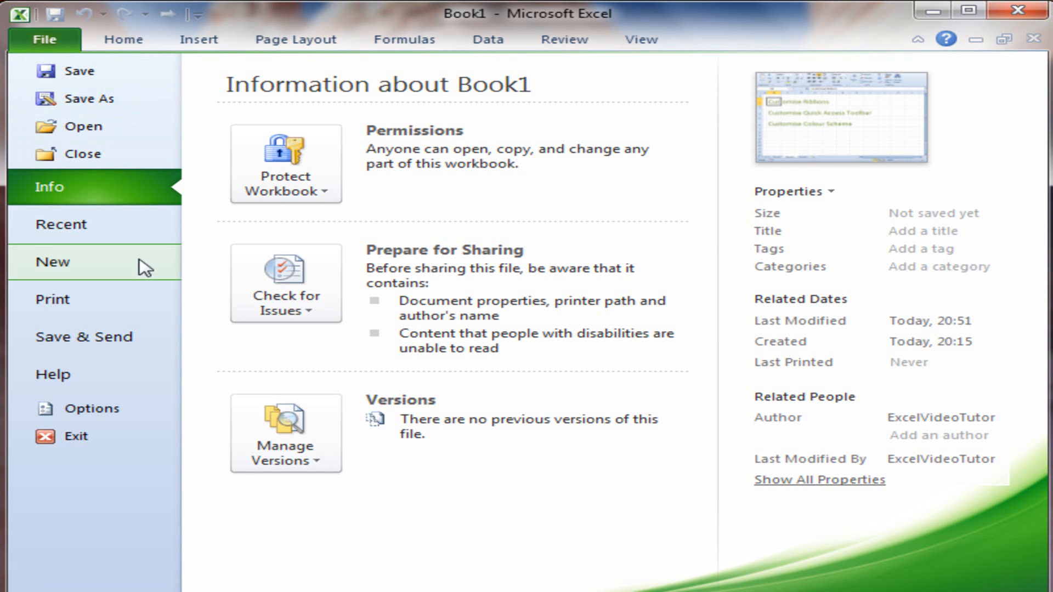
click(87, 408)
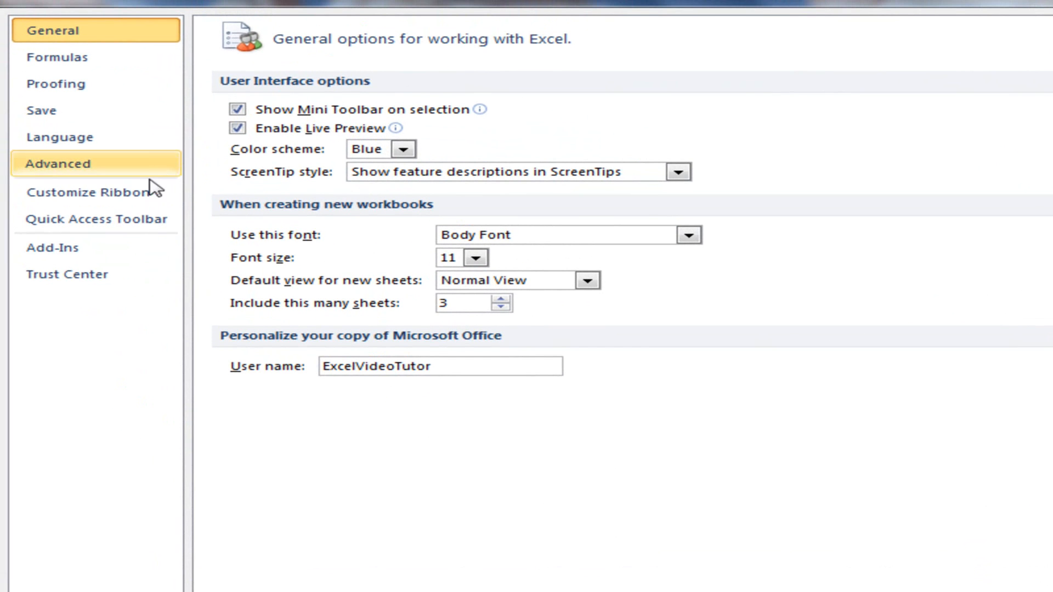
click(87, 192)
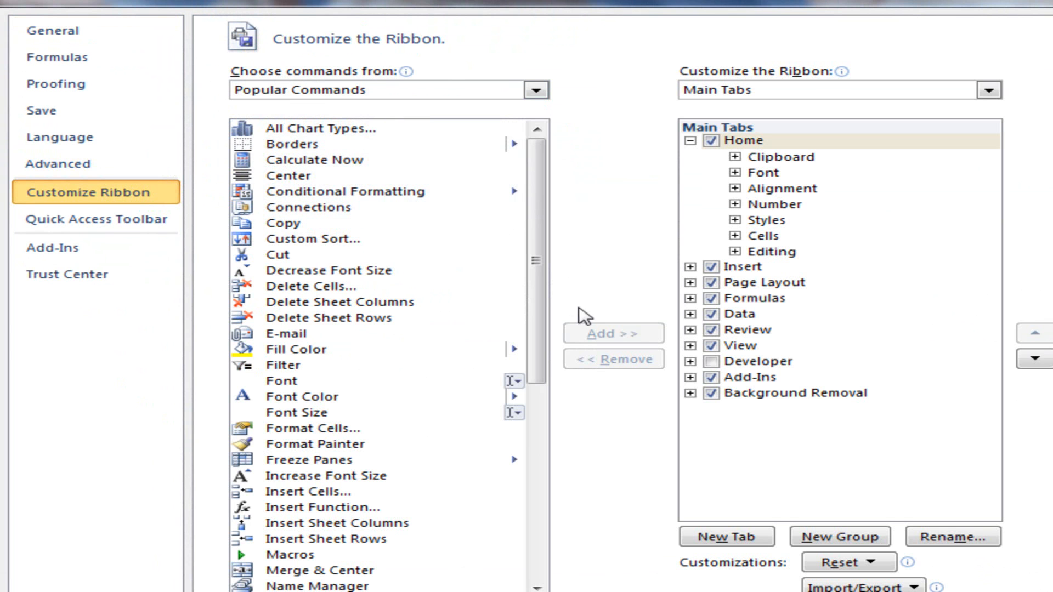
mouse_move(475, 423)
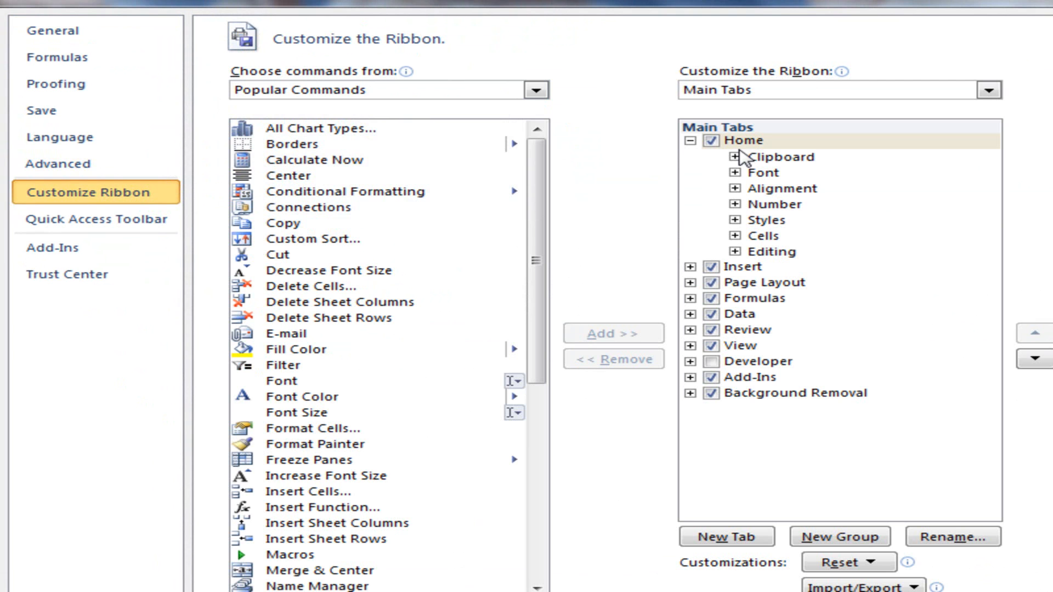
mouse_move(756, 188)
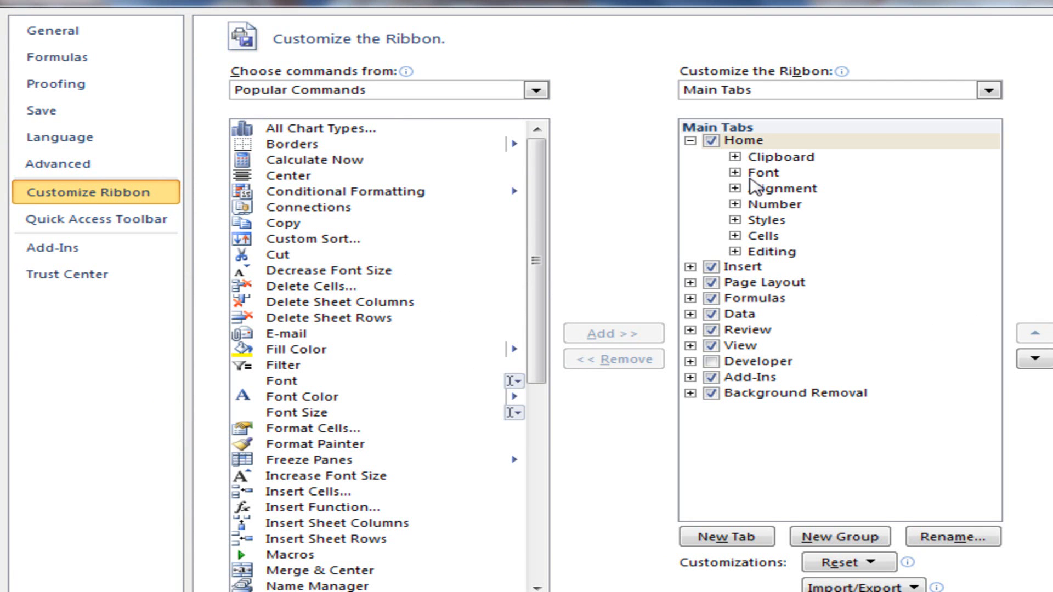
mouse_move(771, 313)
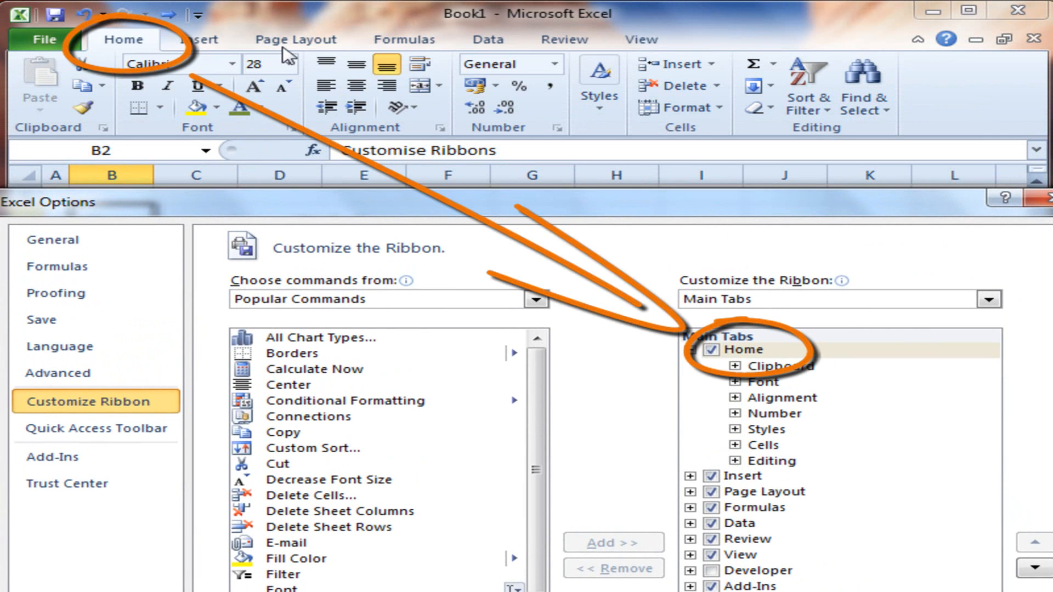
mouse_move(496, 189)
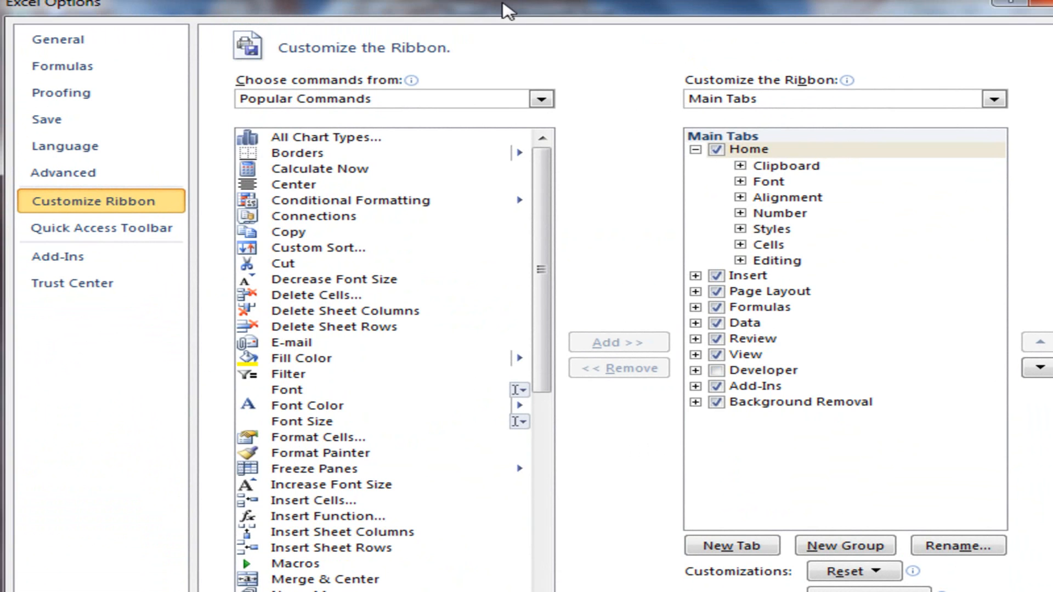
mouse_move(854, 316)
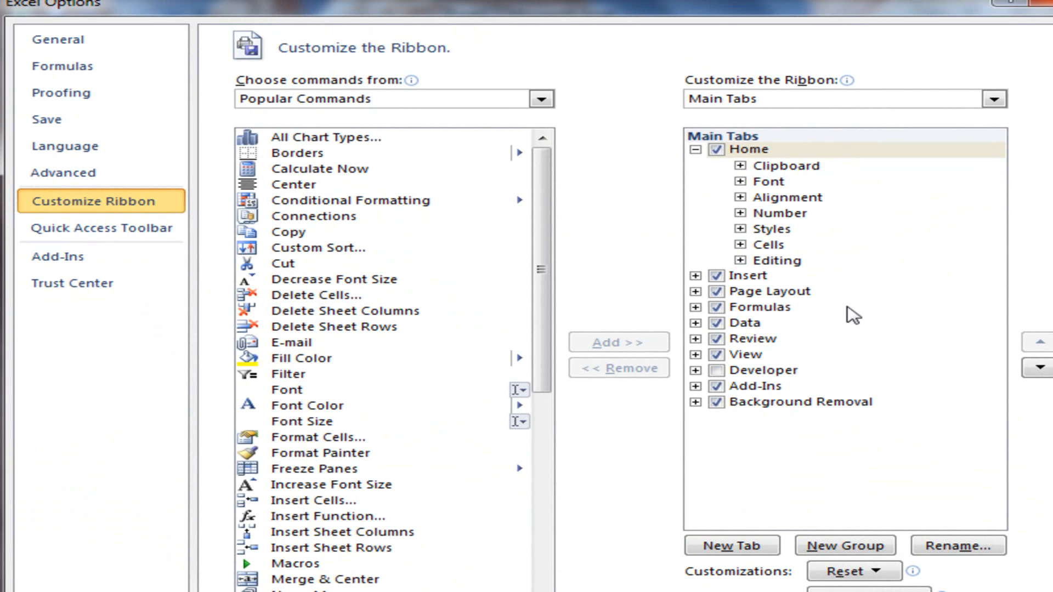
mouse_move(823, 298)
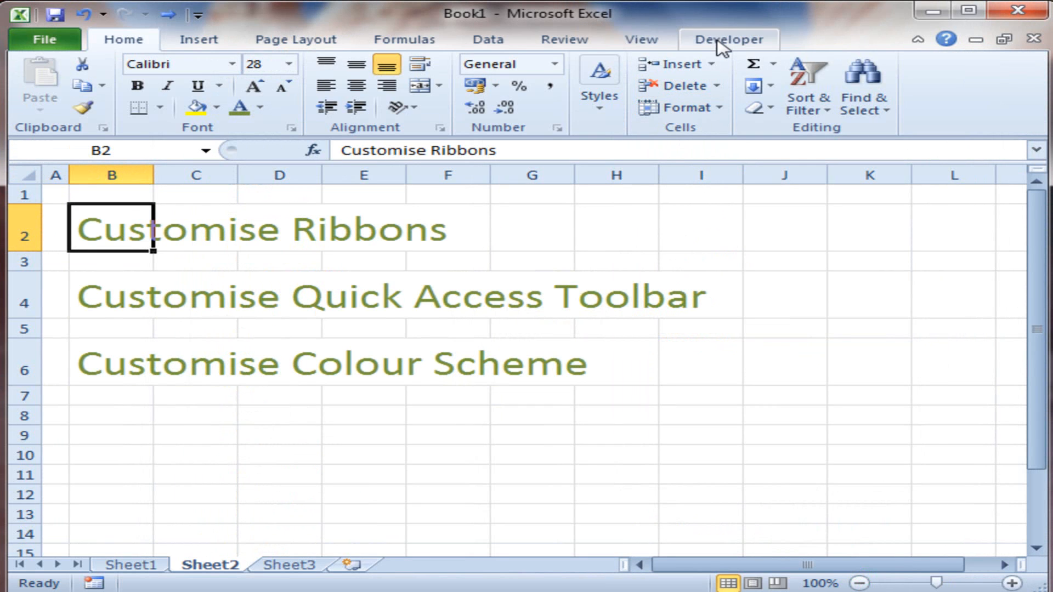
Show the Developer tab's code, add-in, controls and XML commands.
click(727, 39)
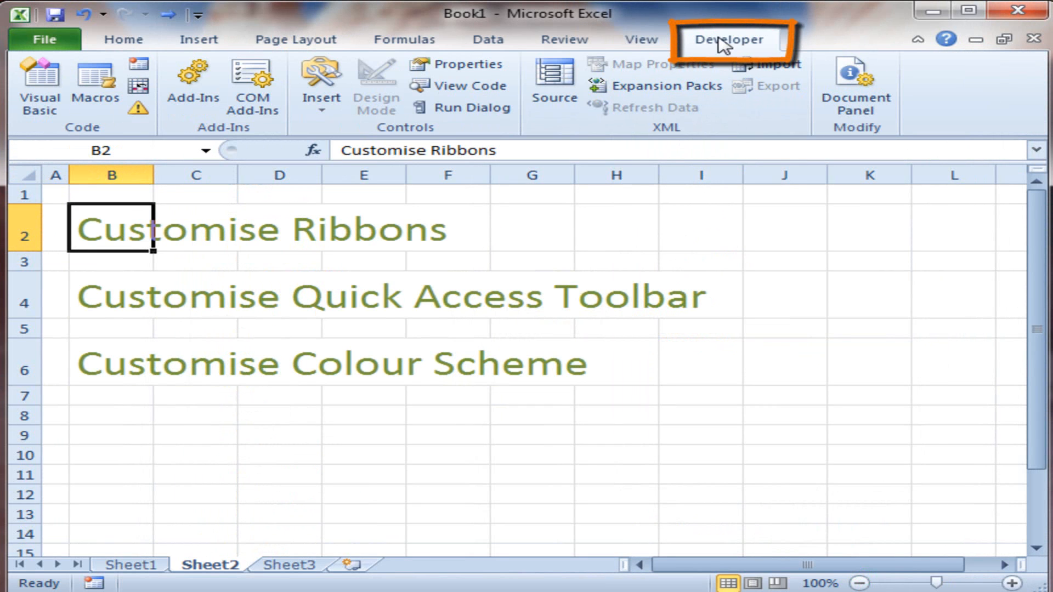
mouse_move(460, 85)
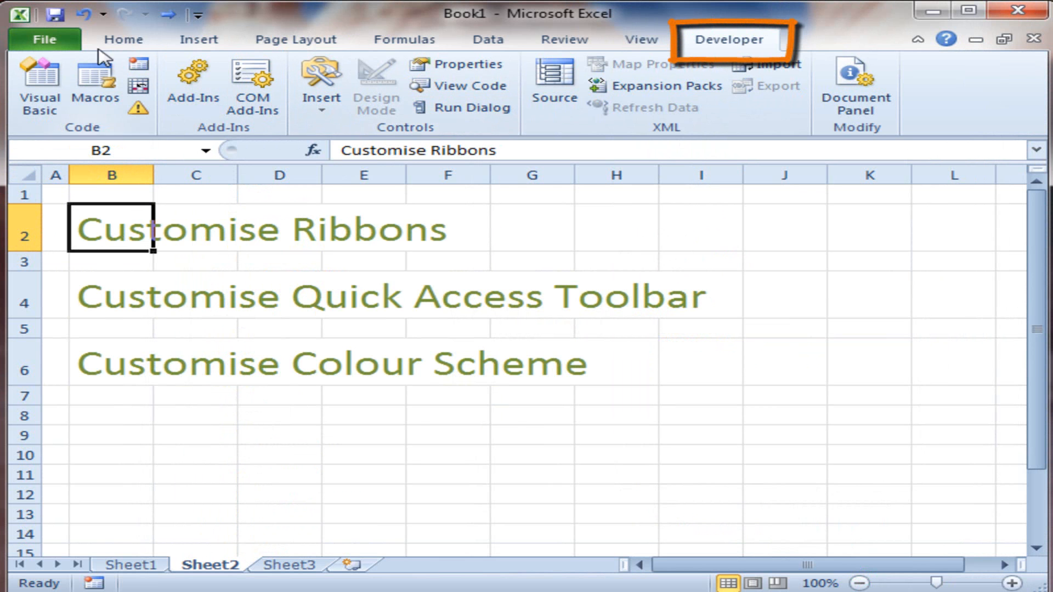
Return to Customize Ribbon and collapse the Developer entry in Main Tabs.
click(43, 40)
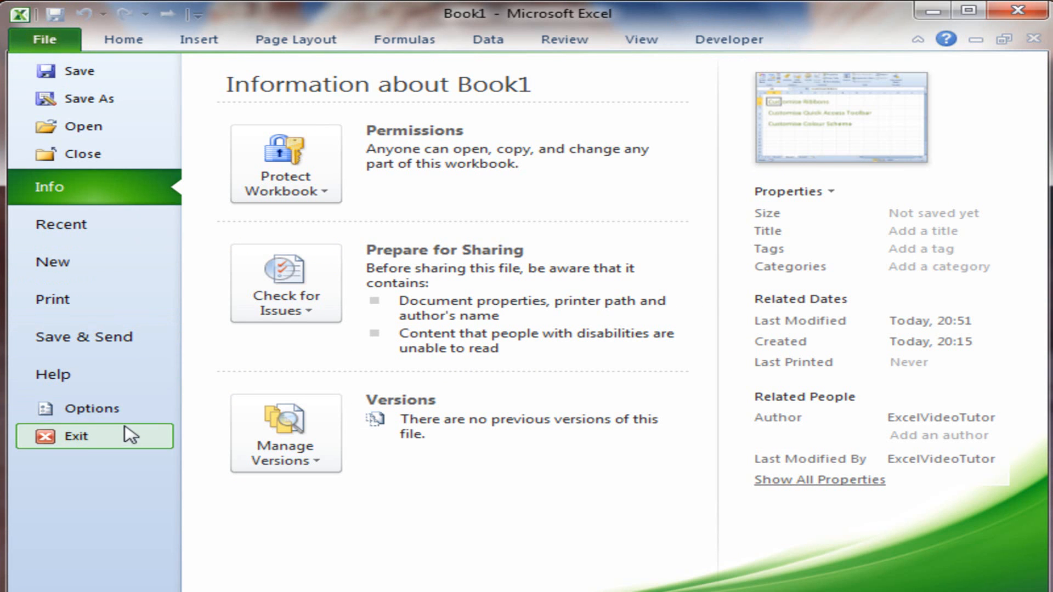
click(89, 408)
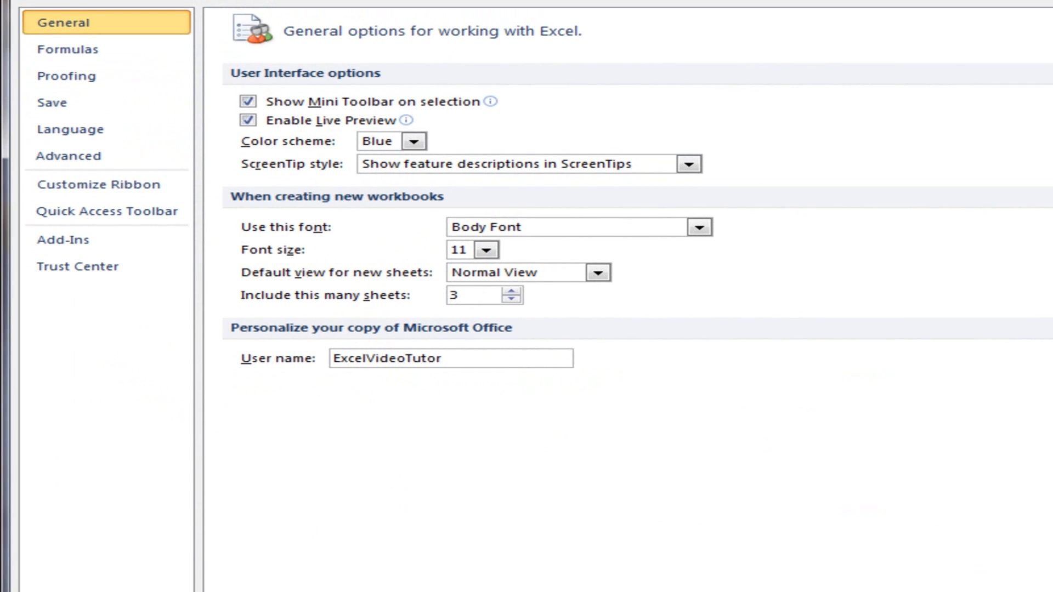
click(99, 185)
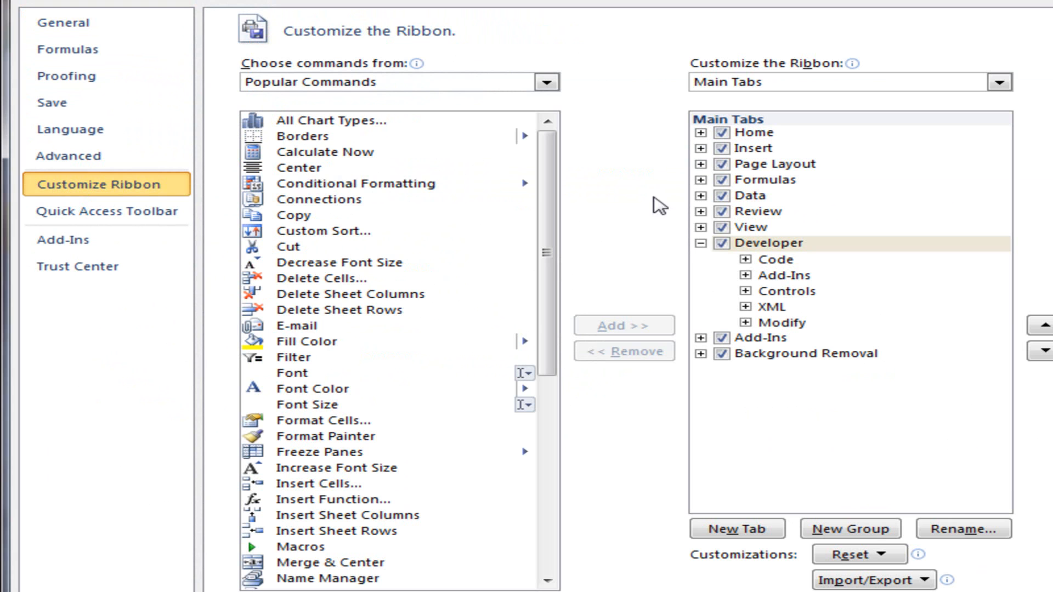
click(701, 244)
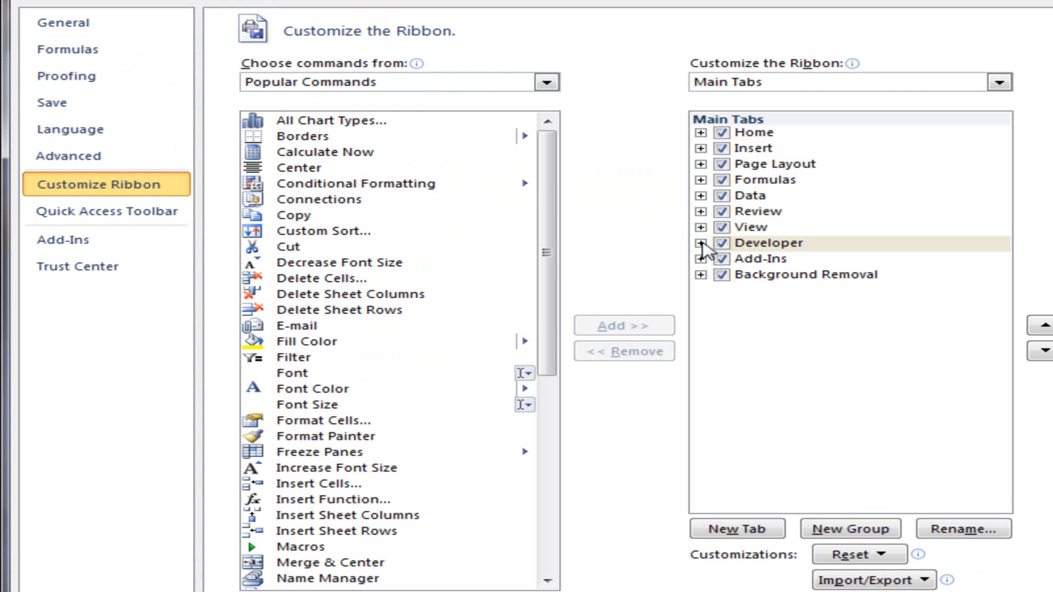
mouse_move(608, 41)
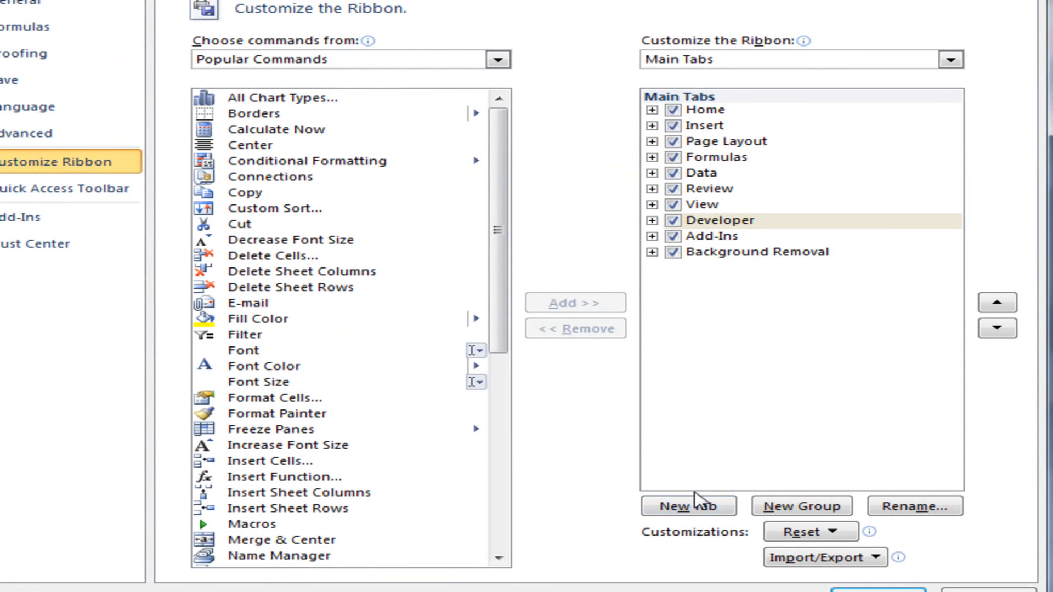
Rename New Tab (Custom) to MyNewRibbon via its right-click Rename option.
click(687, 506)
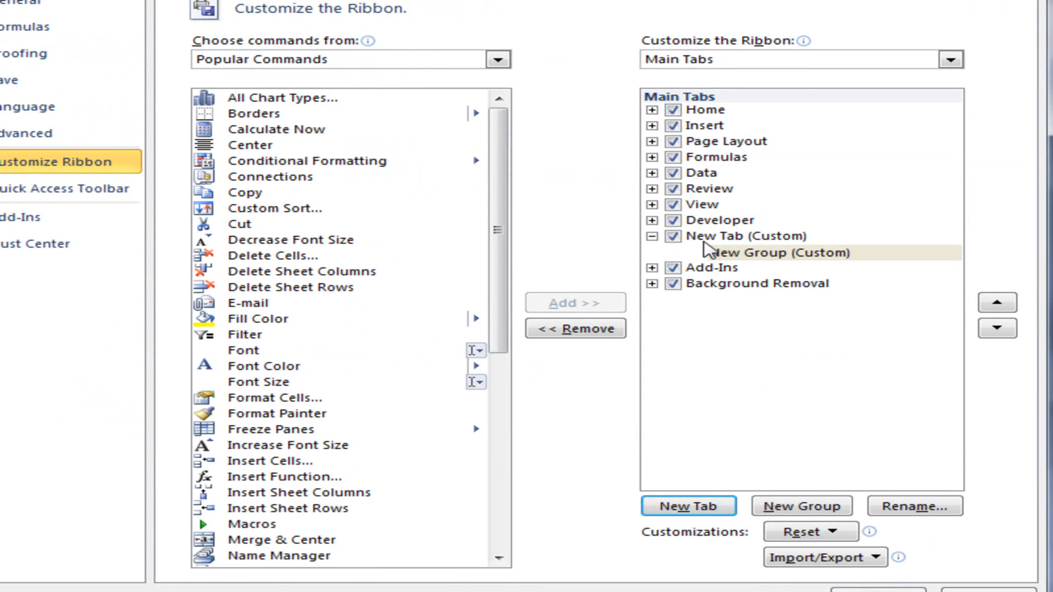
mouse_move(719, 242)
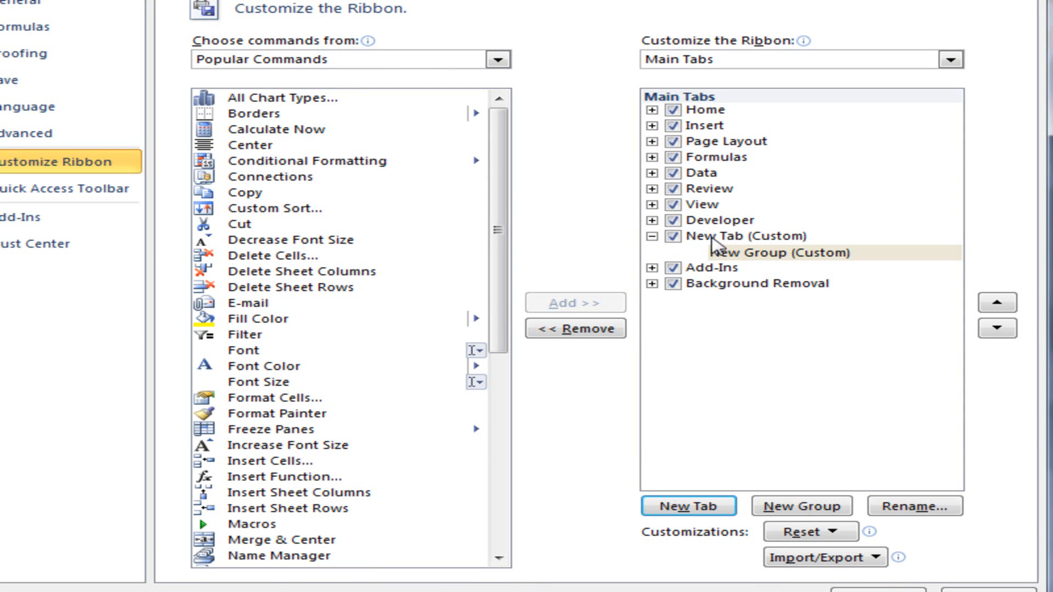
right_click(726, 236)
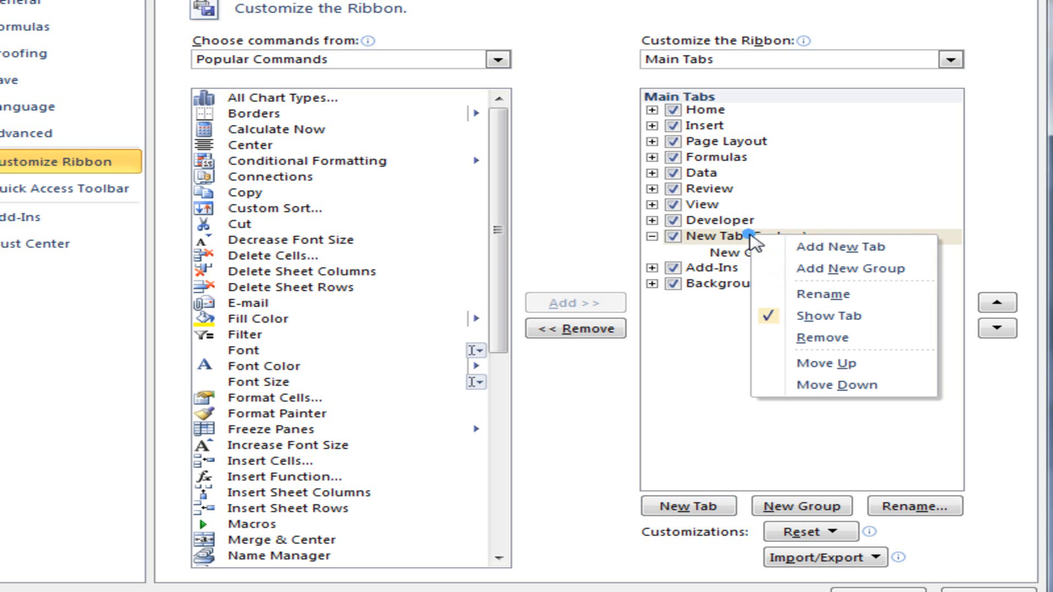
click(822, 294)
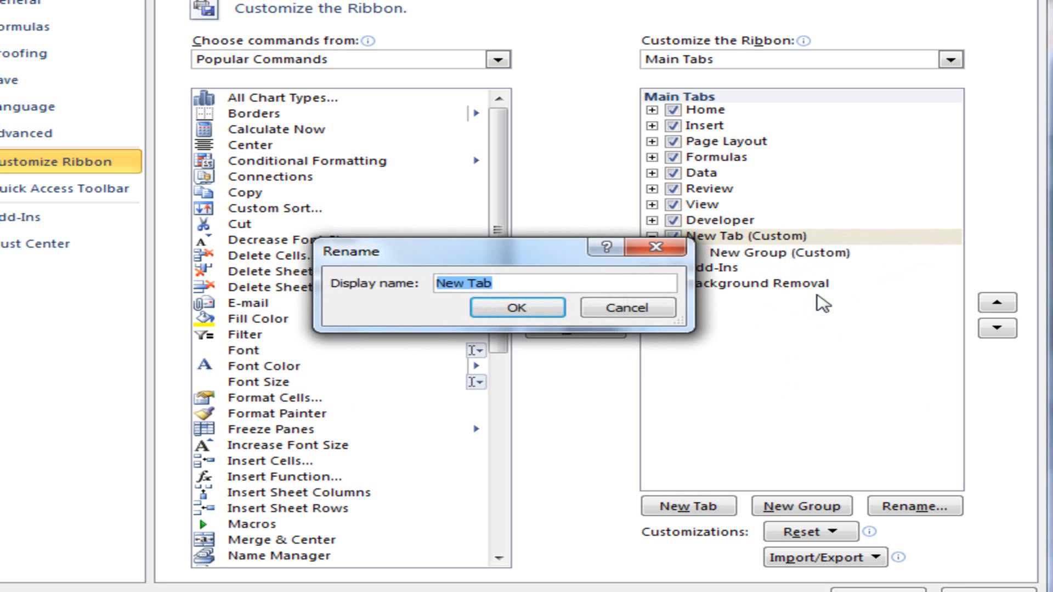
mouse_move(601, 283)
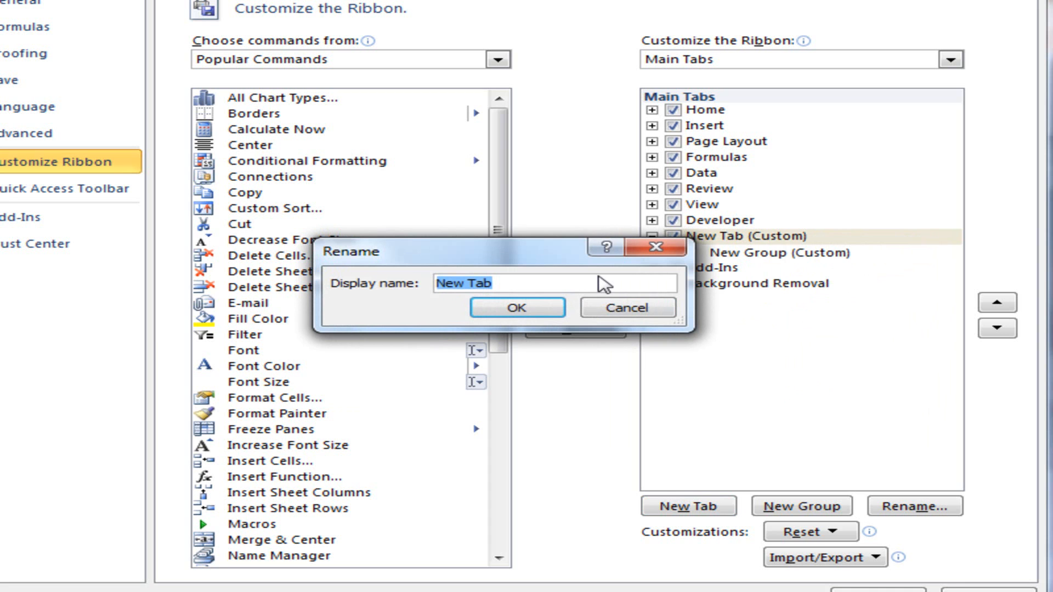
text(My)
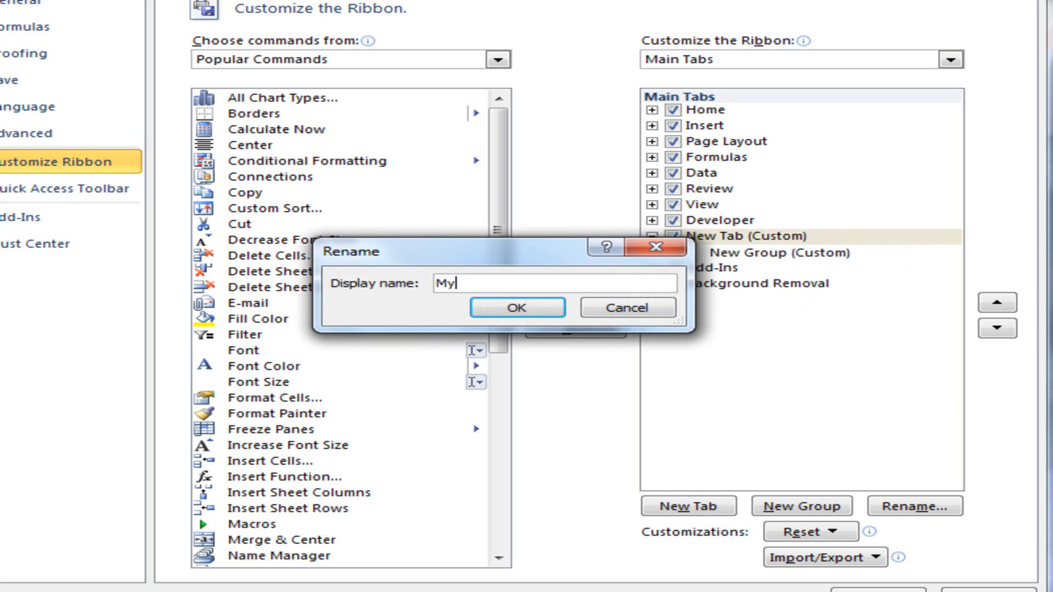
text(NewR)
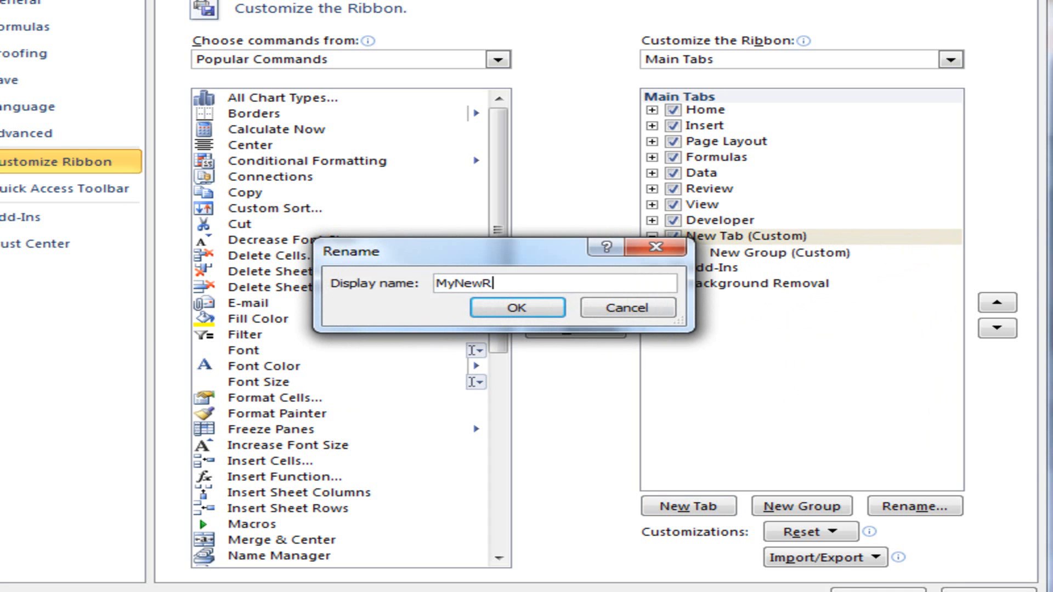
text(ibbon)
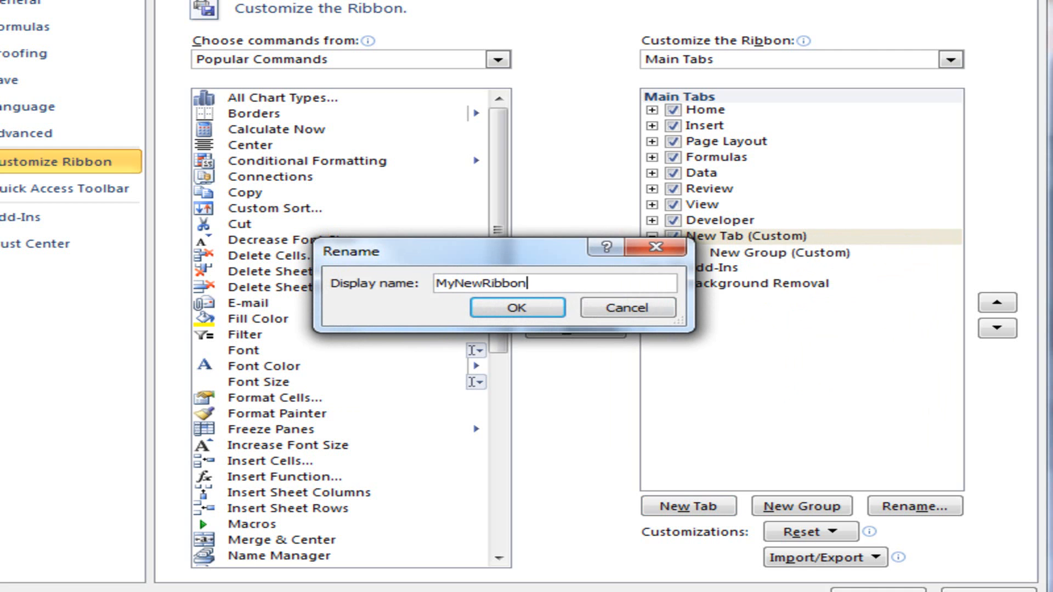
click(515, 307)
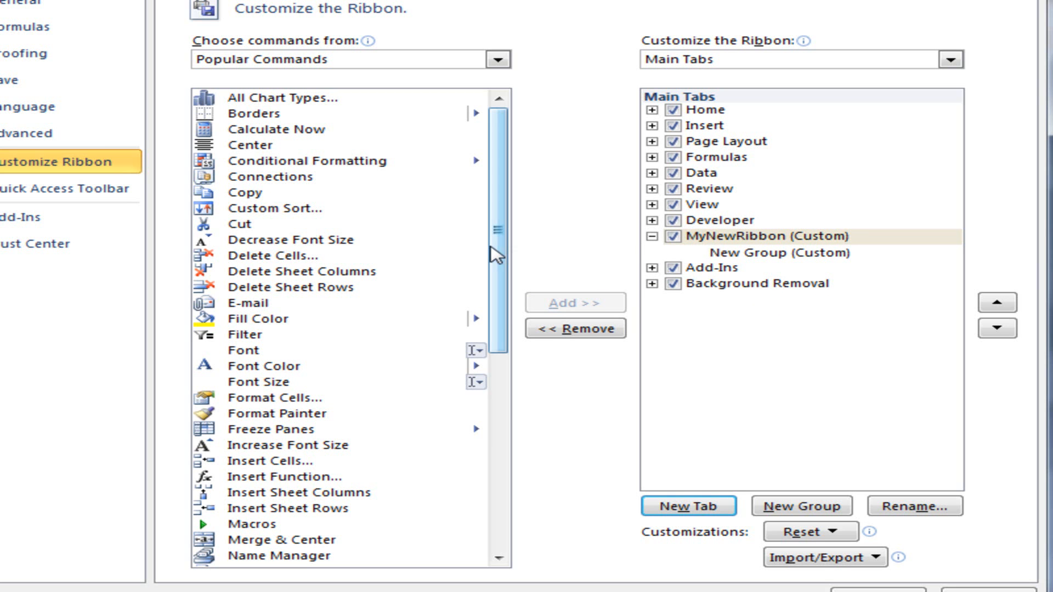
scroll(down, 3)
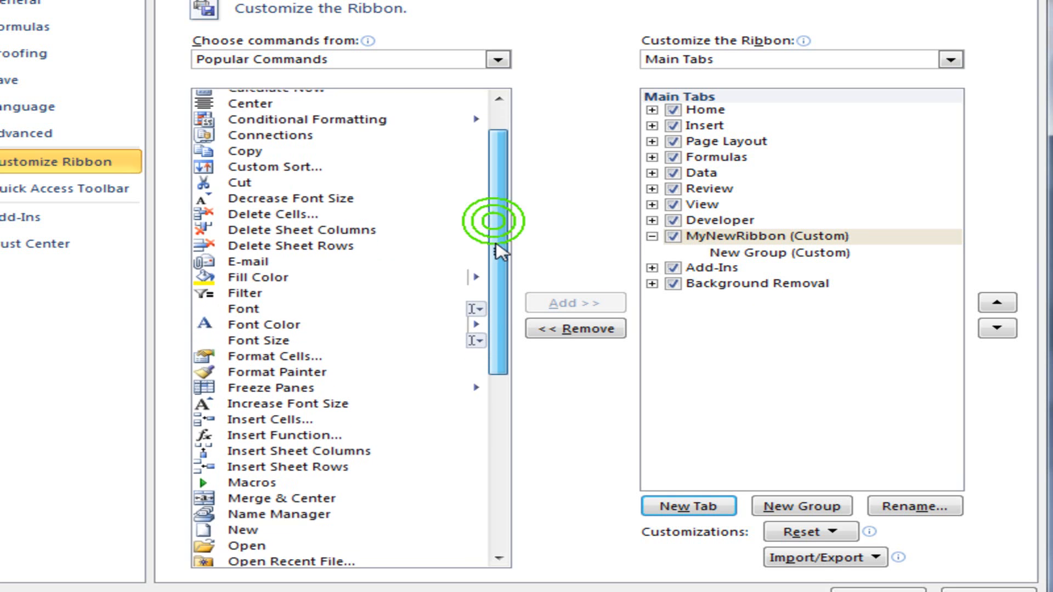
scroll(up, 3)
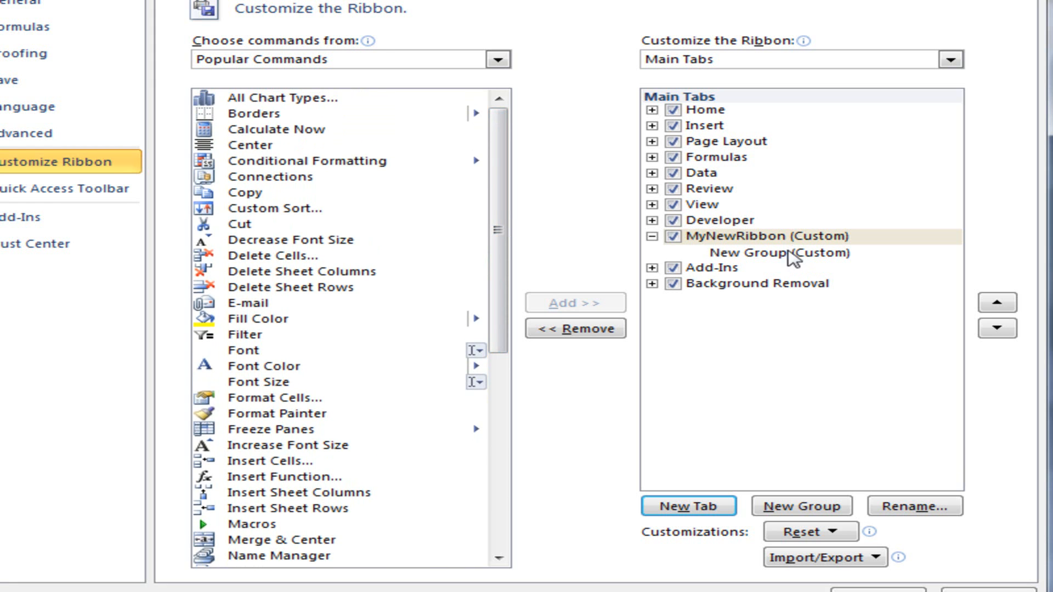
mouse_move(762, 241)
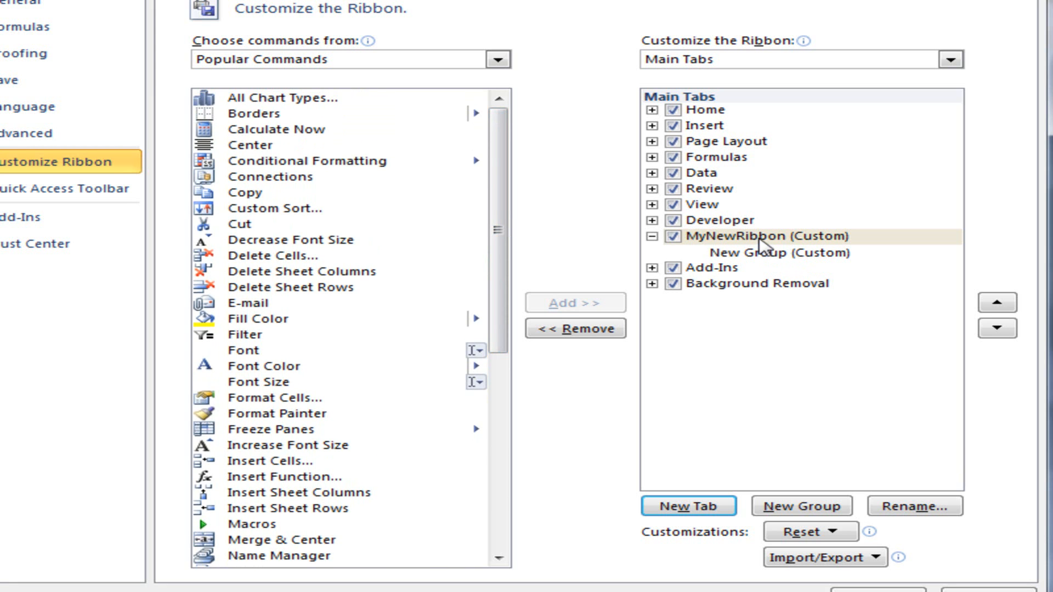
mouse_move(763, 259)
text(UsefulGrup)
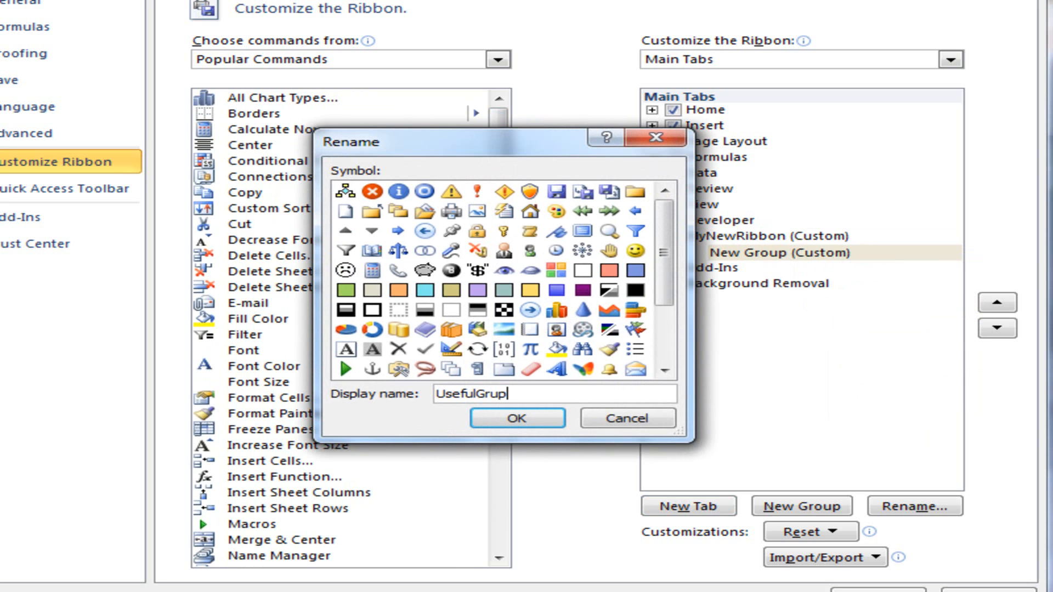
Confirm the first custom group's name as UsefulGroup1.
text(1)
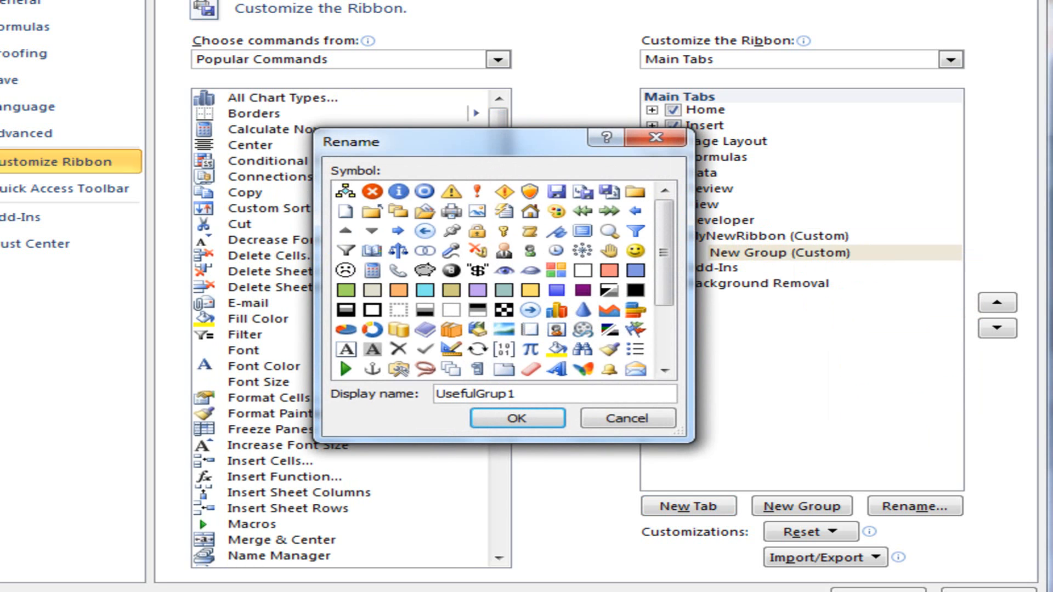
key(BackSpace)
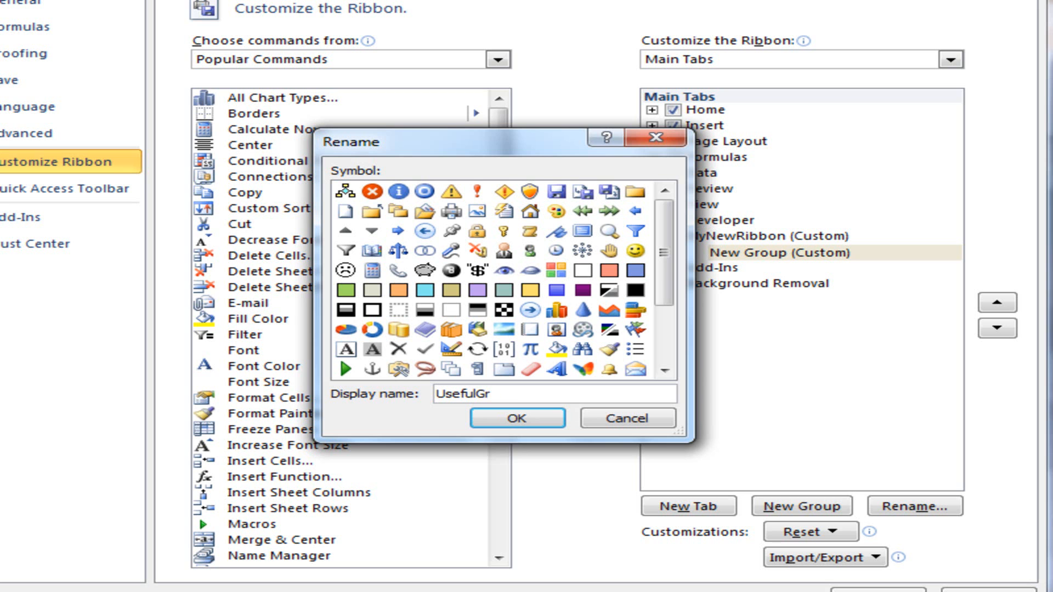
click(515, 418)
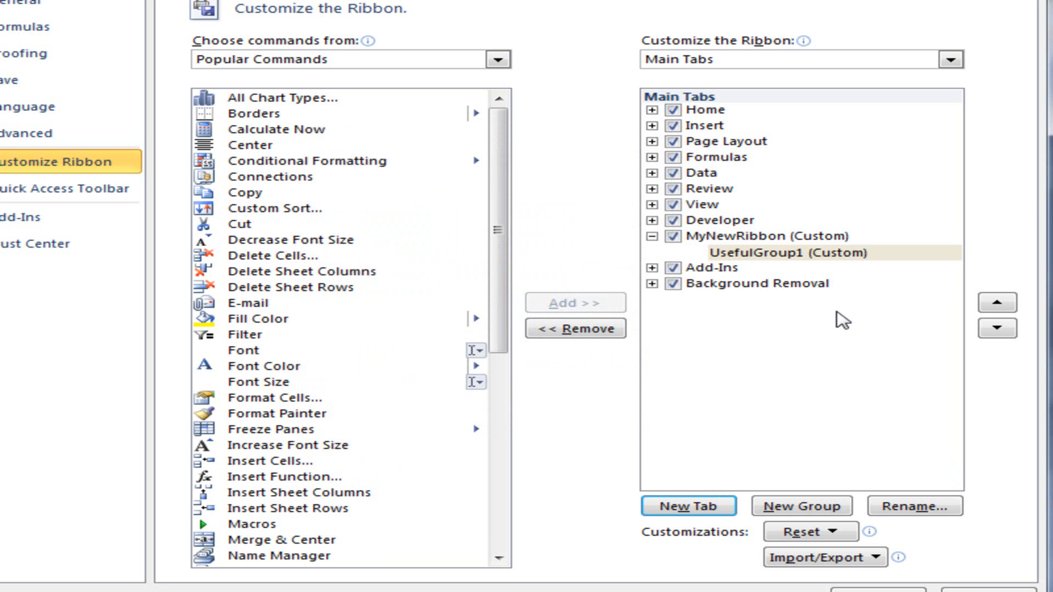
mouse_move(804, 244)
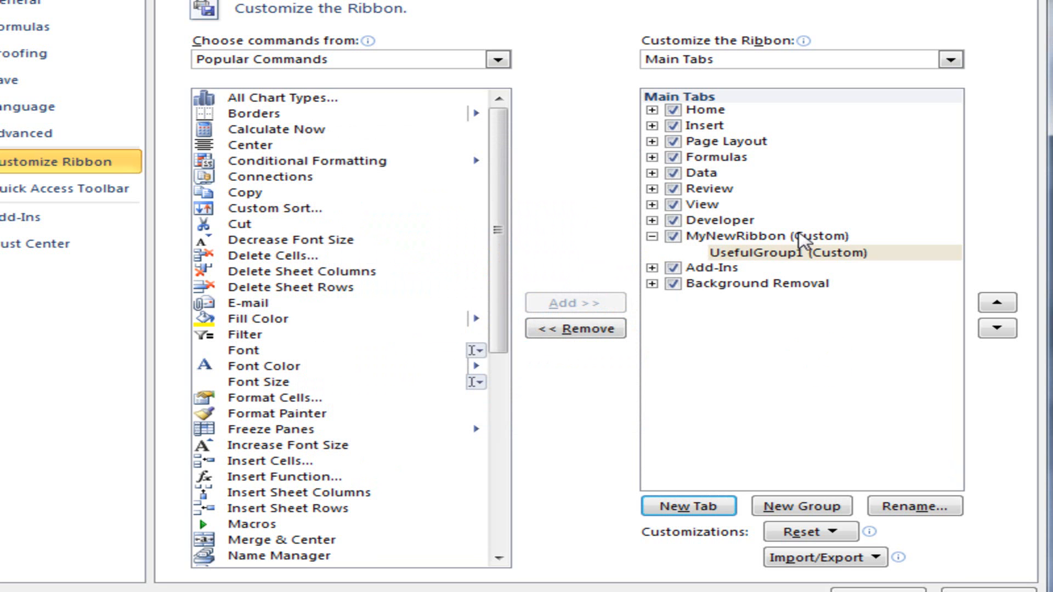
Add a second group to MyNewRibbon and name it MyOtherGroup.
click(801, 506)
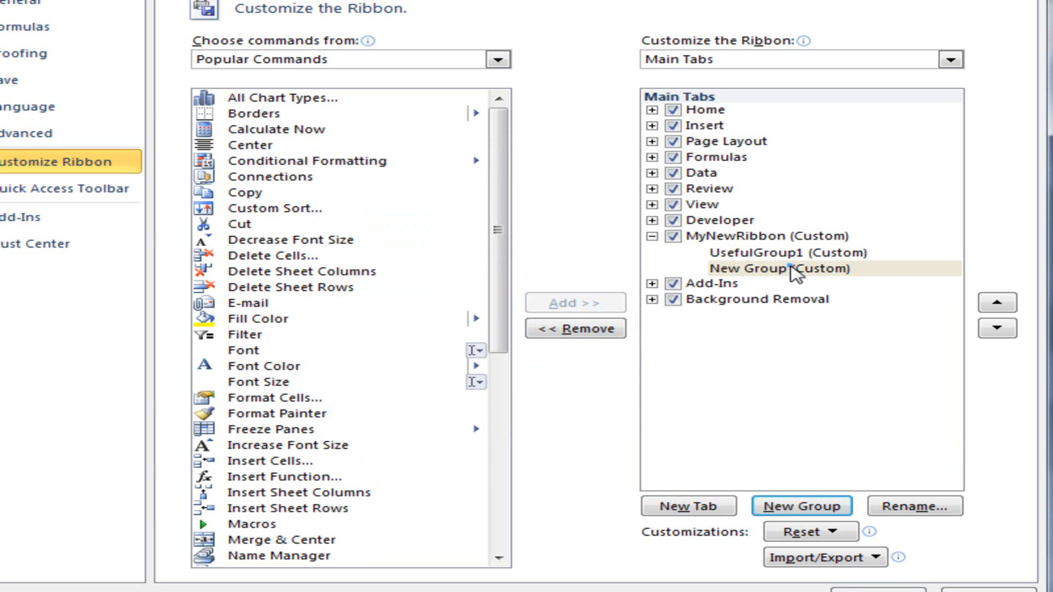
click(912, 506)
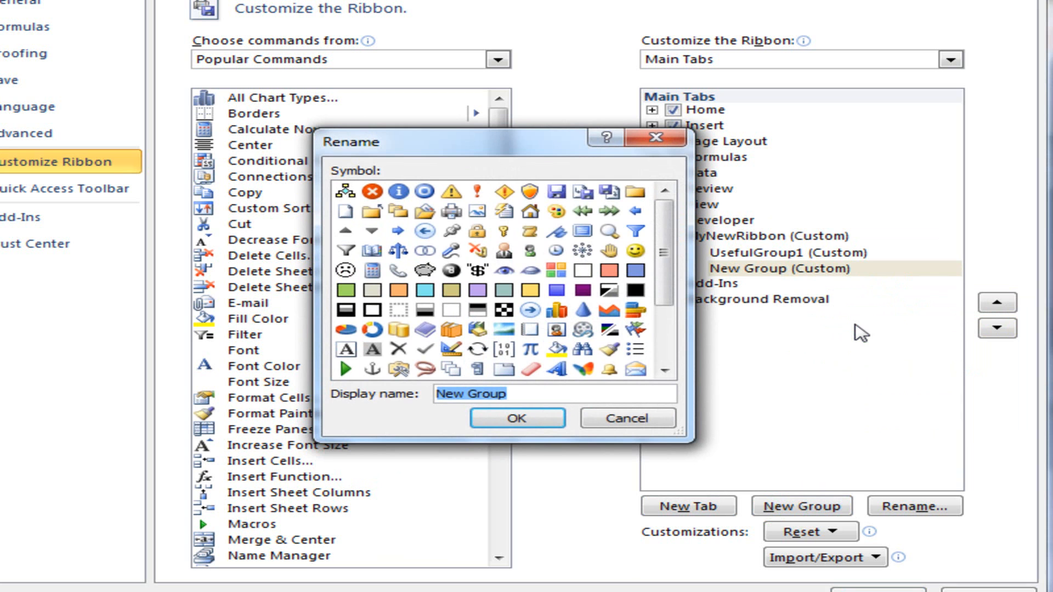
text(MyOthe)
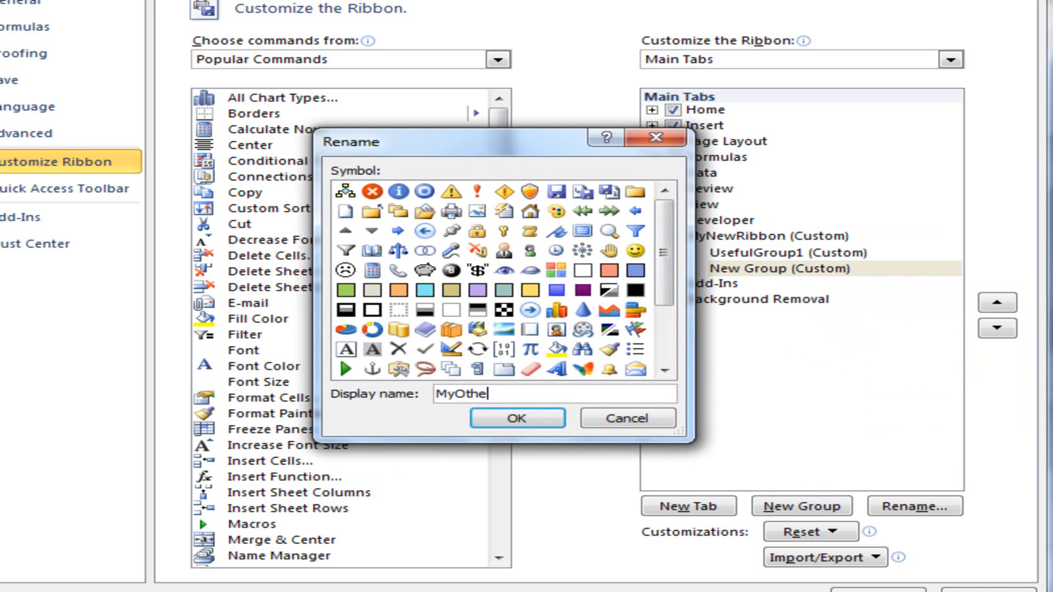
text(rGroup)
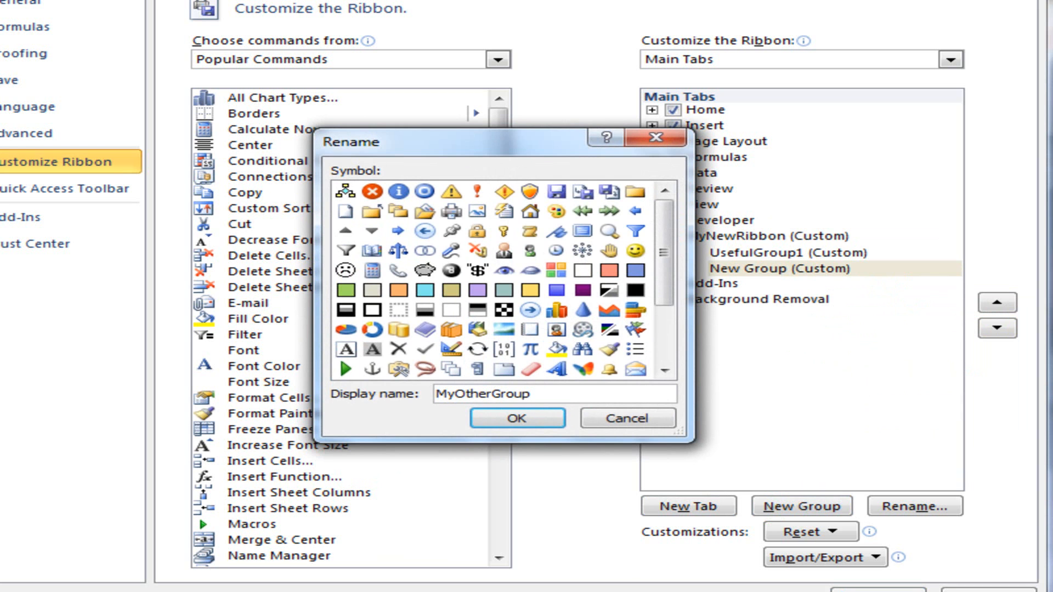
click(515, 418)
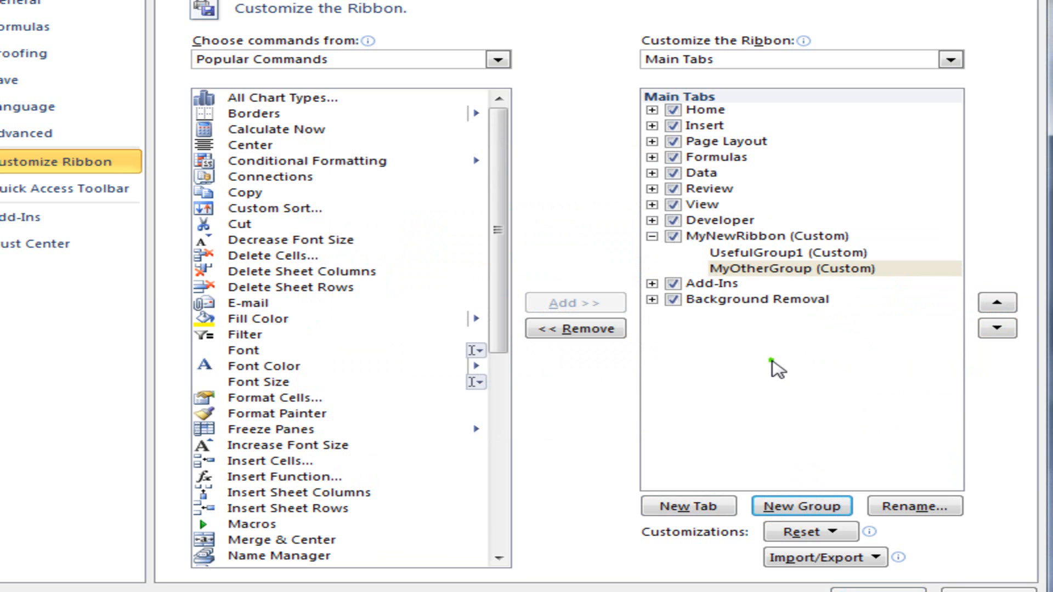
Add the E-mail and Filter commands to UsefulGroup1.
click(792, 253)
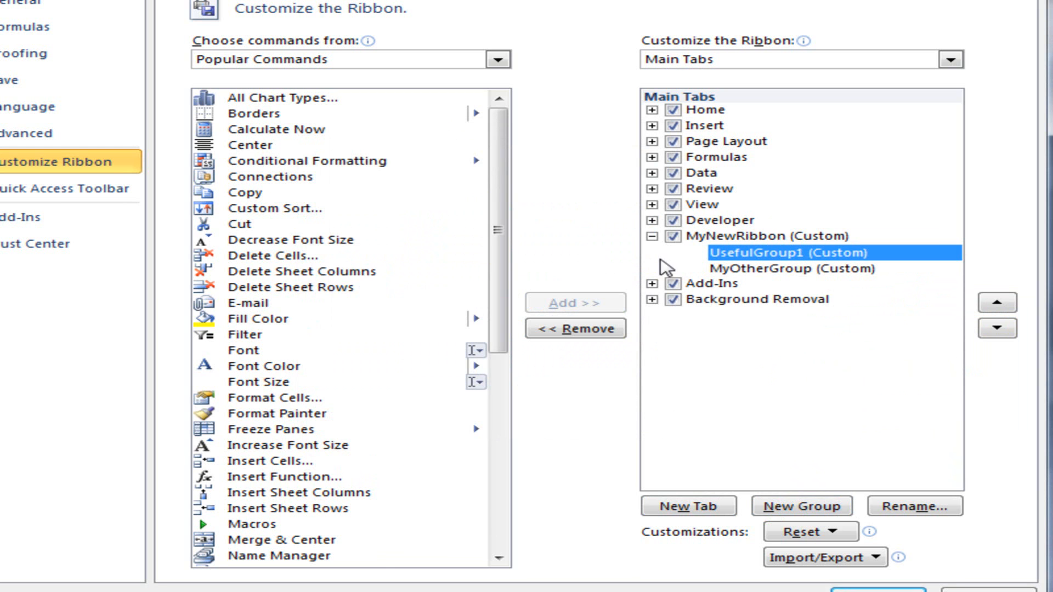
scroll(down, 3)
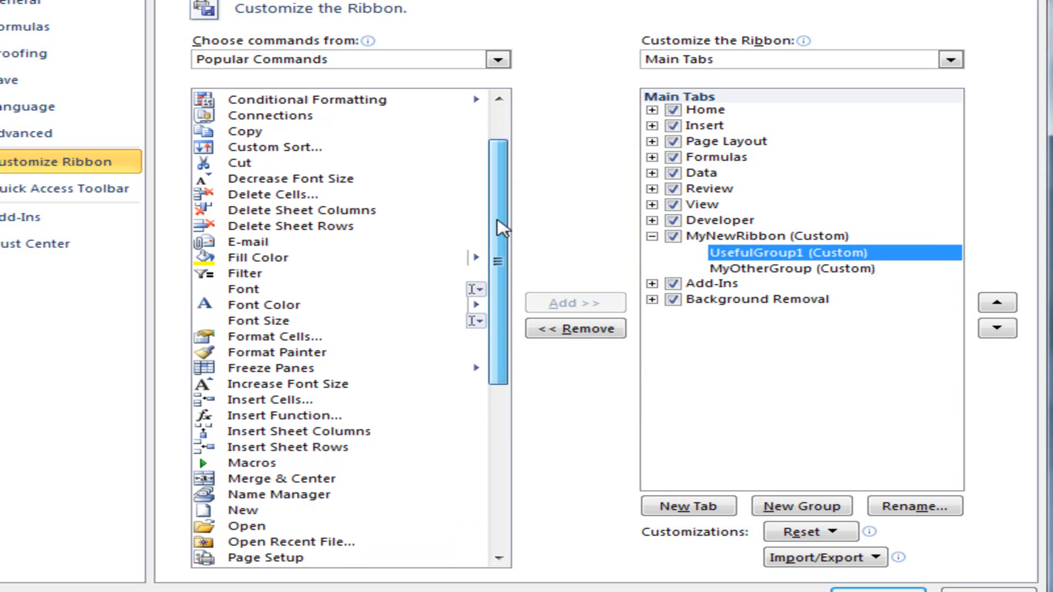
click(252, 242)
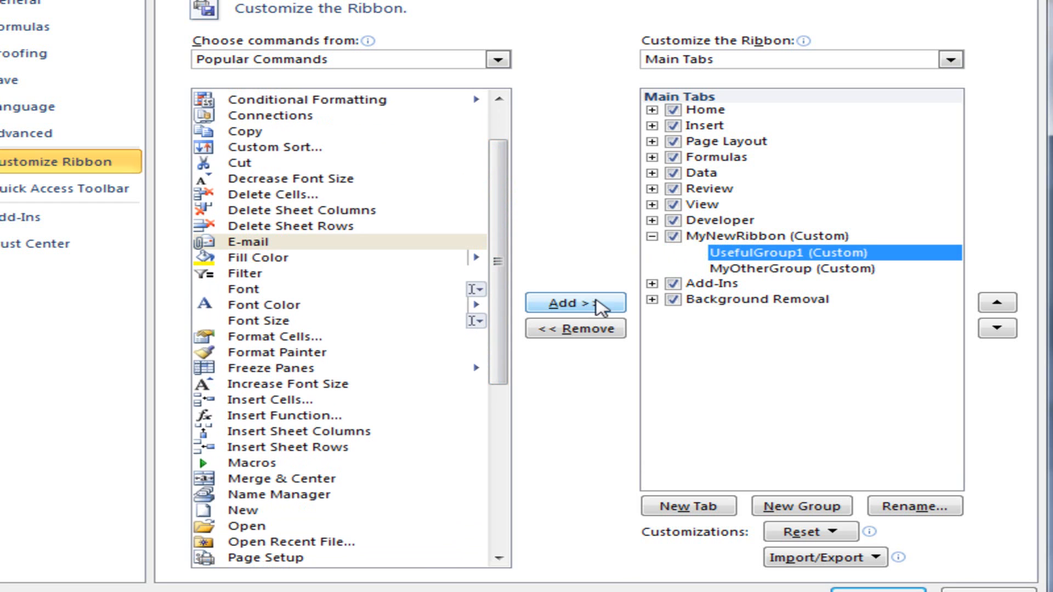
click(574, 303)
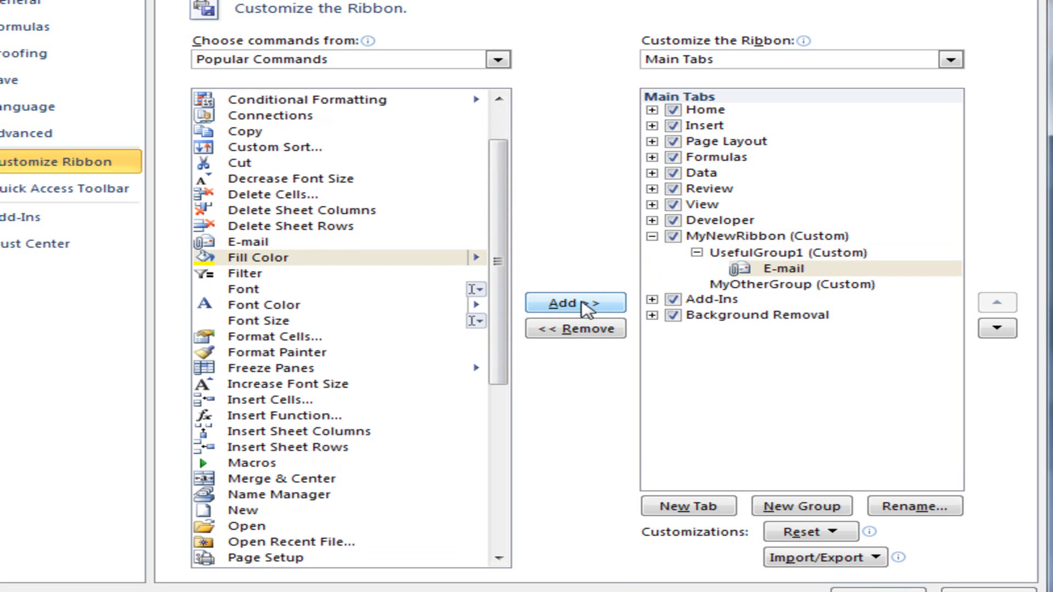
click(245, 273)
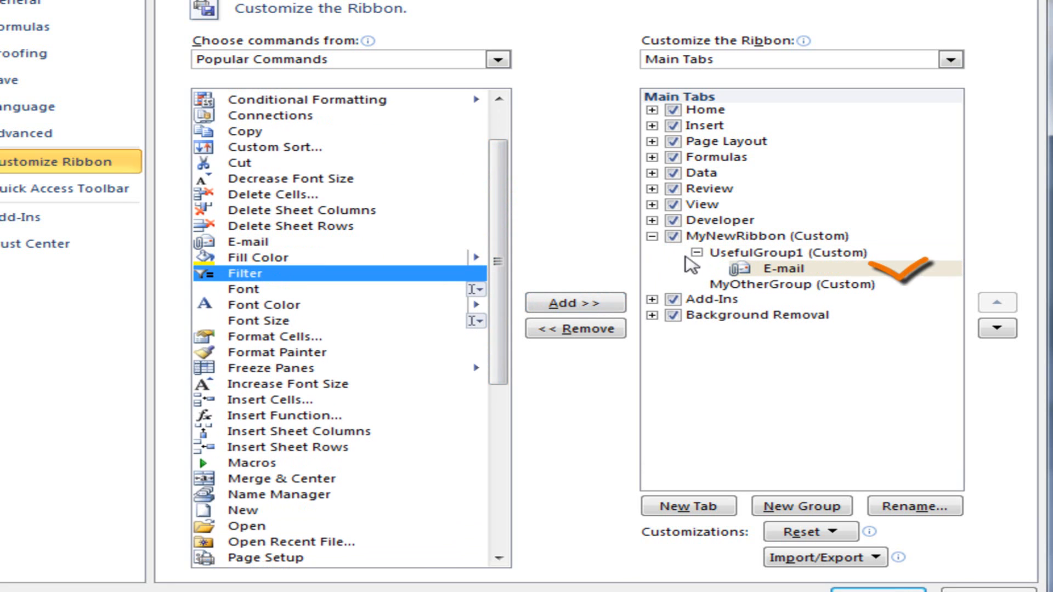
click(781, 253)
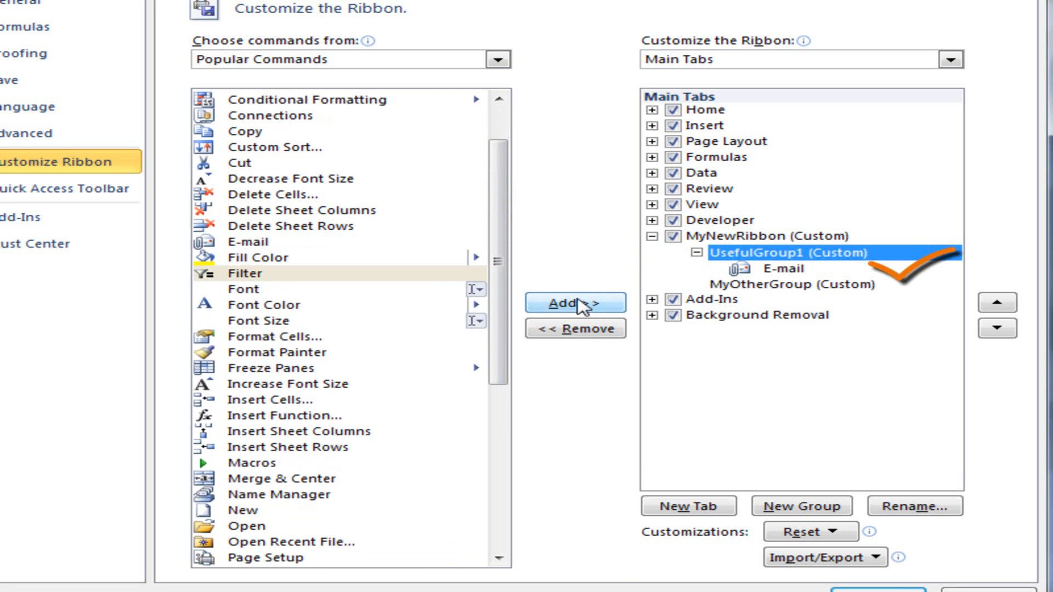
click(574, 303)
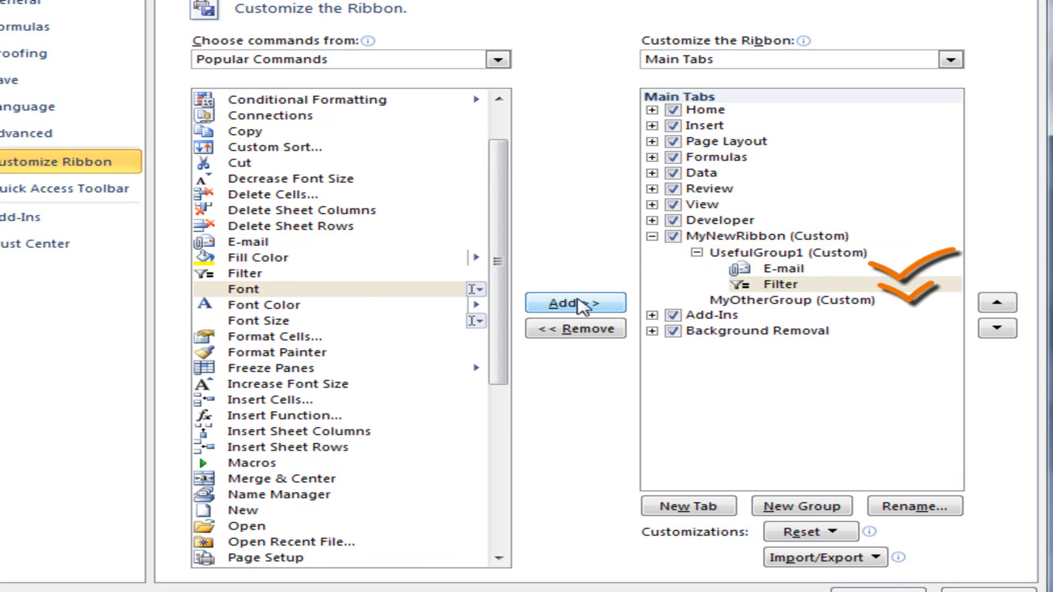
Add Freeze Panes and Macros to MyOtherGroup.
scroll(down, 3)
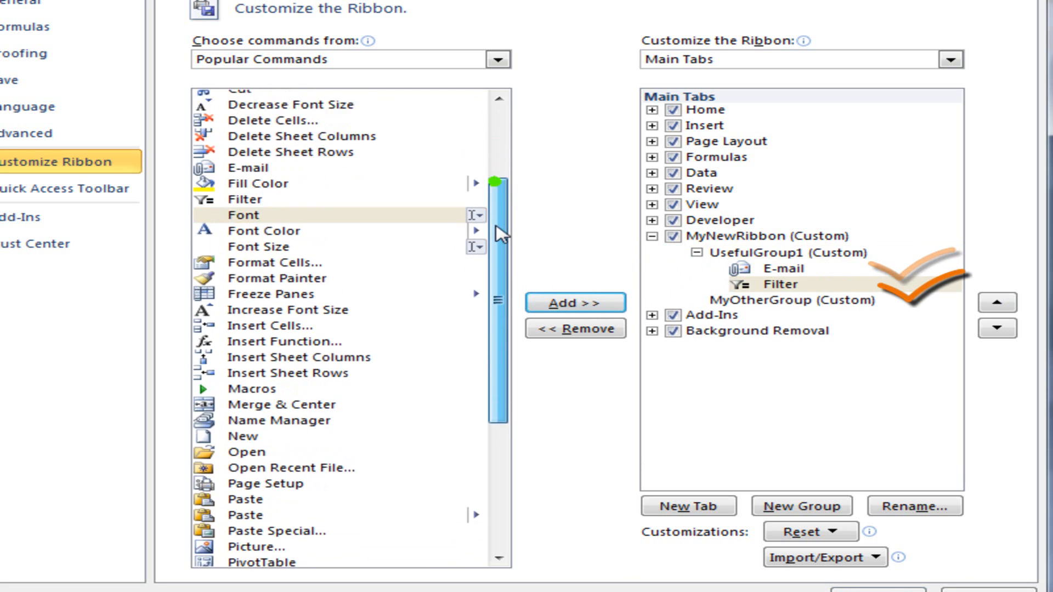
click(791, 299)
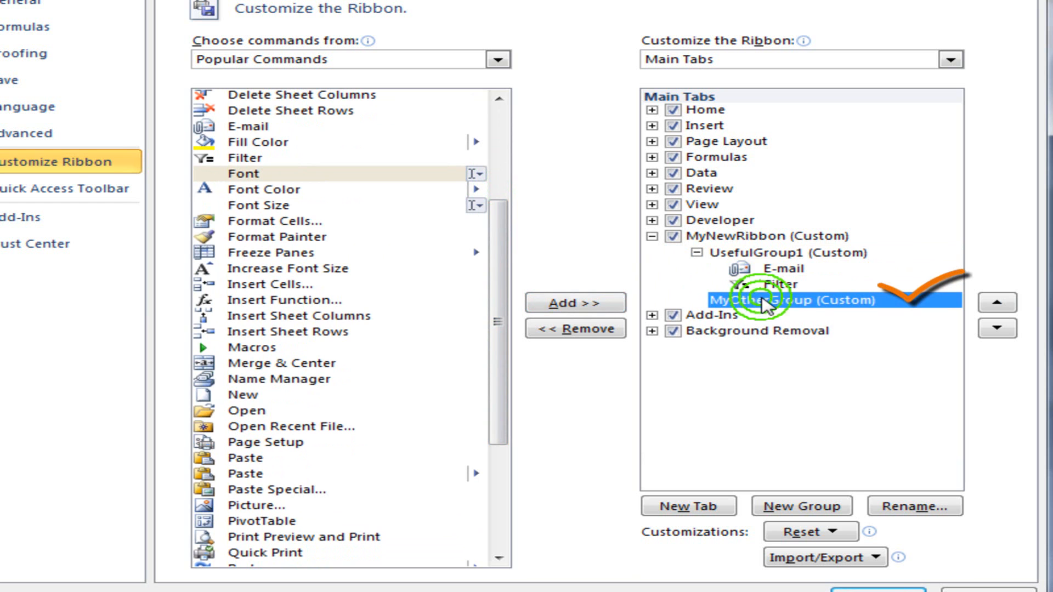
click(269, 252)
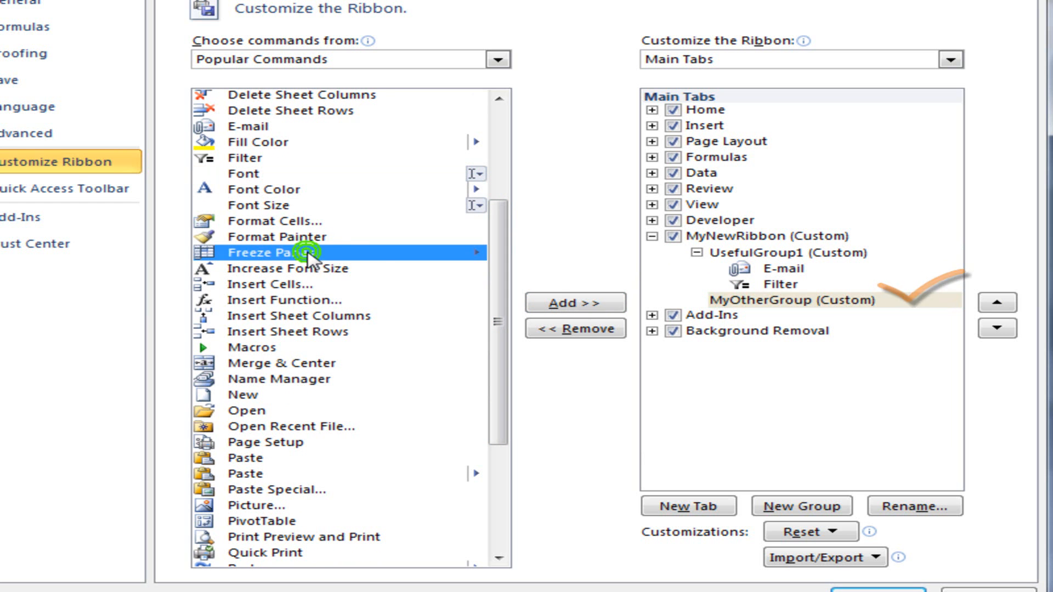
click(574, 302)
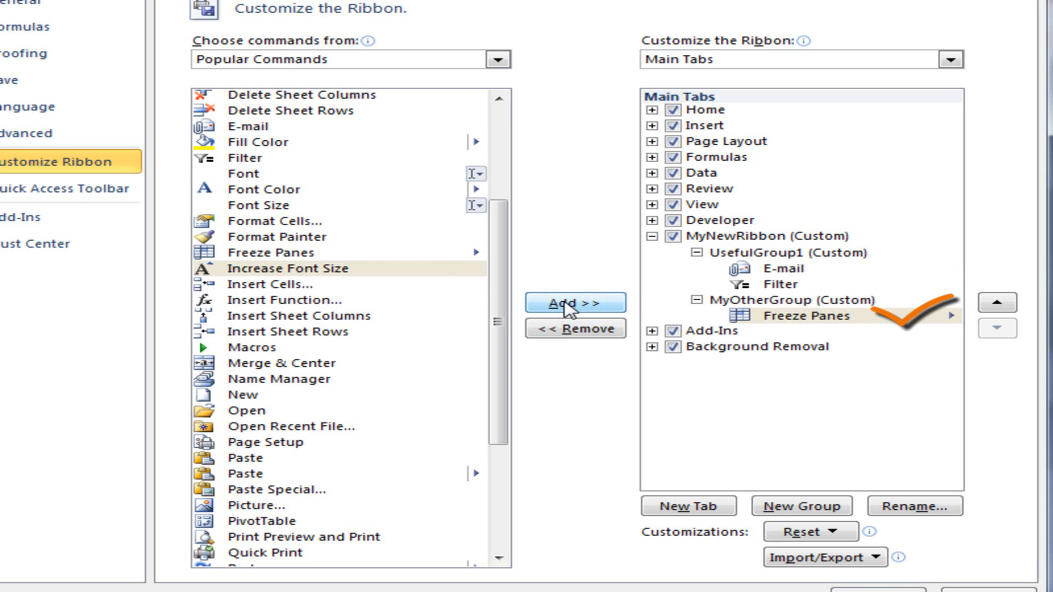
mouse_move(274, 348)
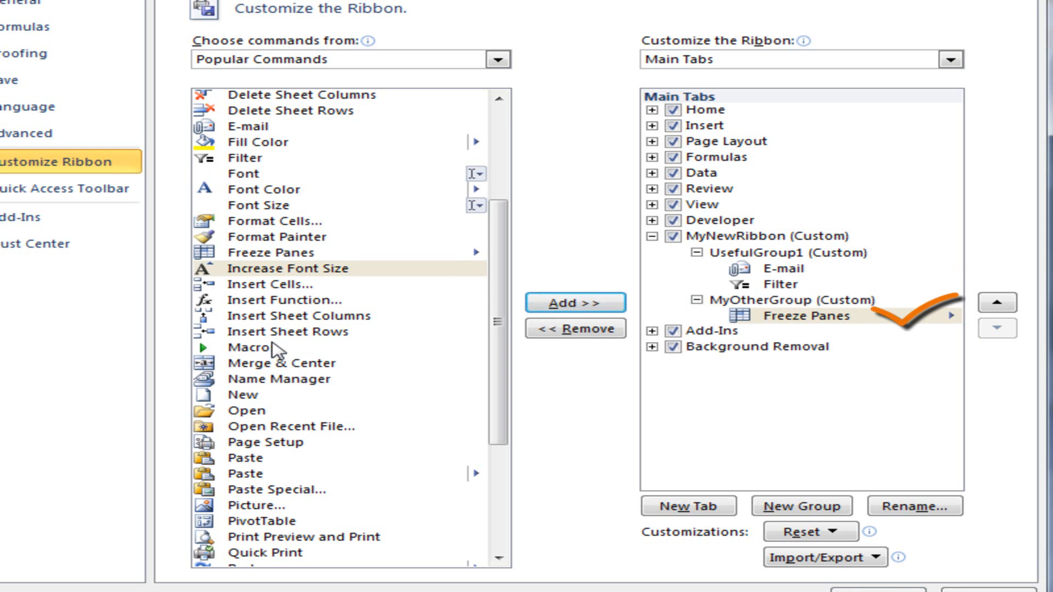
click(574, 303)
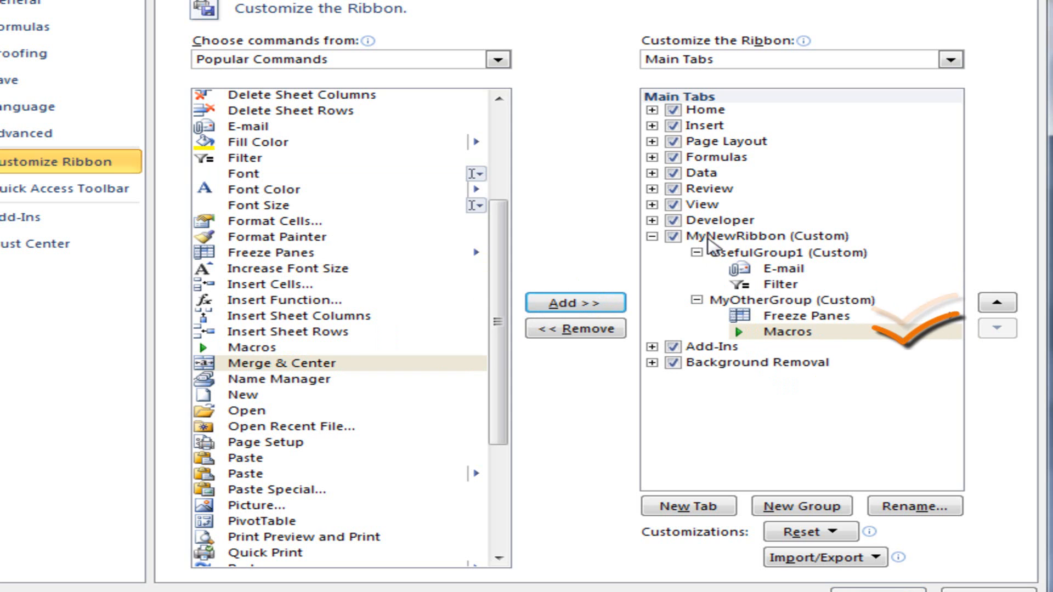
Move MyNewRibbon up the Main Tabs list until it sits first, ahead of Home.
click(763, 236)
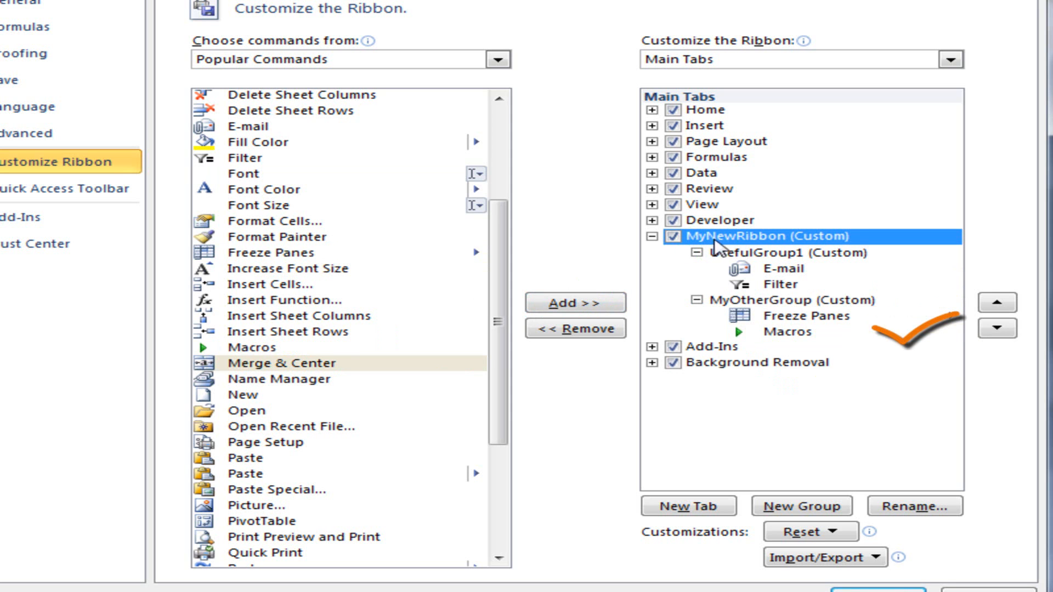
mouse_move(758, 244)
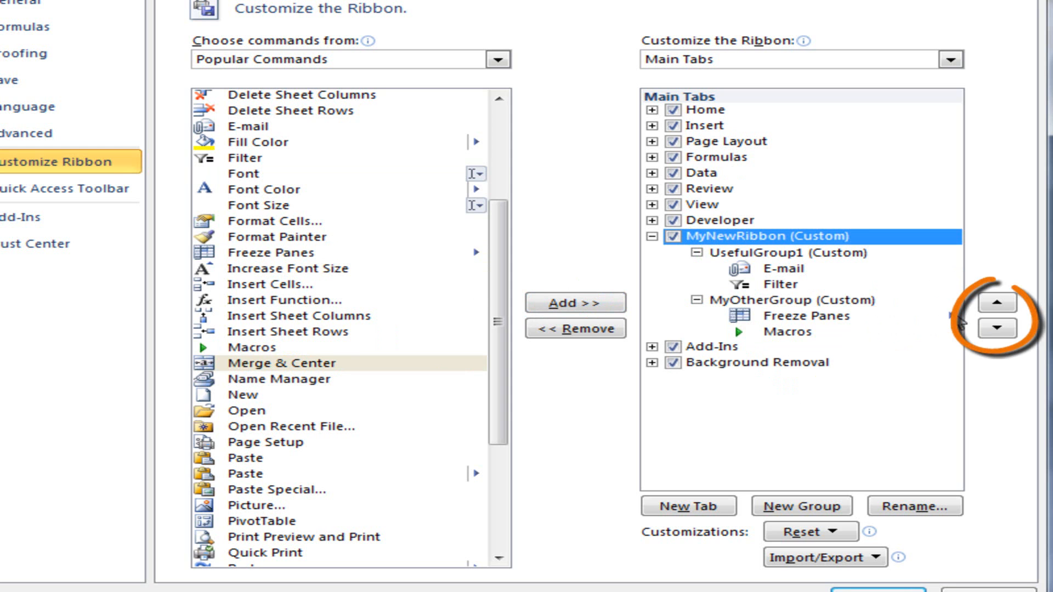
mouse_move(907, 275)
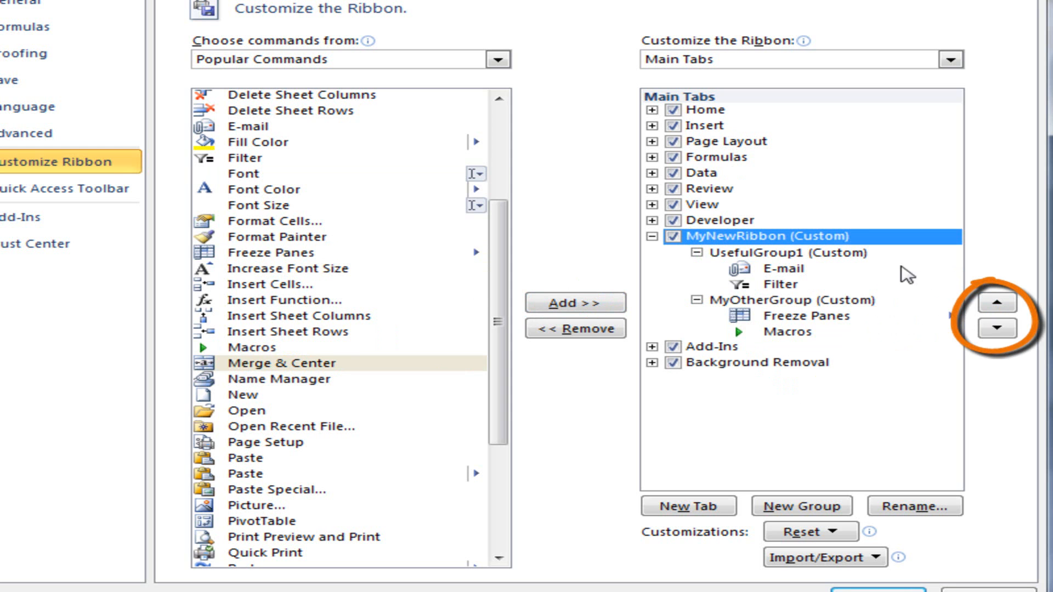
click(997, 303)
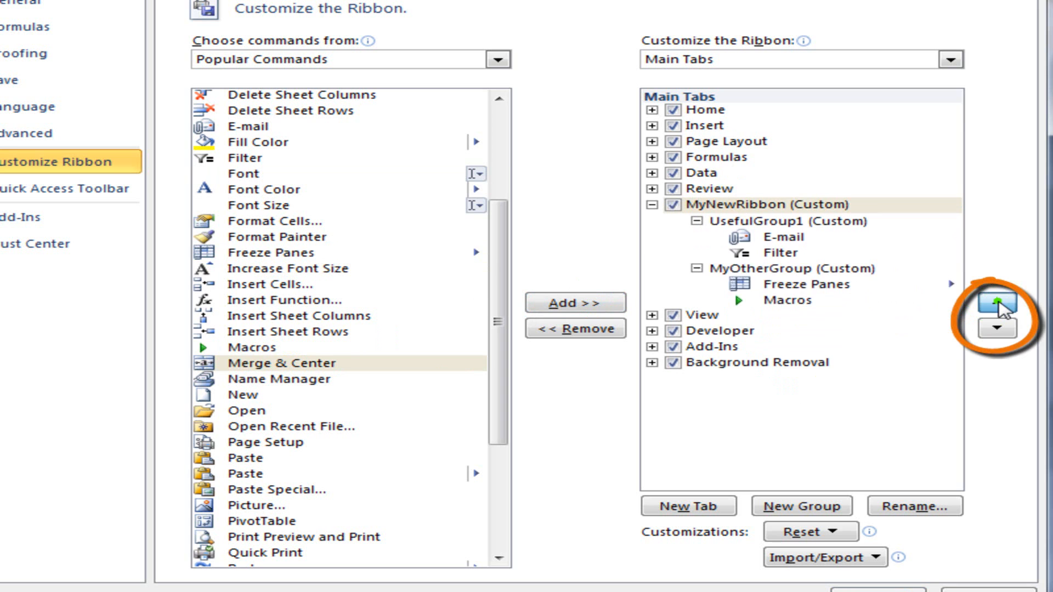
click(998, 307)
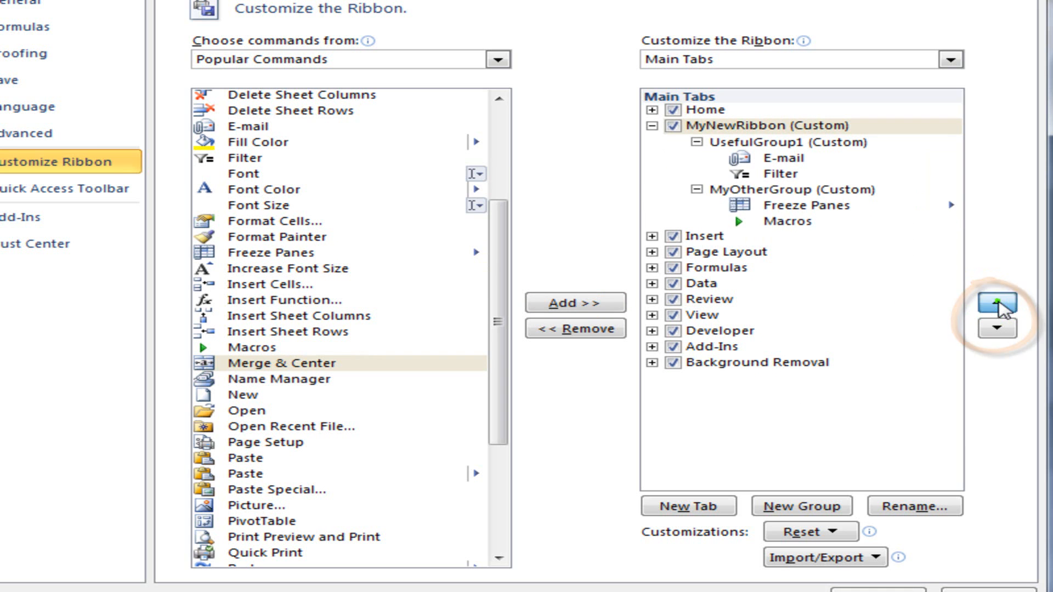
click(997, 303)
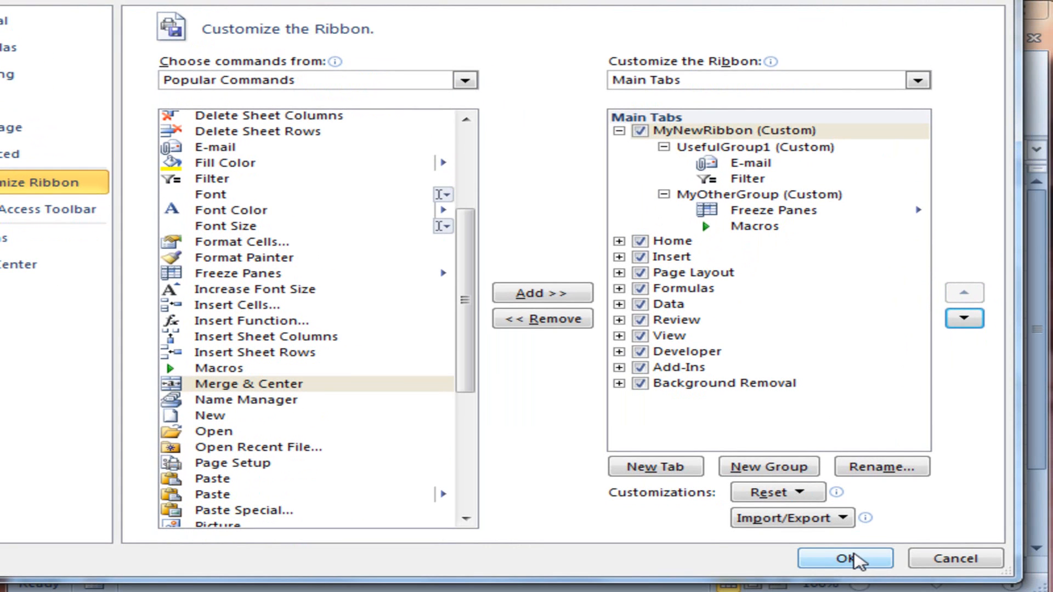
Confirm Excel Options and show MyNewRibbon with UsefulGroup1 and MyOtherGroup.
click(845, 559)
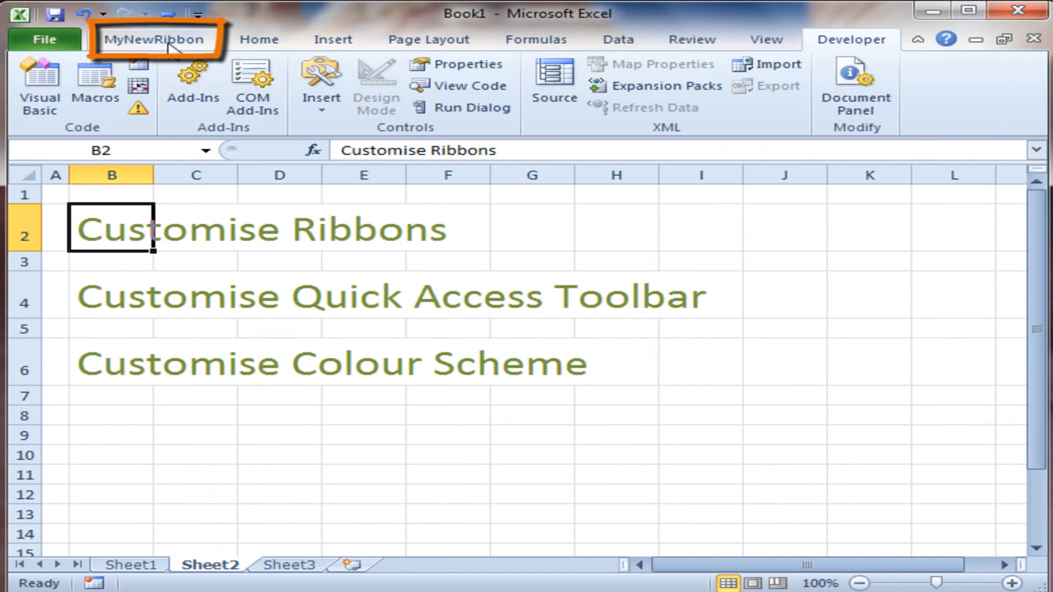
click(157, 39)
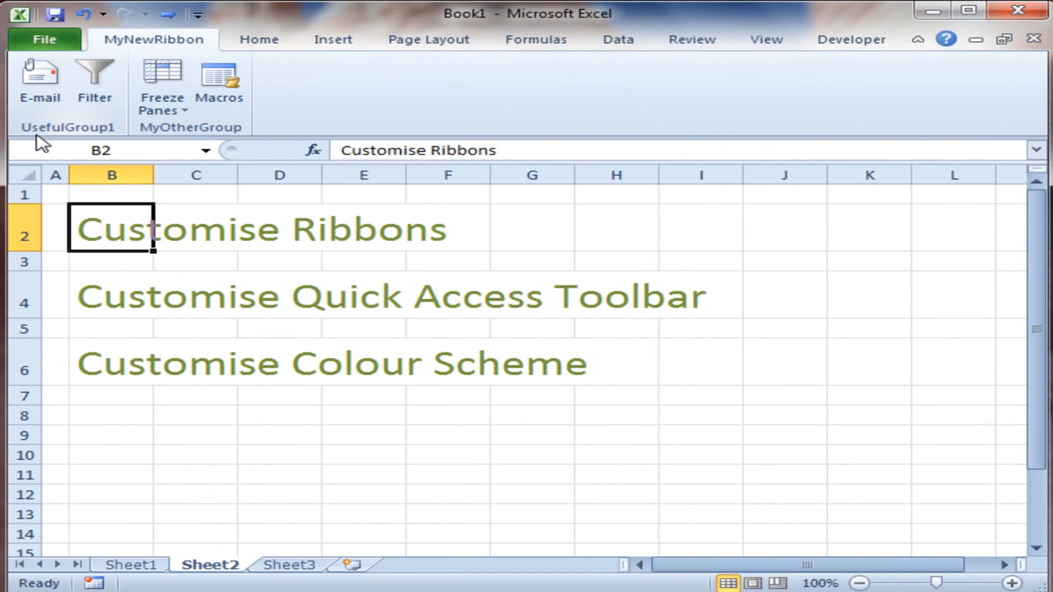
mouse_move(259, 138)
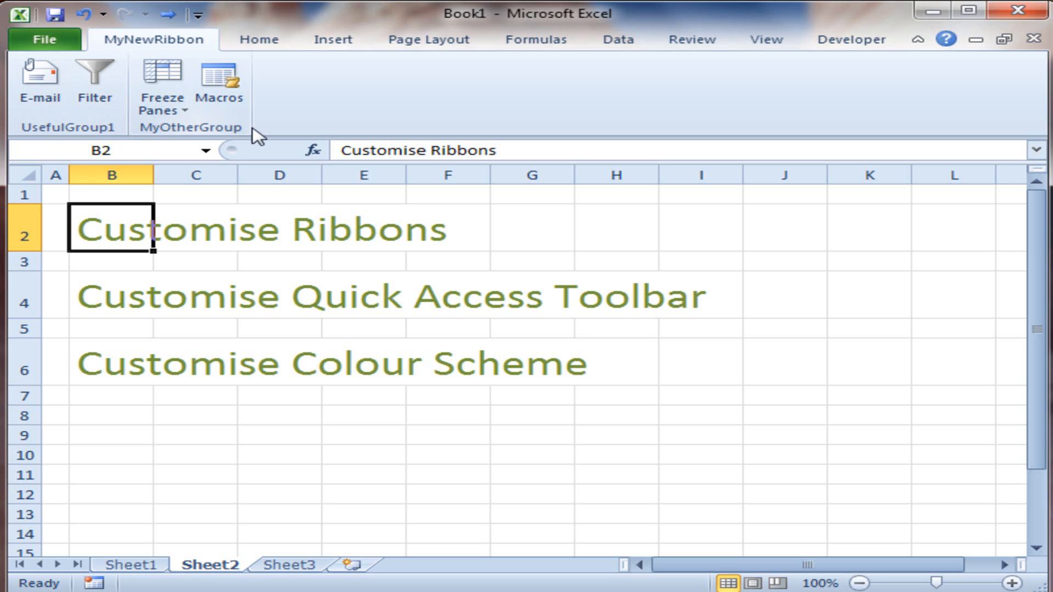
mouse_move(95, 80)
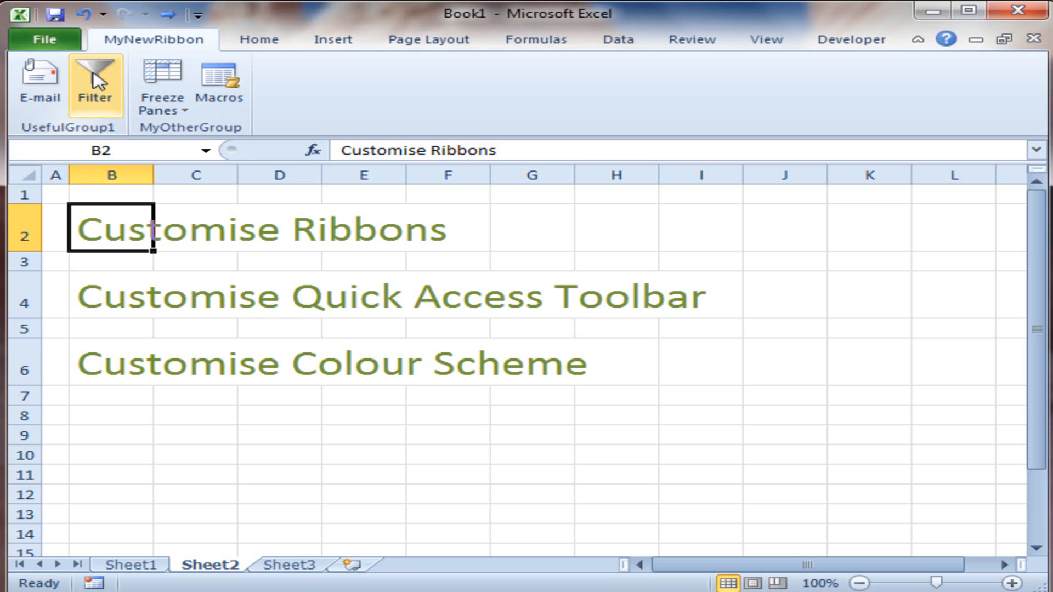
mouse_move(94, 87)
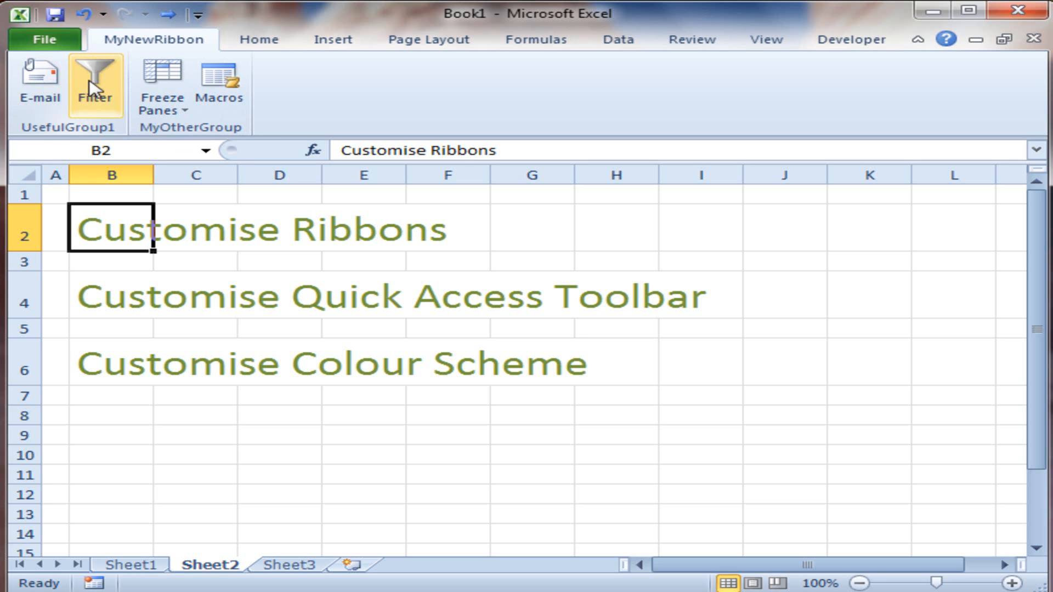
mouse_move(219, 85)
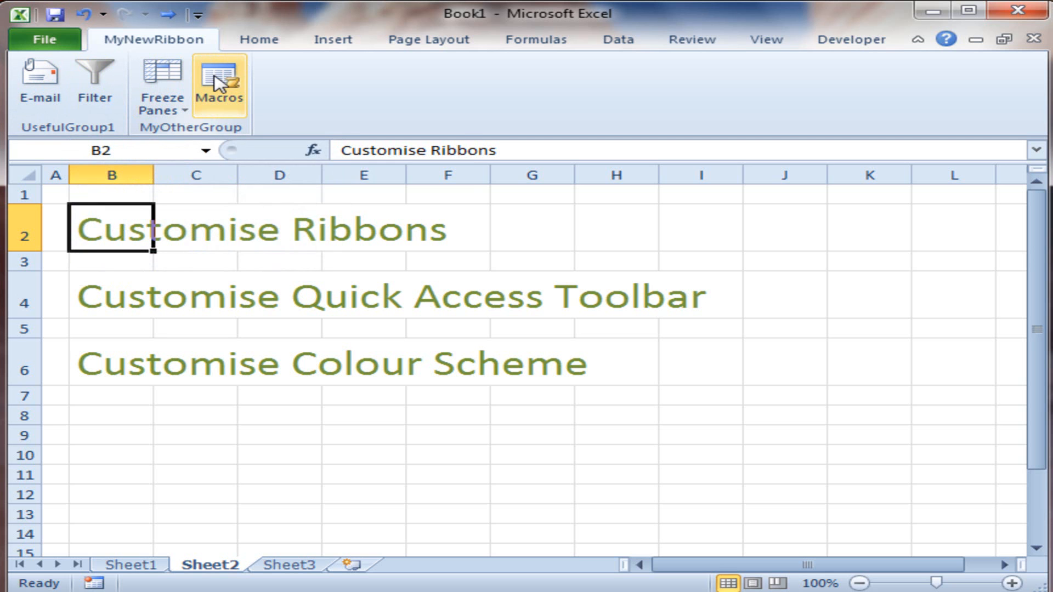
mouse_move(160, 139)
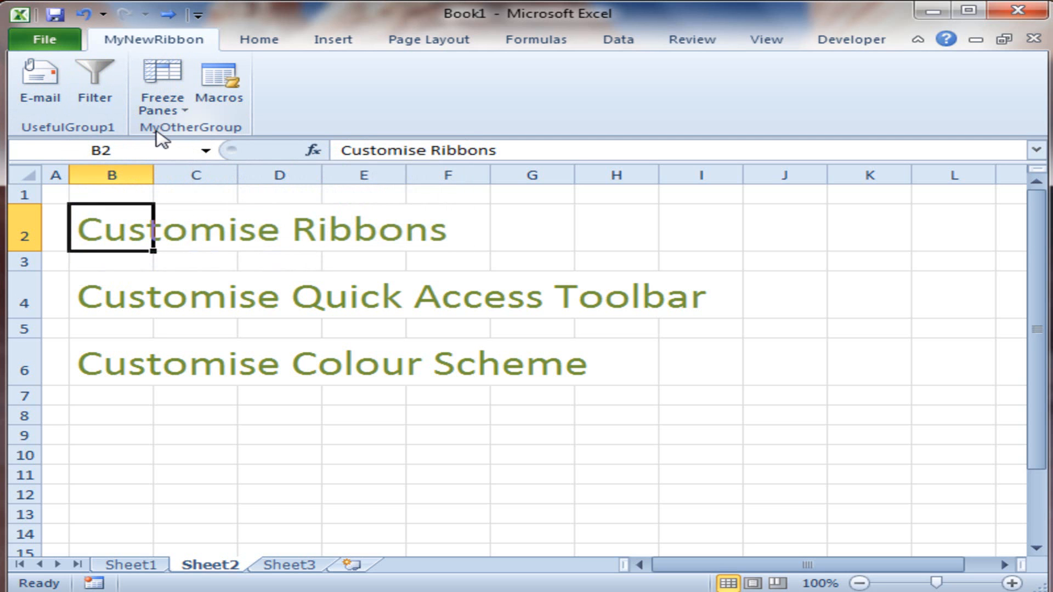
mouse_move(271, 142)
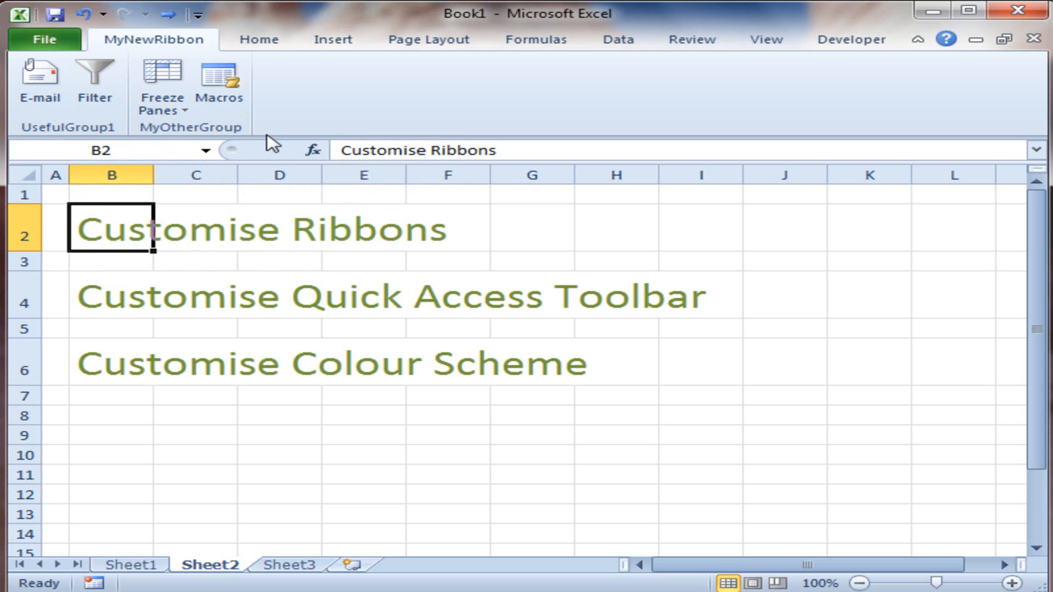
mouse_move(95, 80)
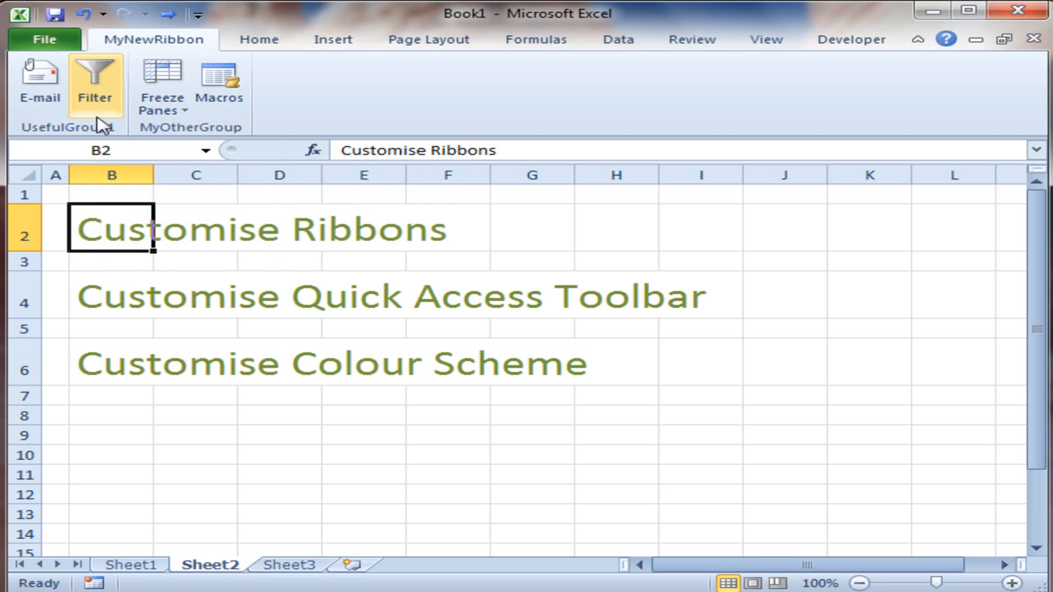
mouse_move(157, 196)
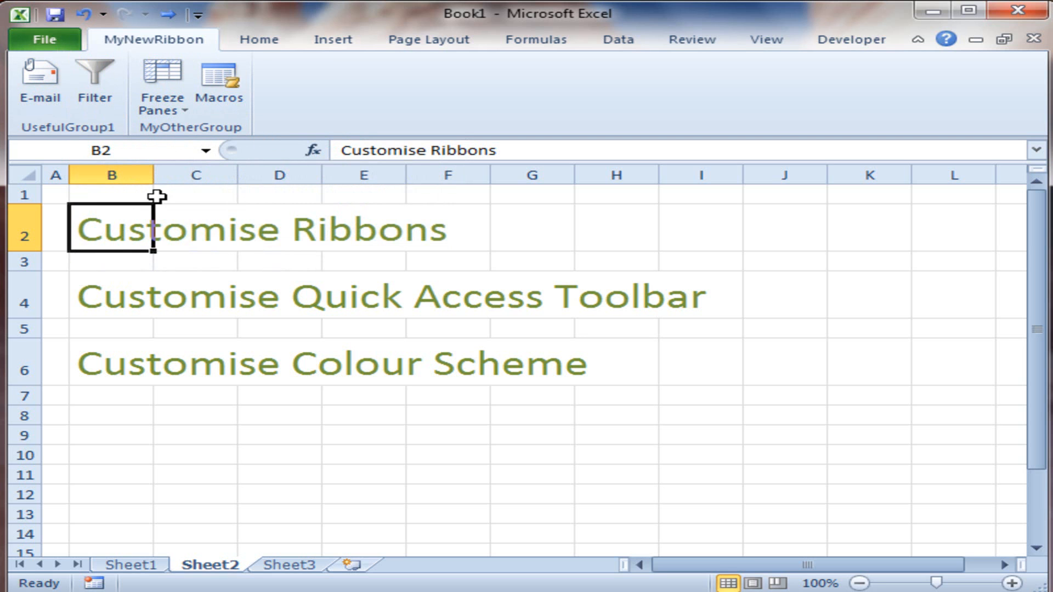
click(112, 304)
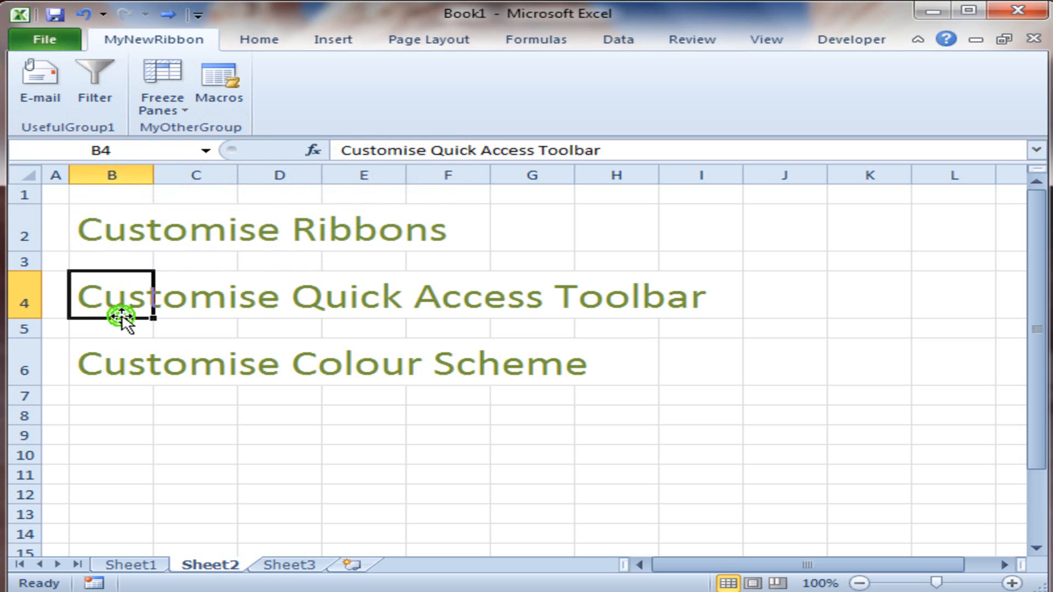
mouse_move(167, 15)
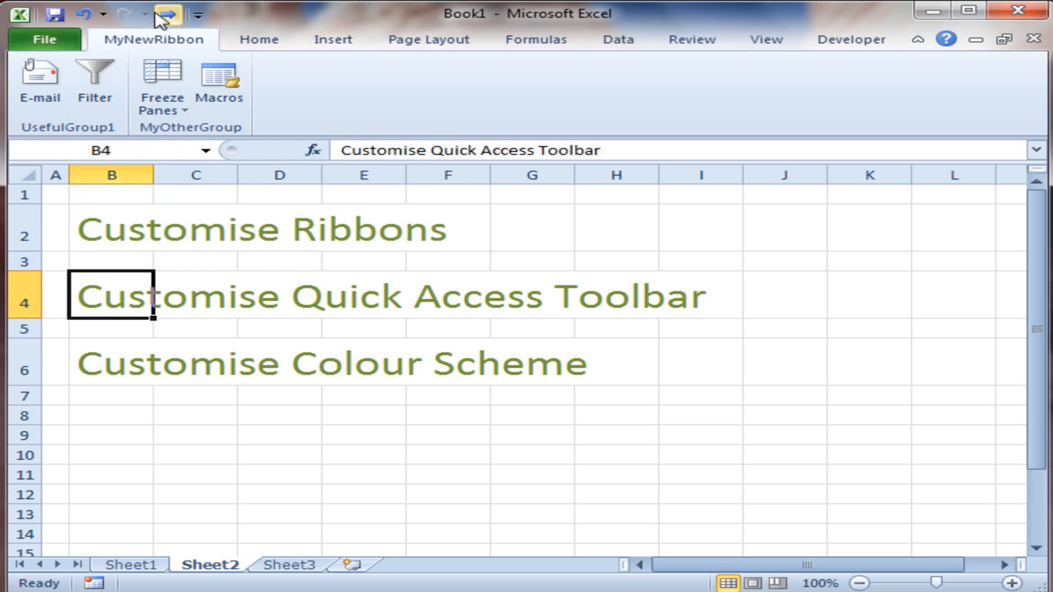
mouse_move(169, 14)
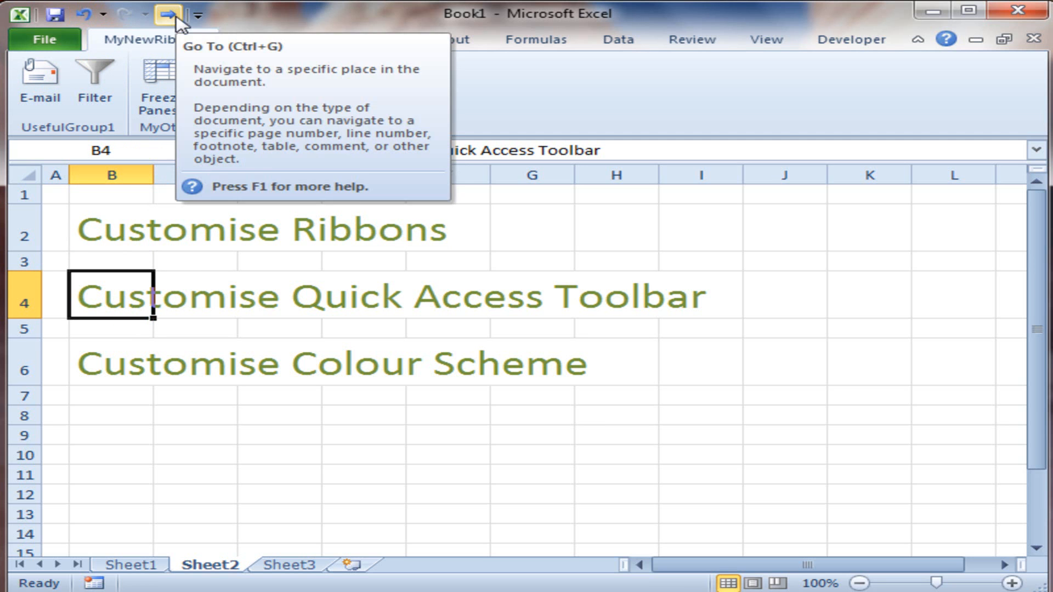
mouse_move(225, 18)
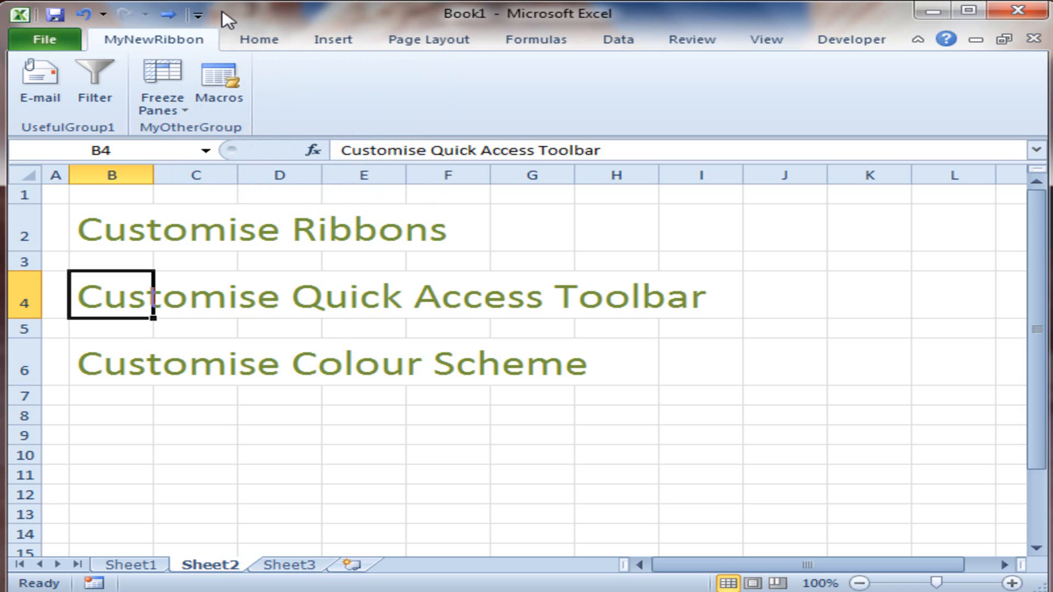
mouse_move(135, 13)
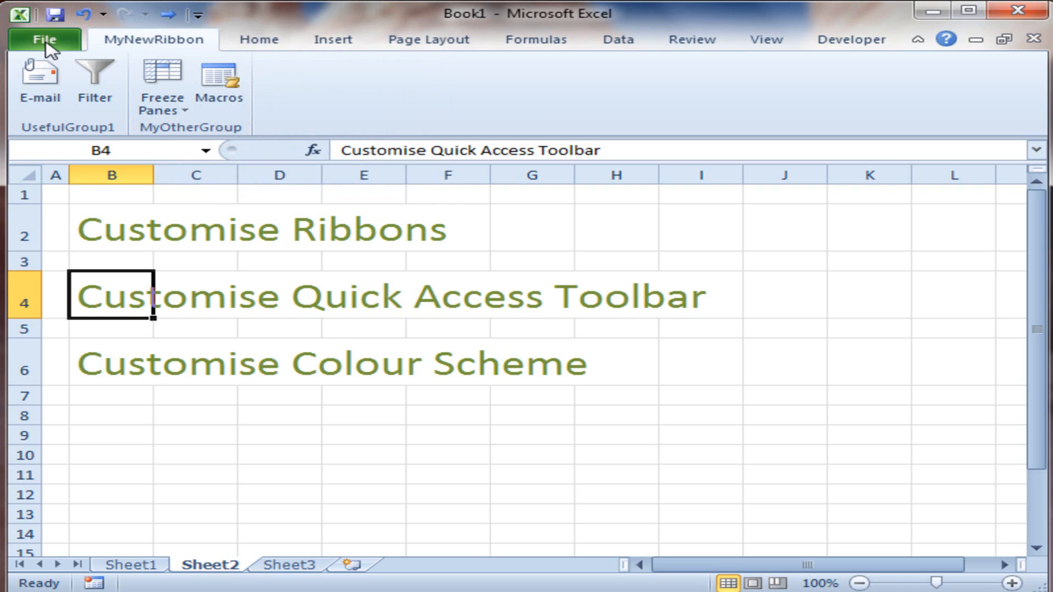
mouse_move(104, 277)
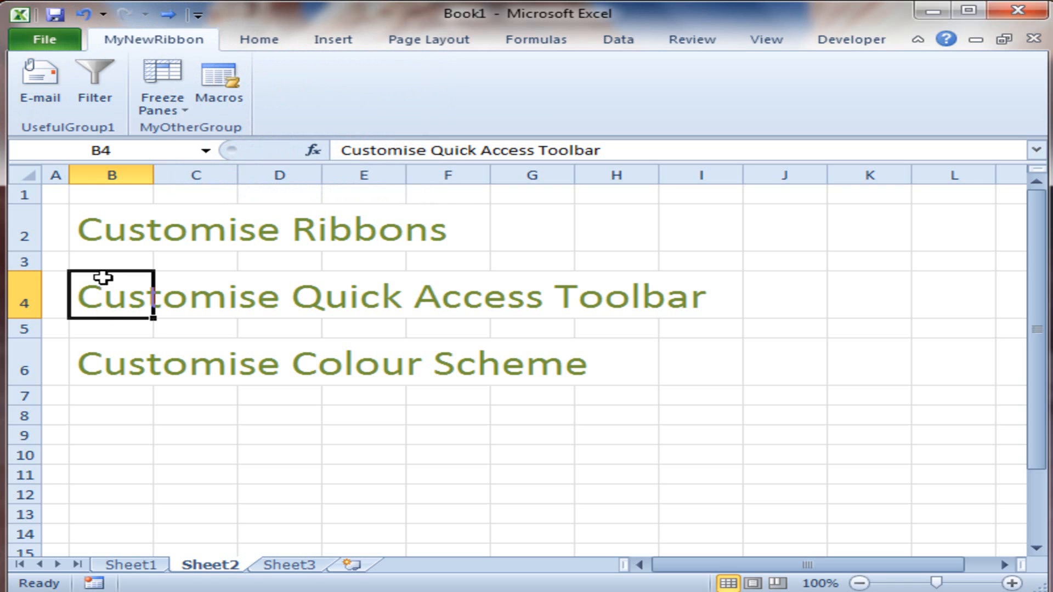
mouse_move(136, 261)
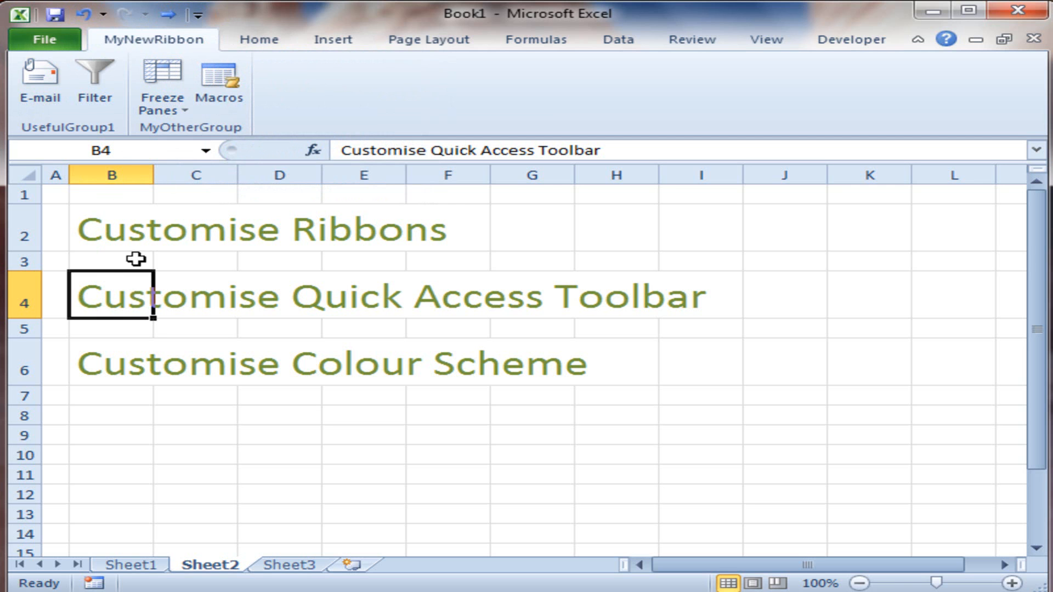
mouse_move(131, 256)
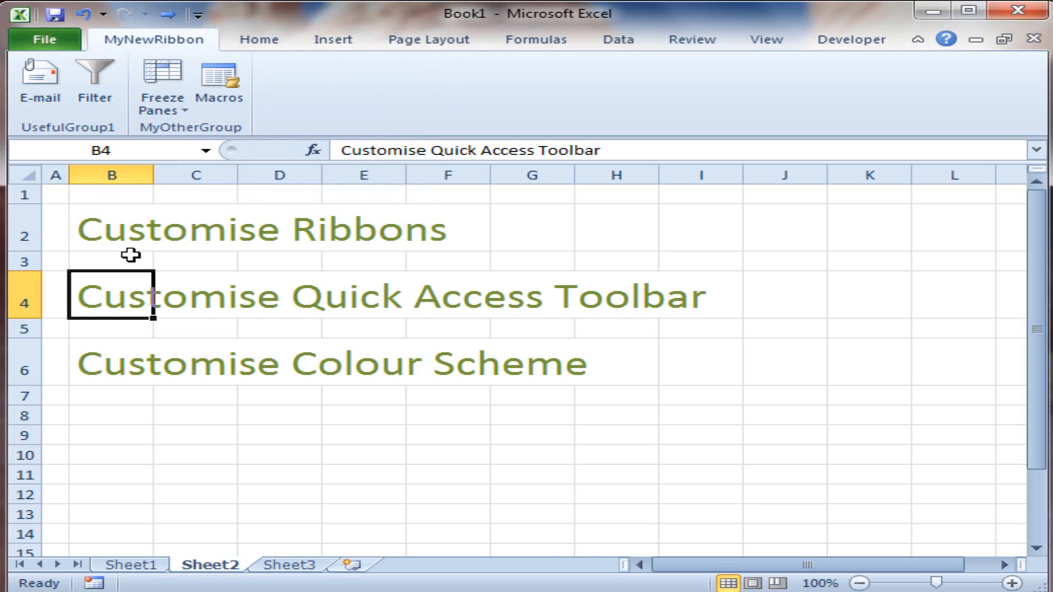
mouse_move(132, 267)
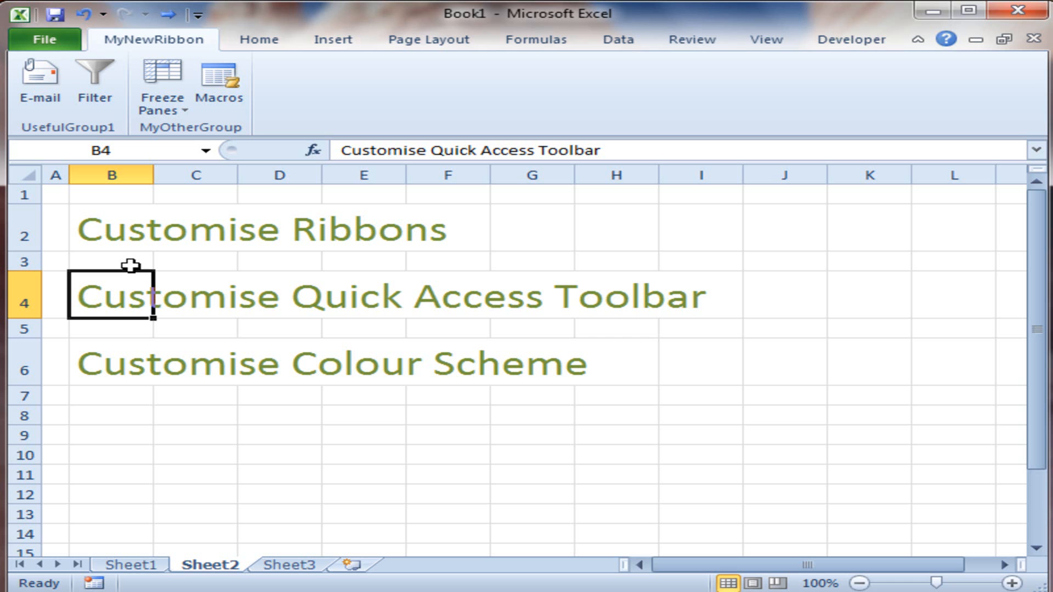
click(41, 39)
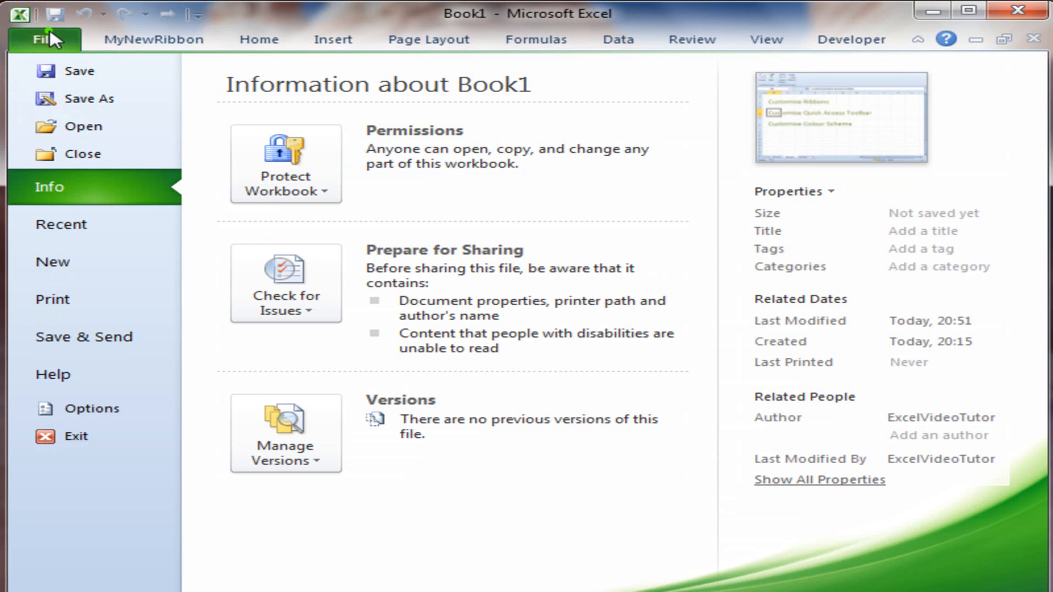
mouse_move(94, 409)
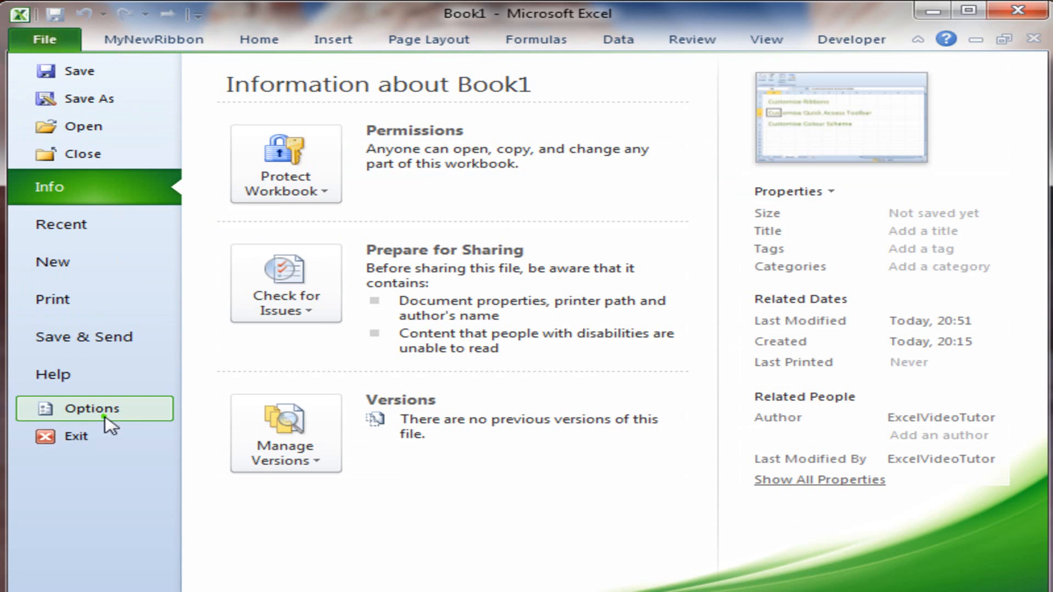
Add Delete Cells to the Quick Access Toolbar in Excel Options and confirm.
click(90, 409)
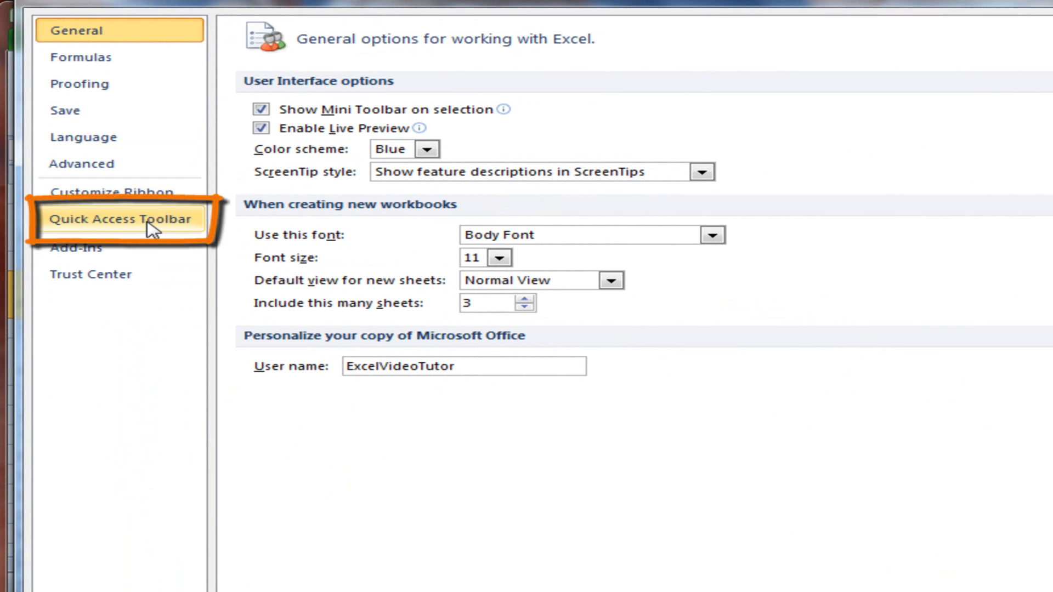
mouse_move(205, 219)
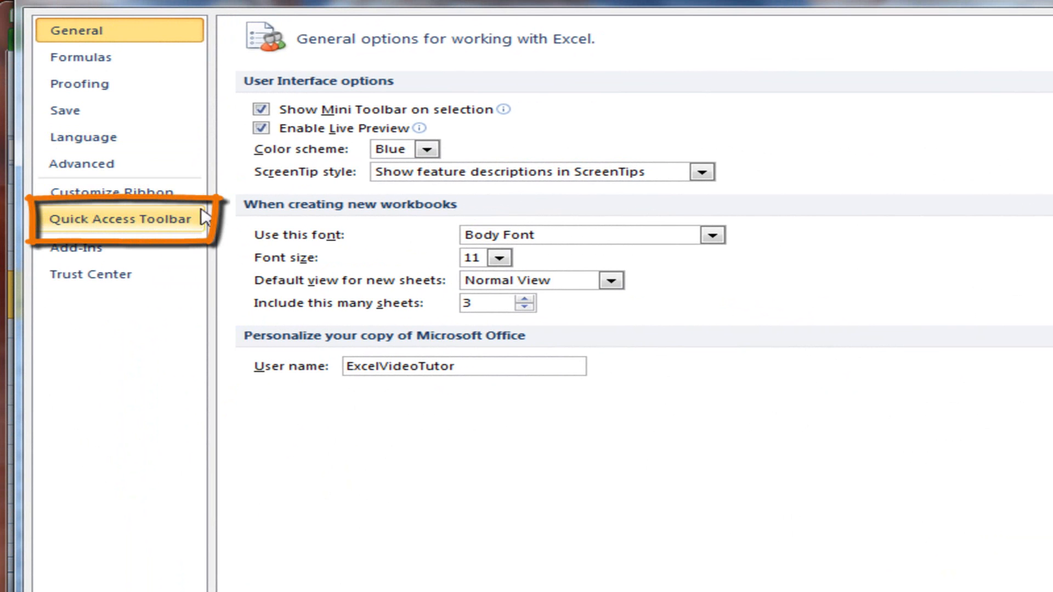
click(121, 219)
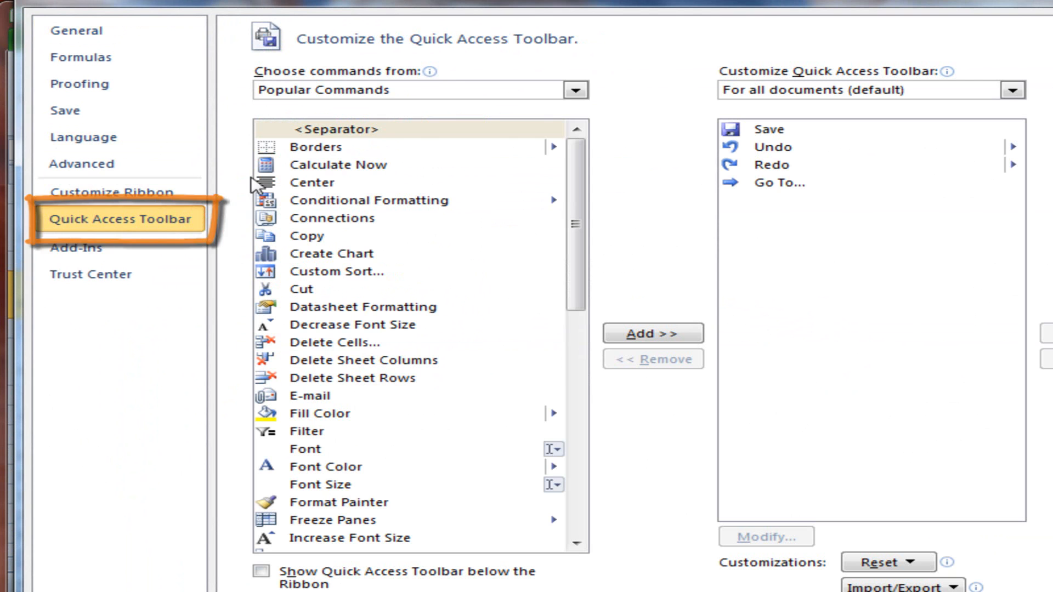
mouse_move(623, 196)
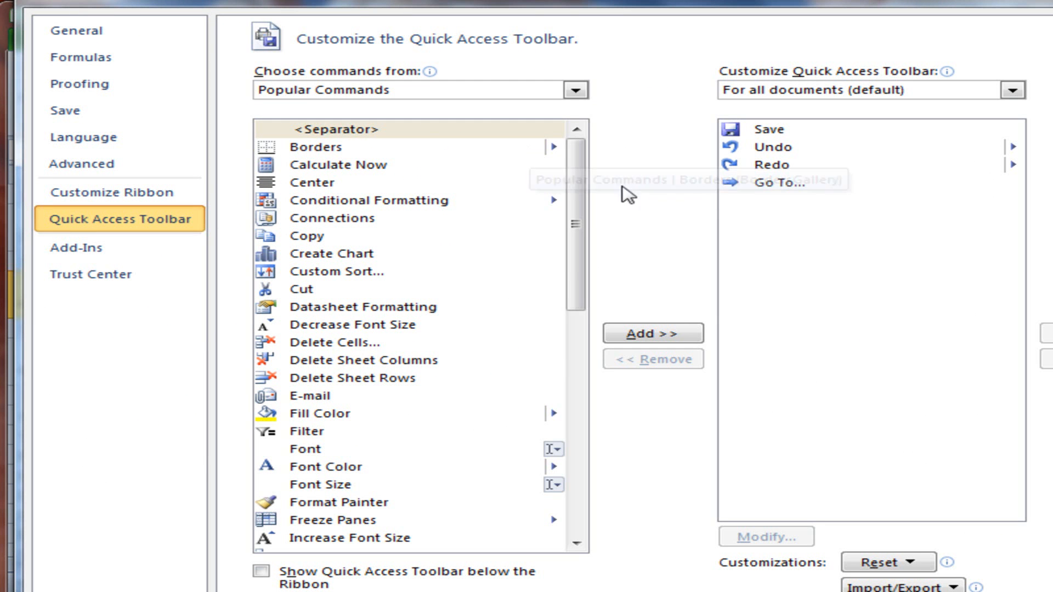
scroll(down, 3)
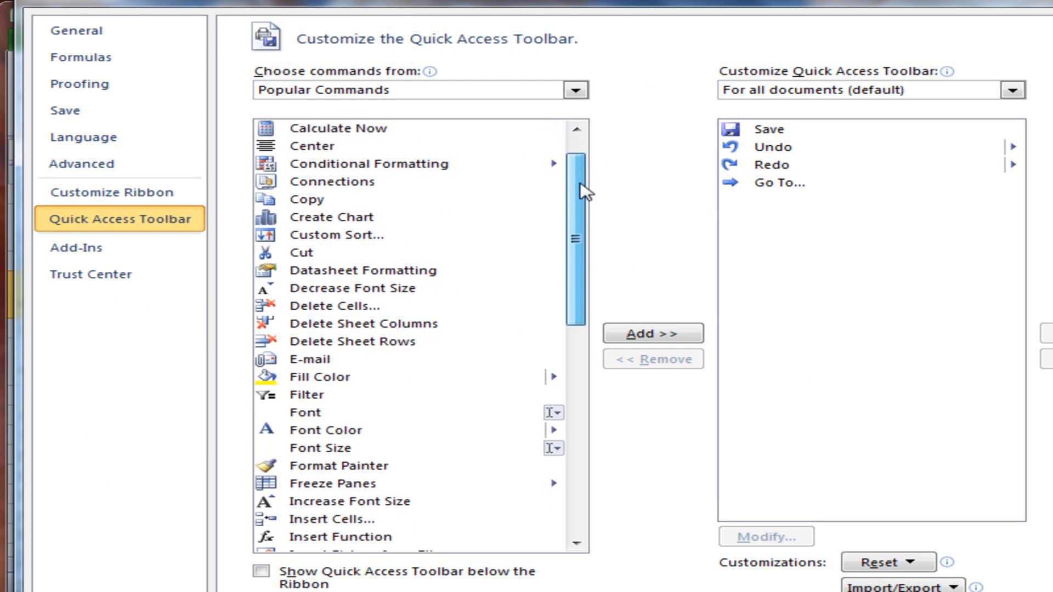
scroll(down, 3)
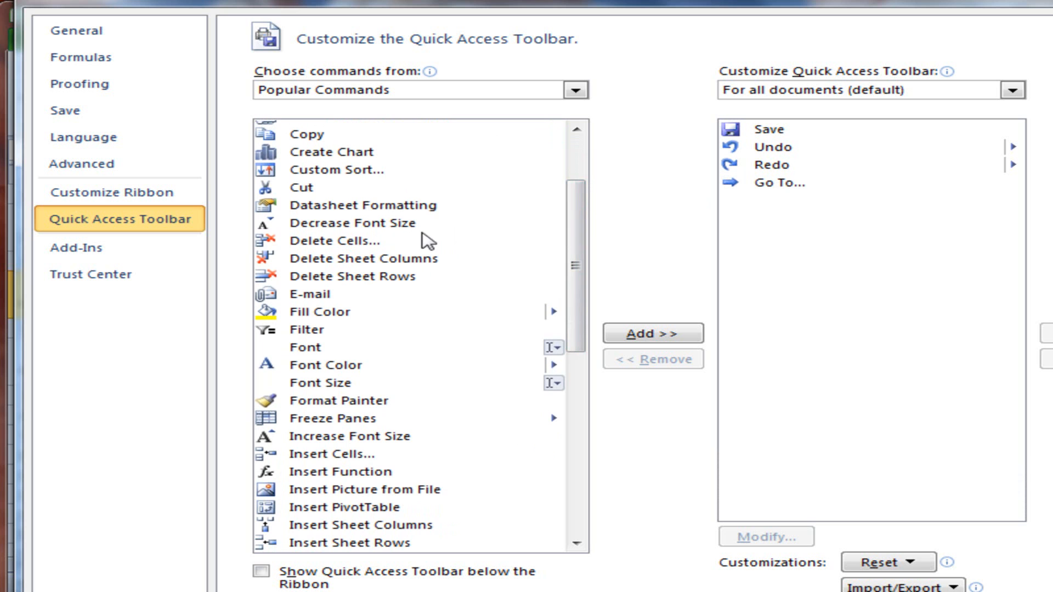
click(336, 240)
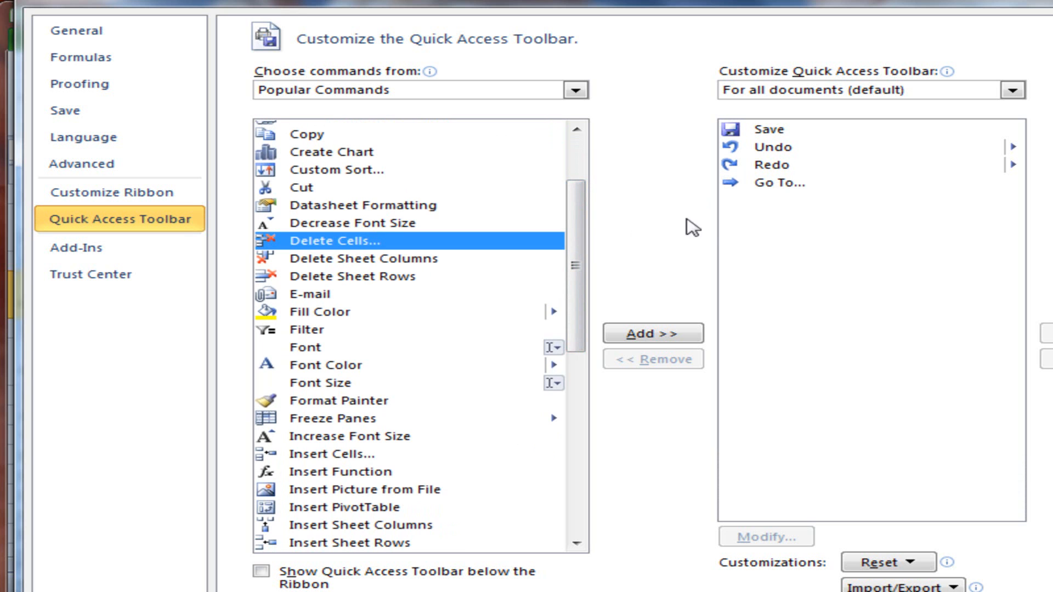
mouse_move(653, 333)
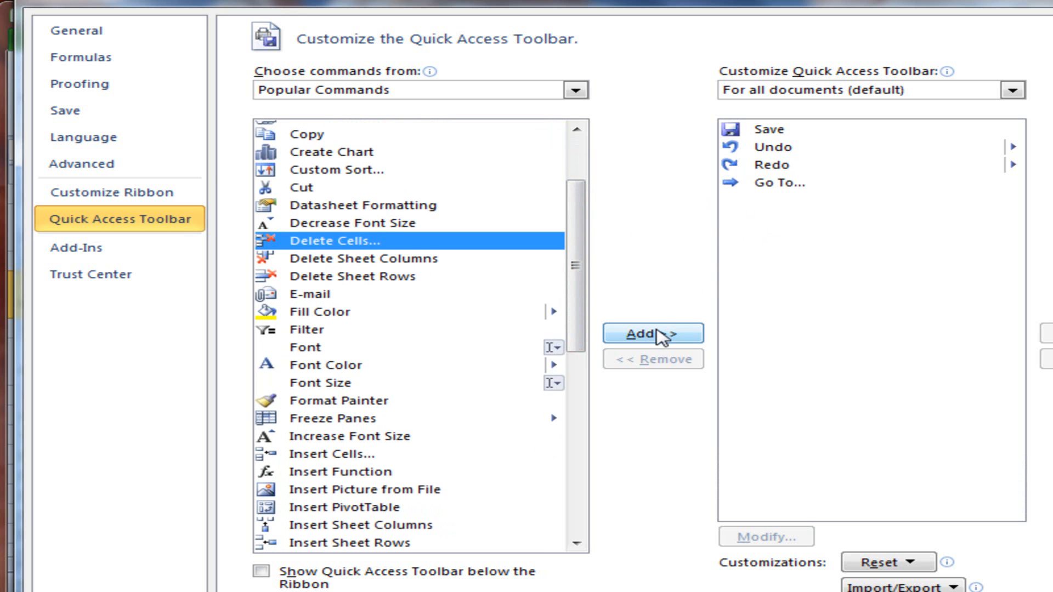
click(652, 333)
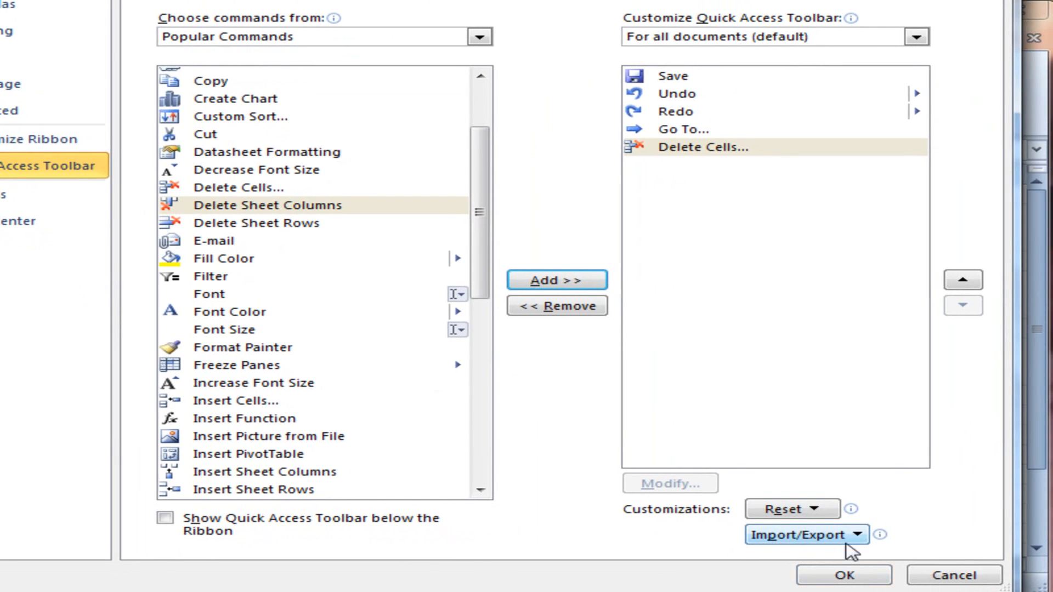
click(842, 575)
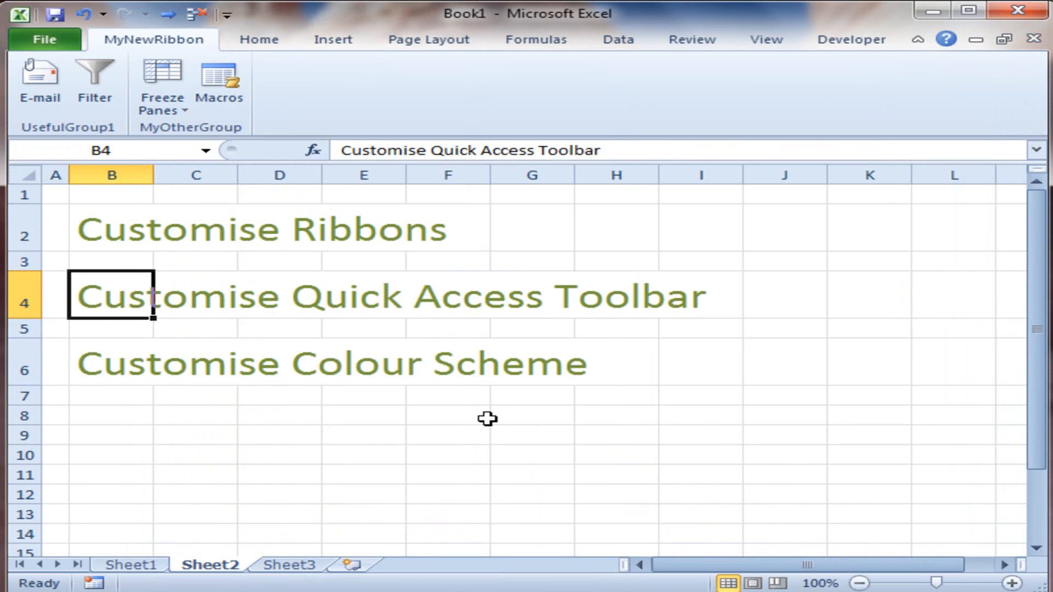
mouse_move(195, 15)
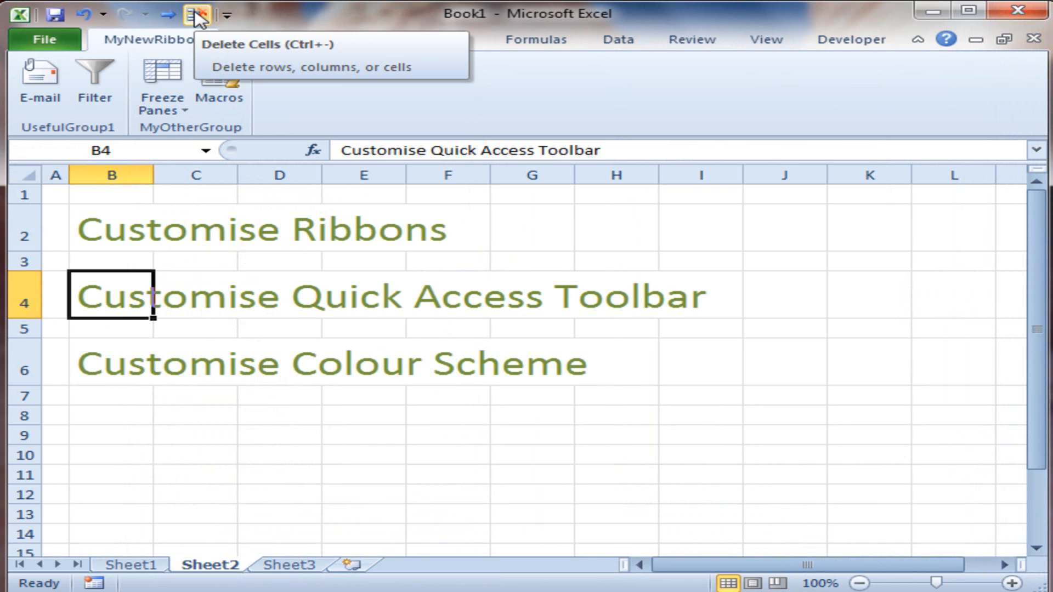
click(112, 415)
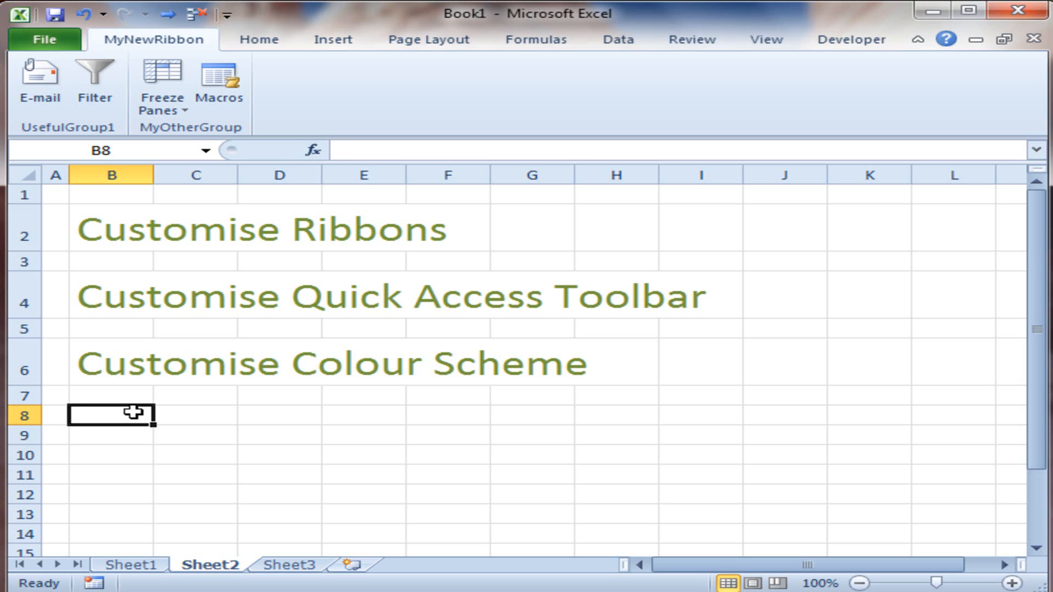
text(jhkjnhjn)
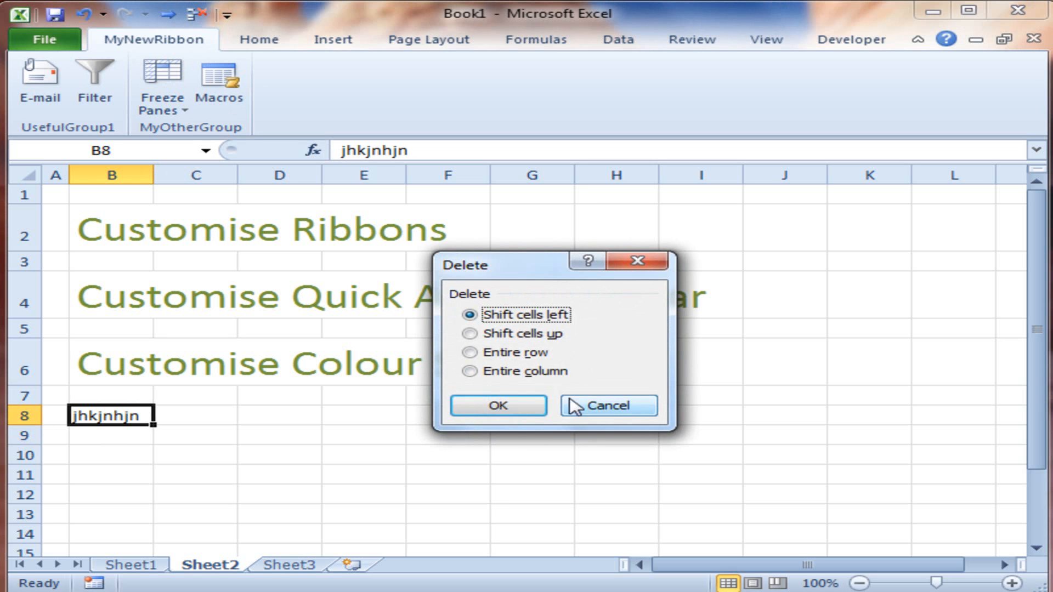
click(497, 405)
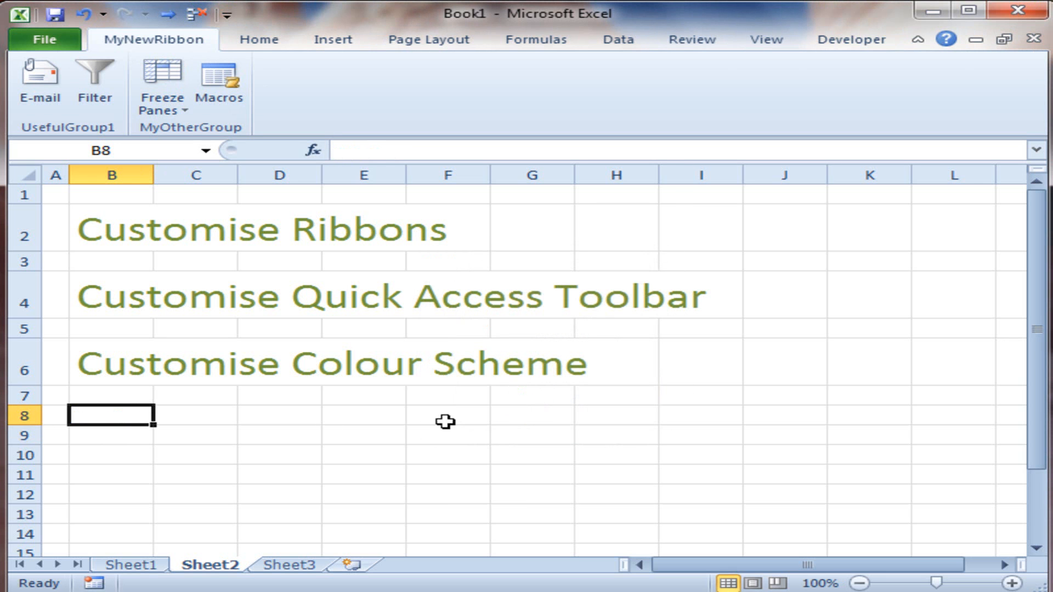
mouse_move(95, 421)
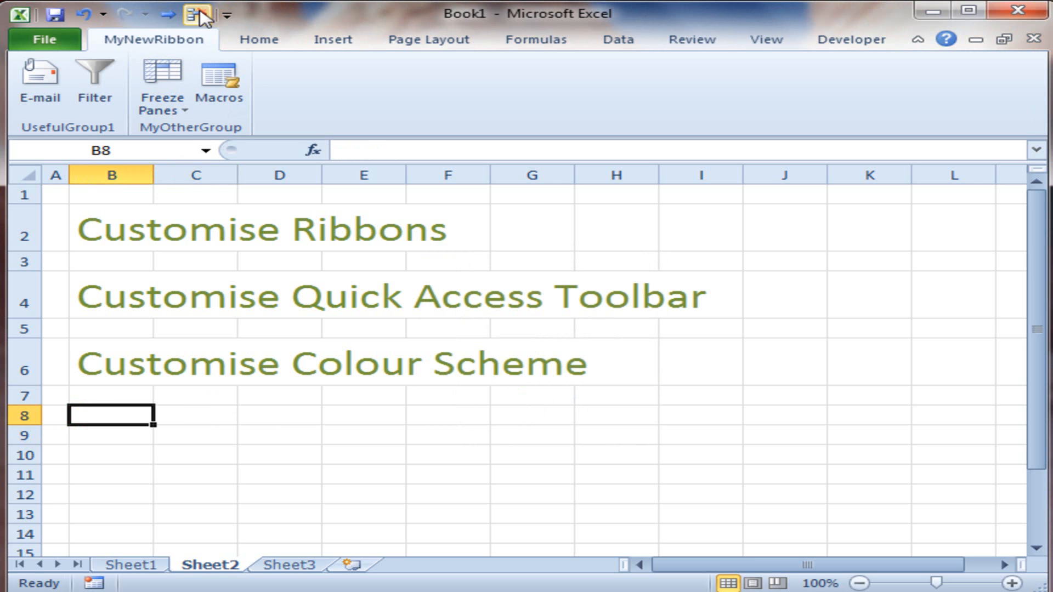
mouse_move(106, 372)
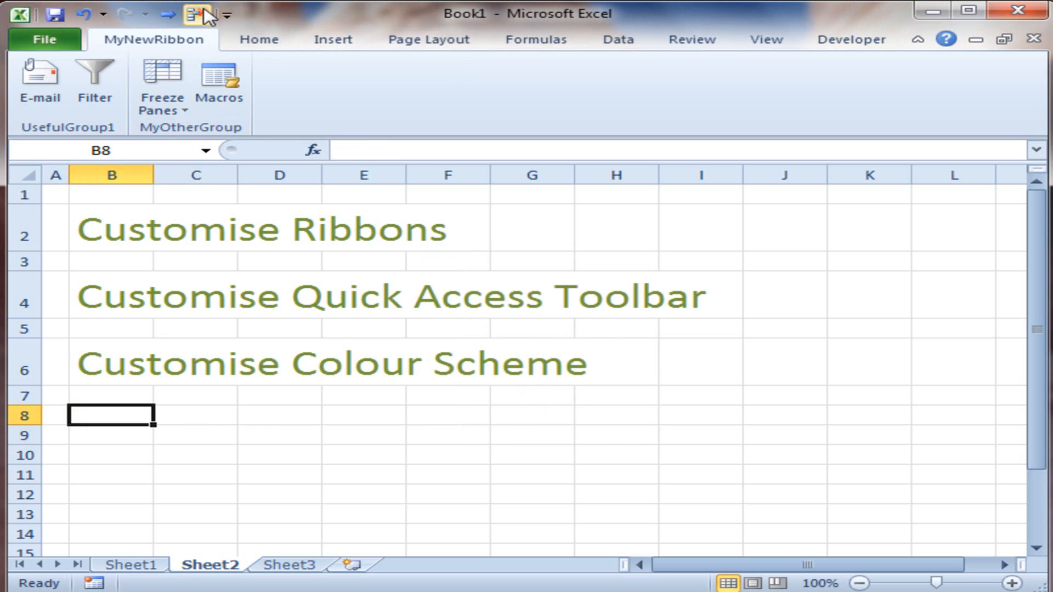
Select cells C2, B2 and B5, then show the File info page for Book1.
click(196, 229)
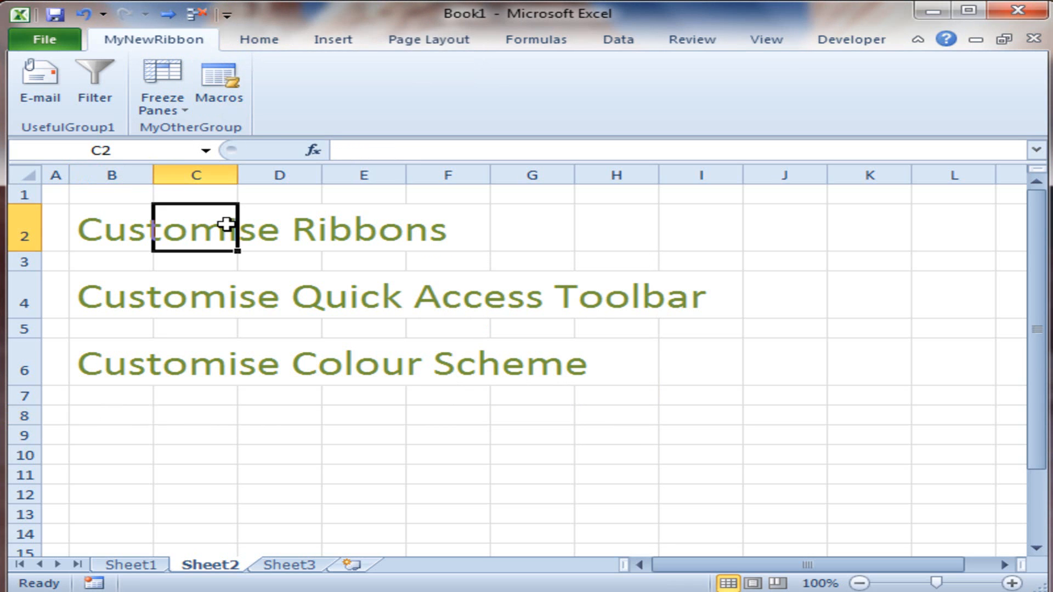
click(111, 229)
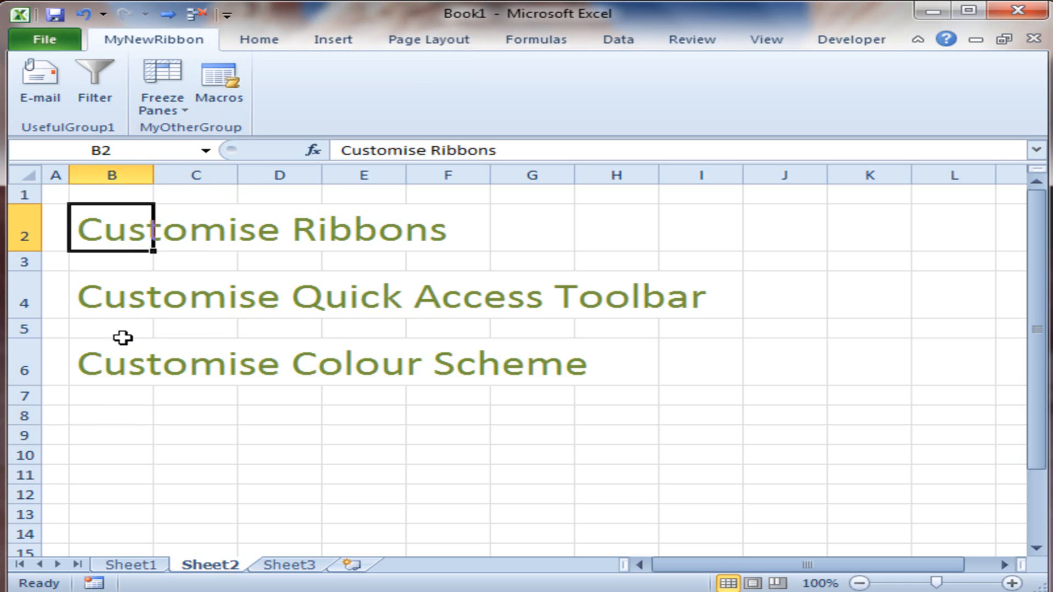
click(110, 329)
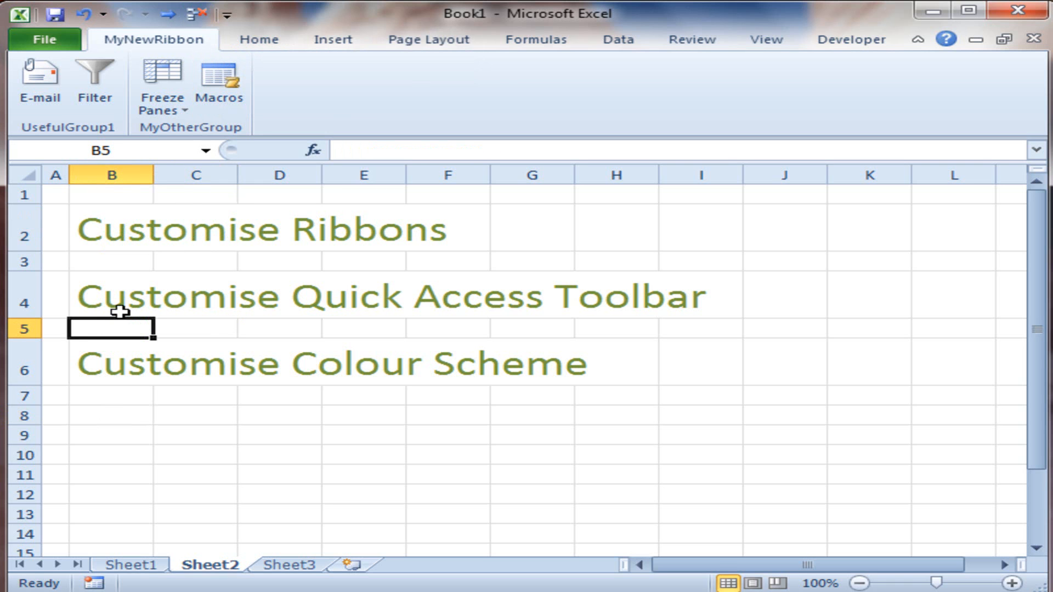
mouse_move(164, 81)
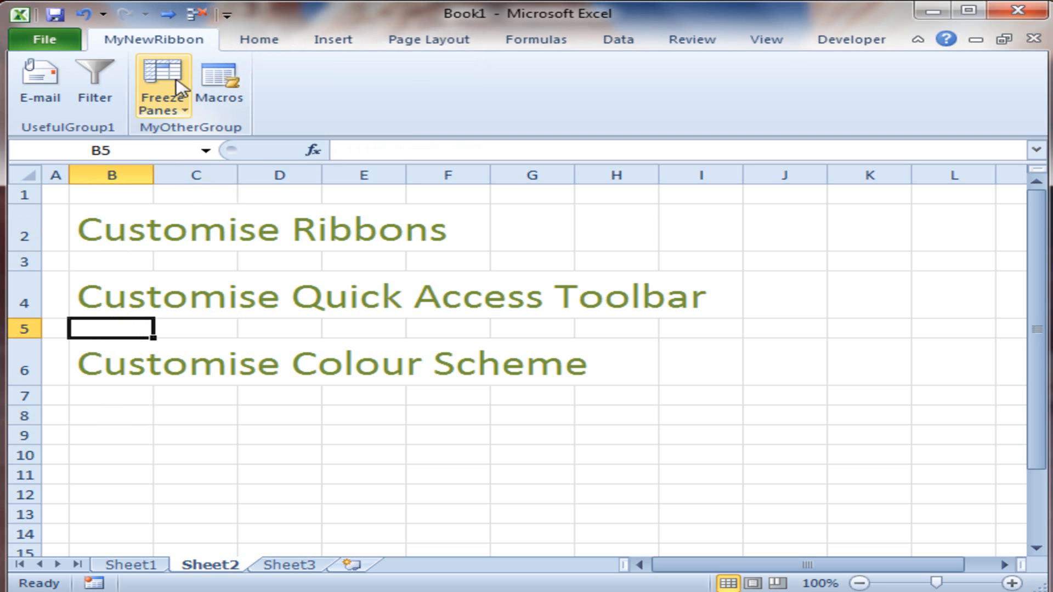
mouse_move(40, 80)
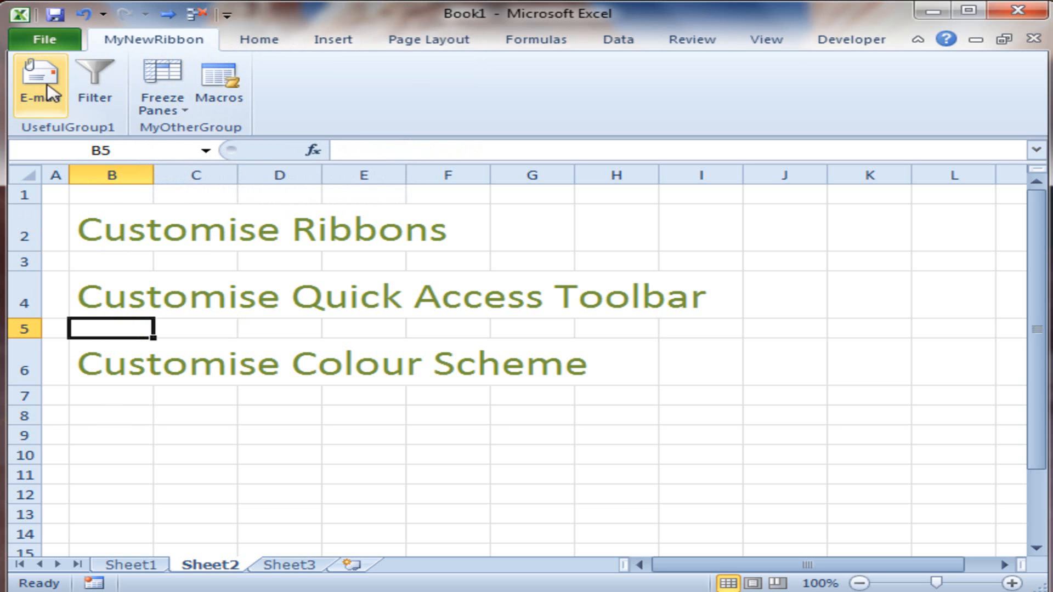
mouse_move(218, 80)
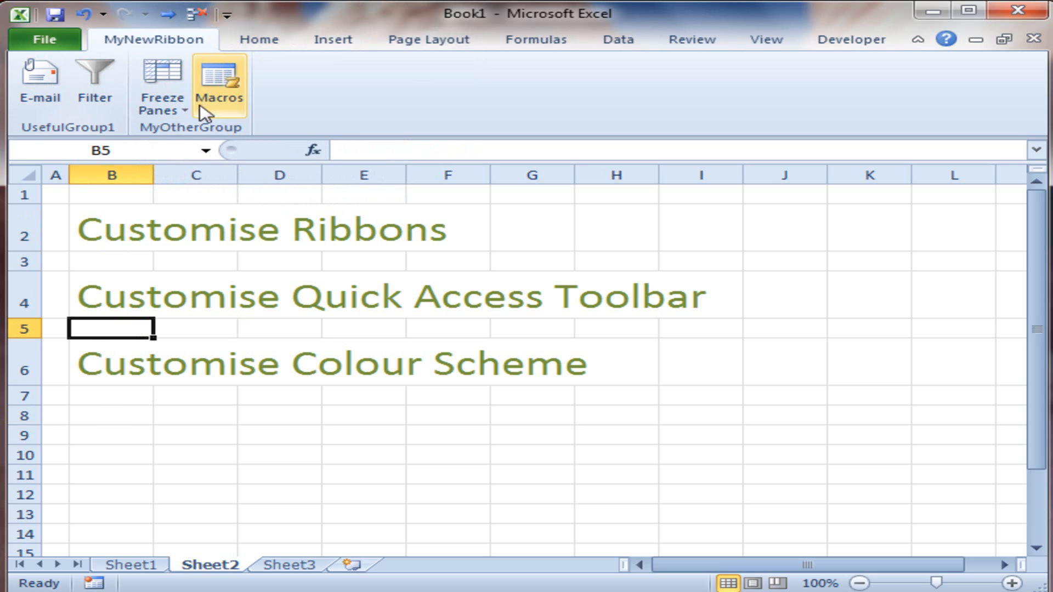
mouse_move(229, 101)
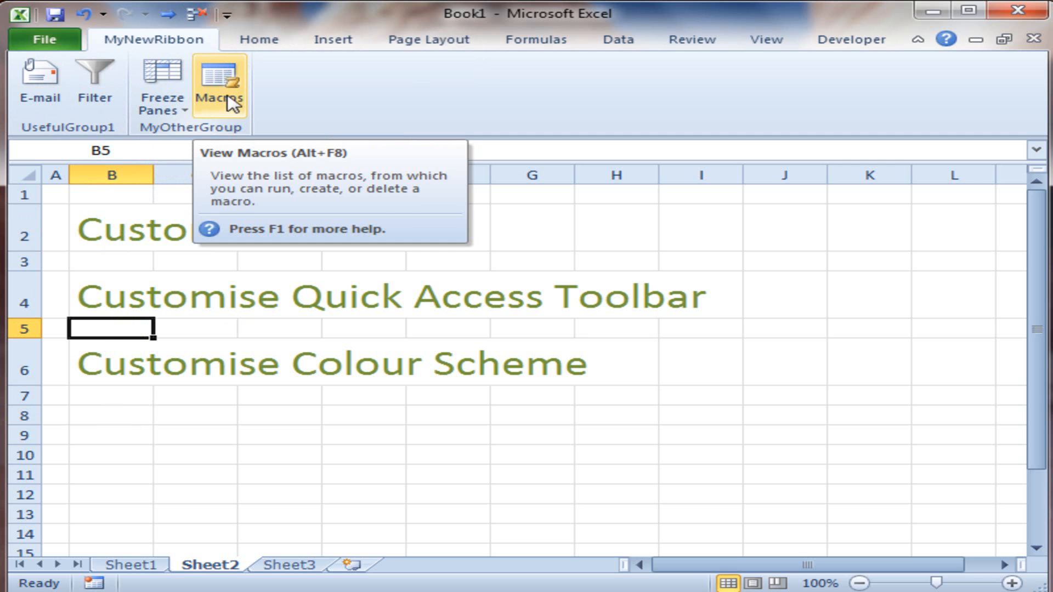
click(42, 40)
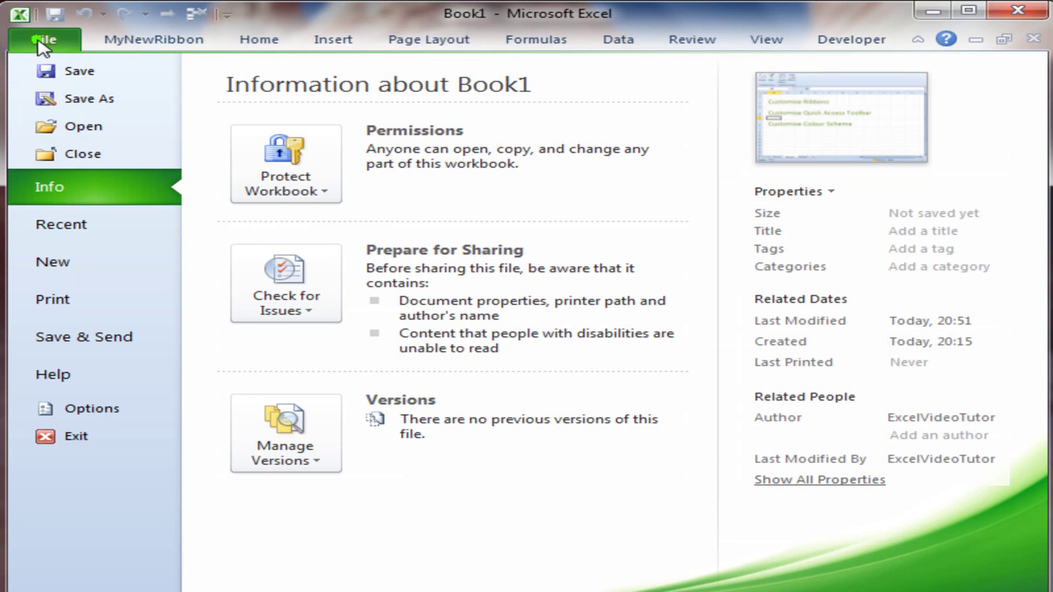
mouse_move(94, 408)
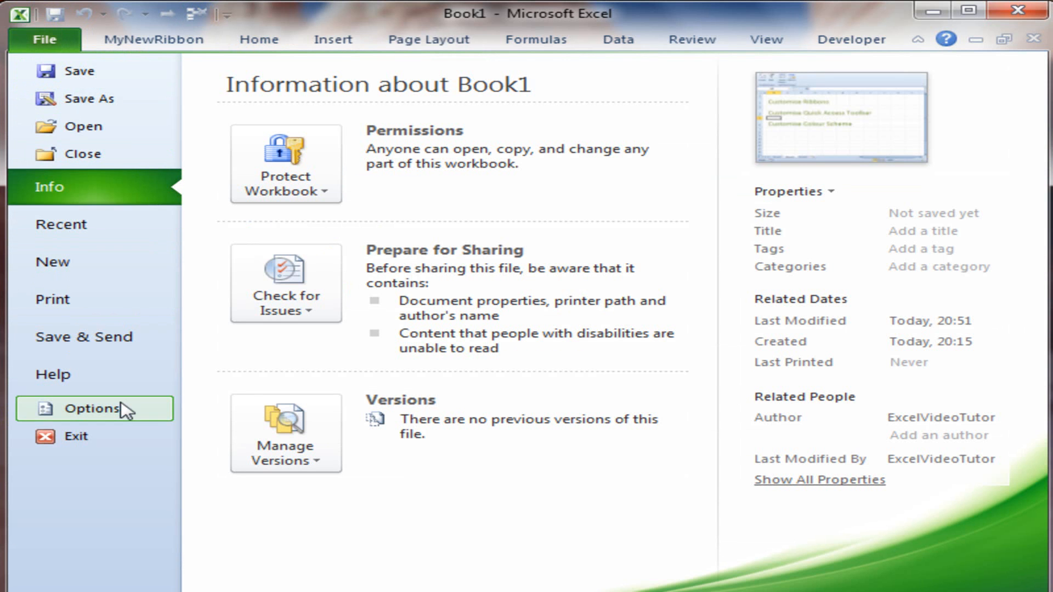
Show Excel Options' Customize Ribbon page and list the Reset choices.
click(94, 408)
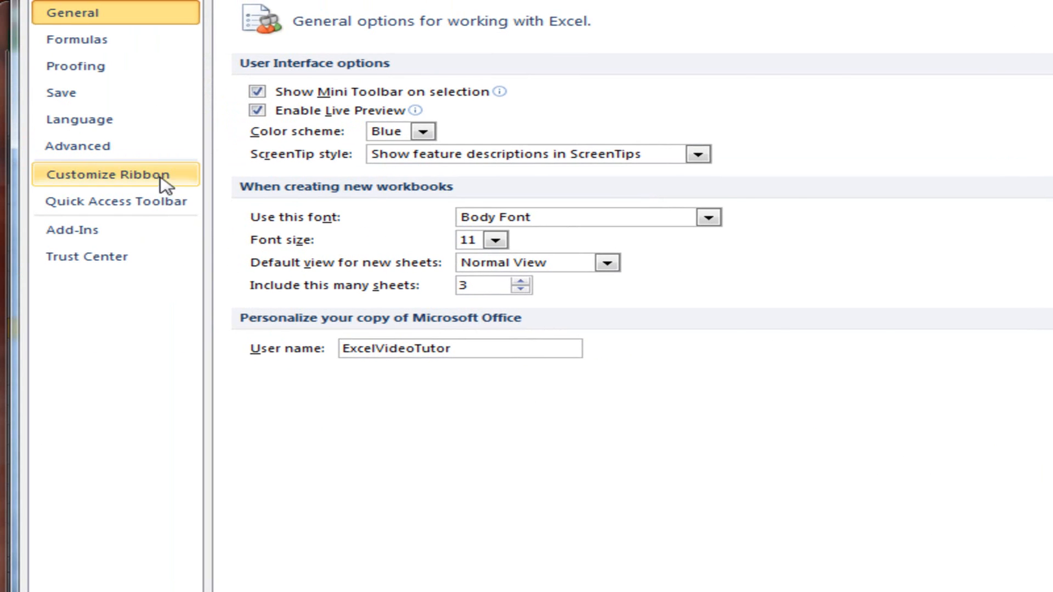
click(114, 175)
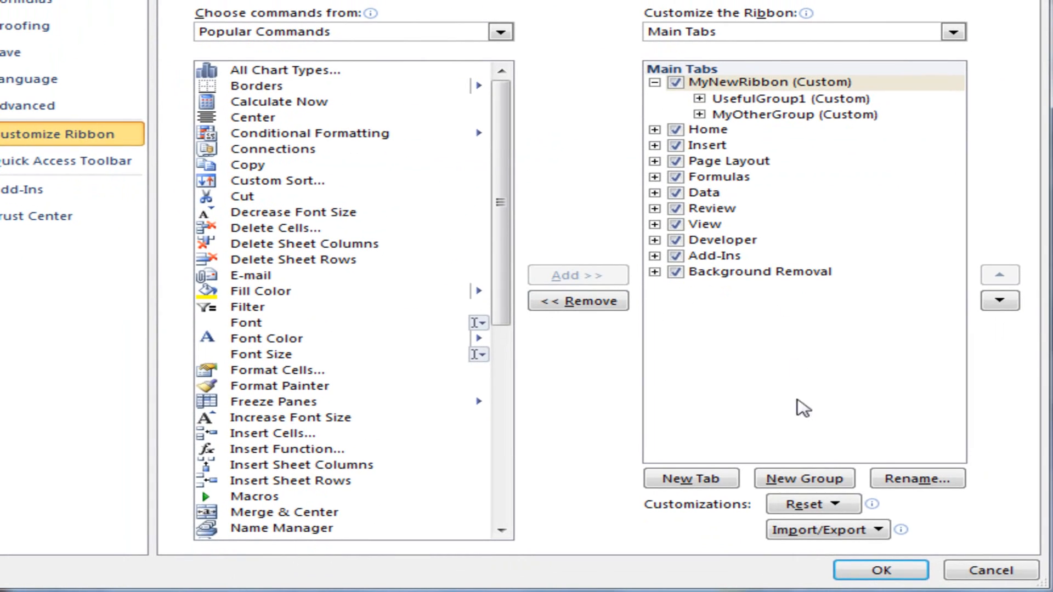
click(812, 504)
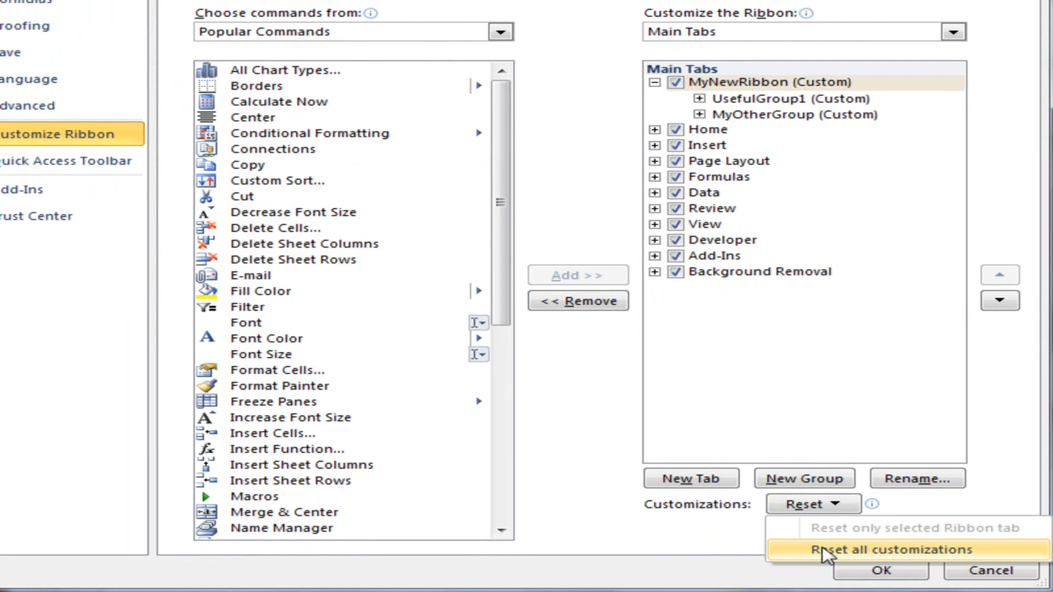
Reset all customizations and confirm, removing MyNewRibbon and Developer tabs.
click(889, 550)
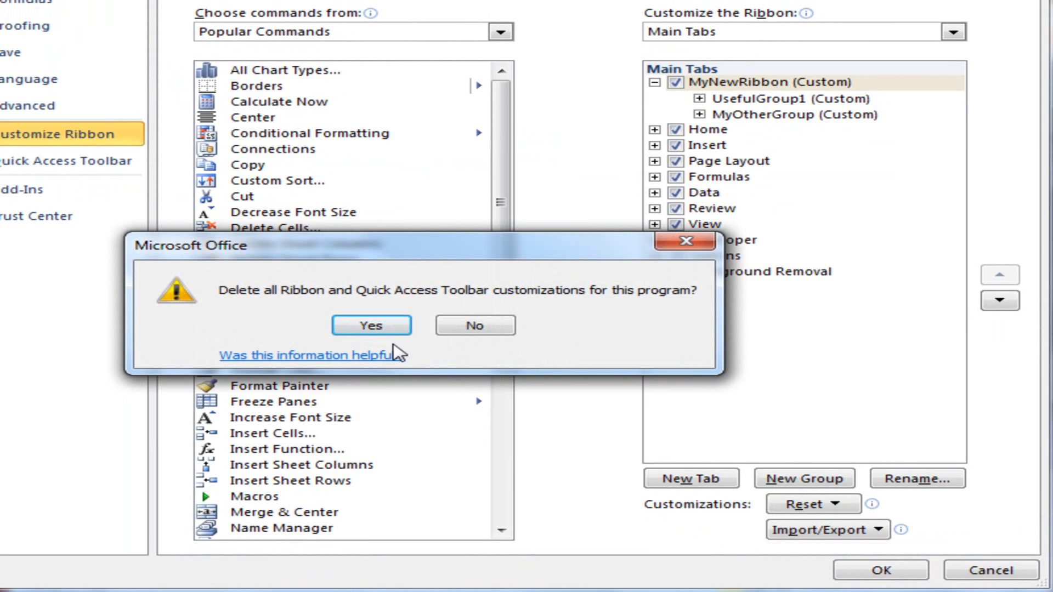
mouse_move(244, 307)
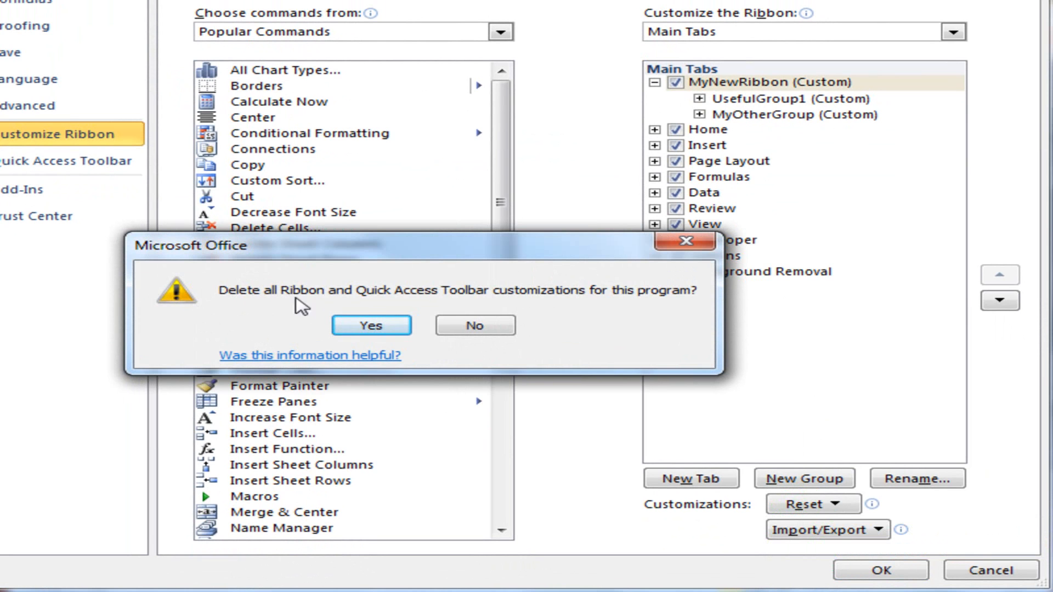
mouse_move(549, 309)
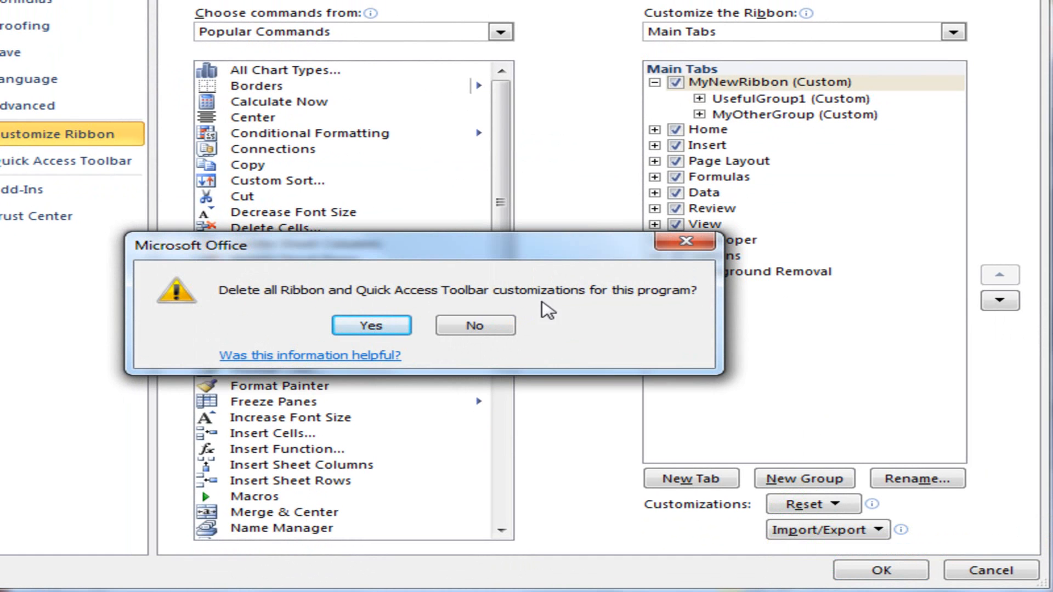
mouse_move(371, 326)
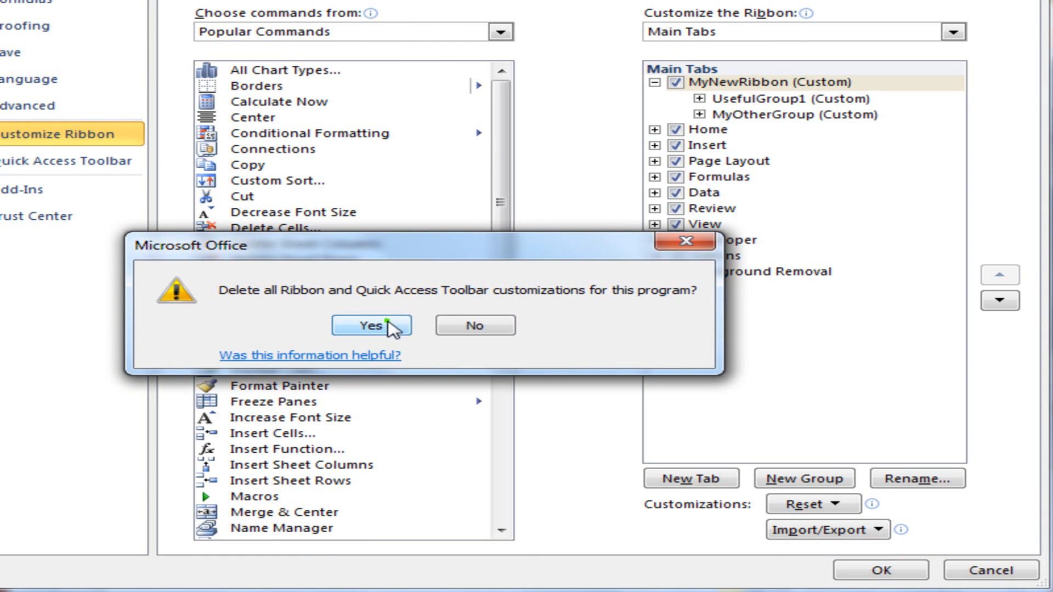
click(371, 325)
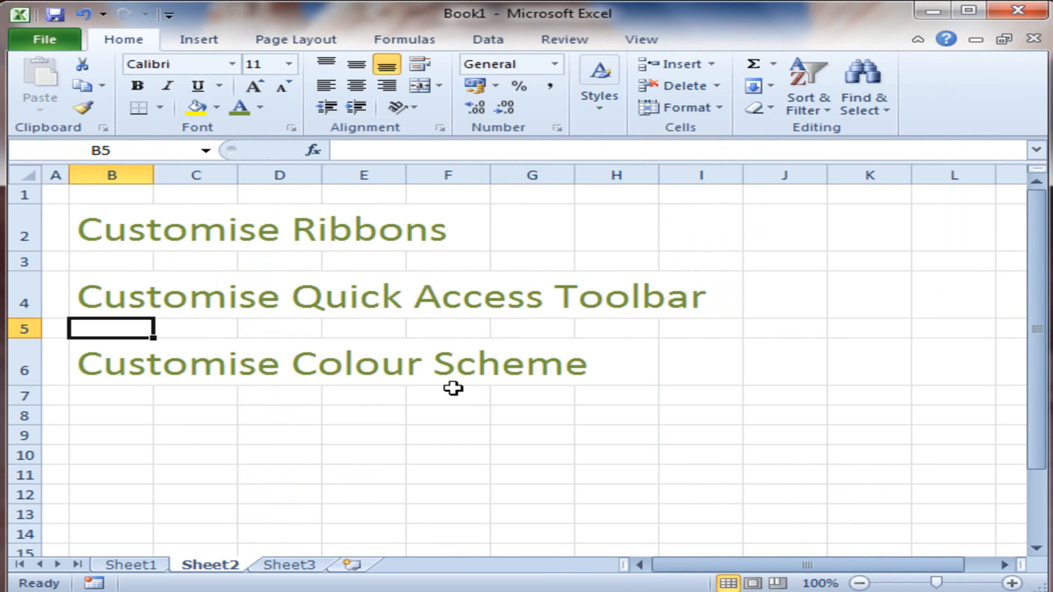
mouse_move(55, 68)
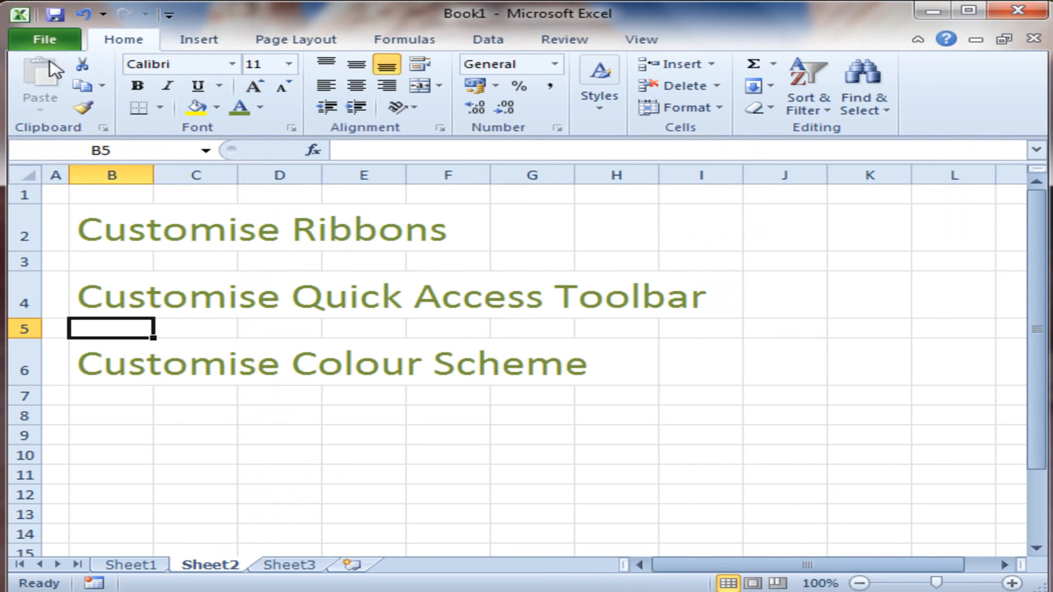
Show the Backstage Info view for Book1 via the File tab.
click(44, 39)
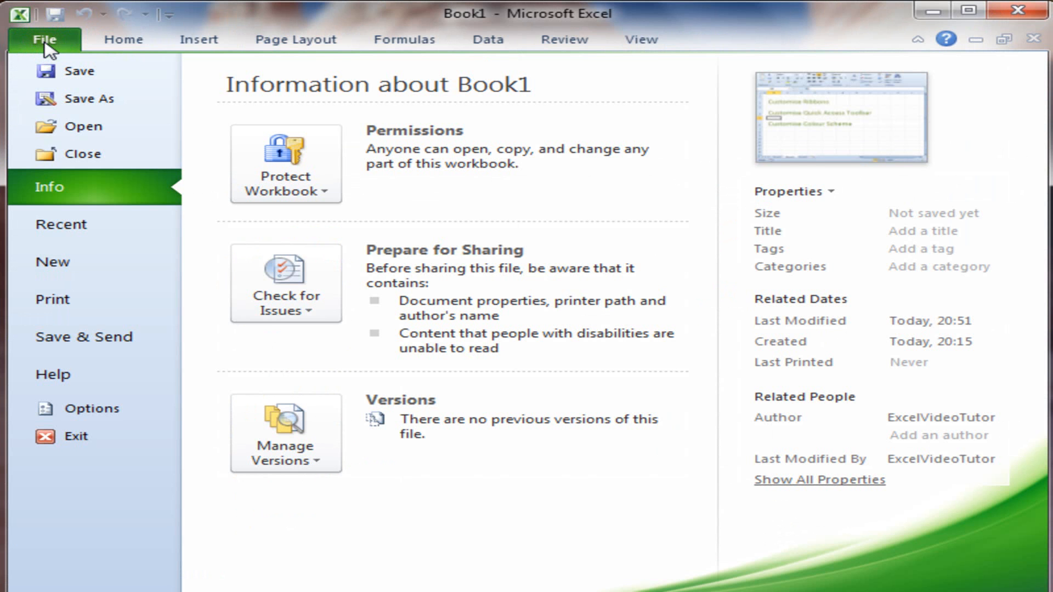
Set the General colour scheme to Black and confirm with OK.
click(86, 408)
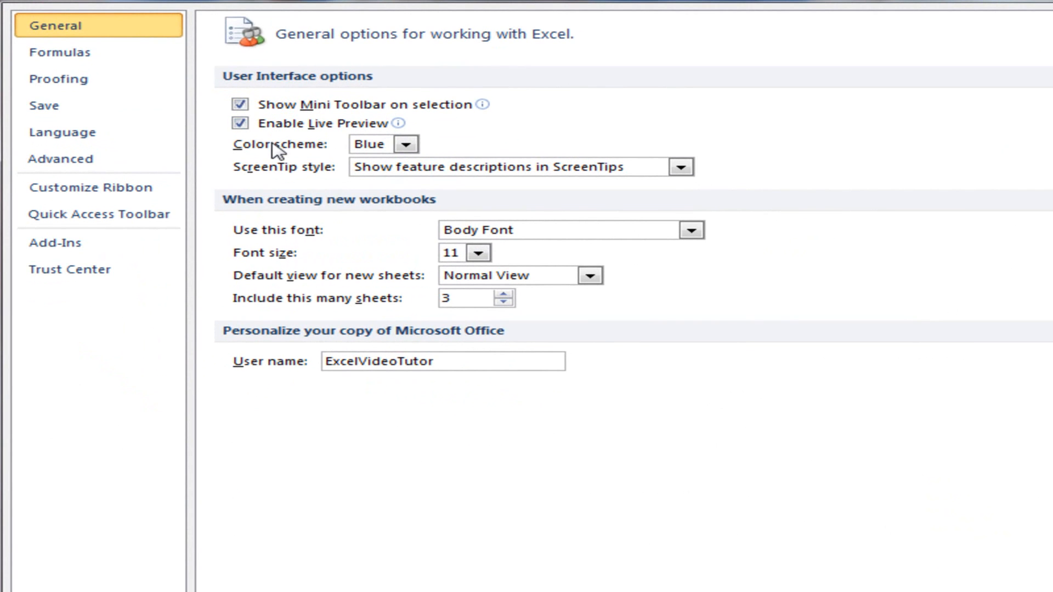
click(405, 144)
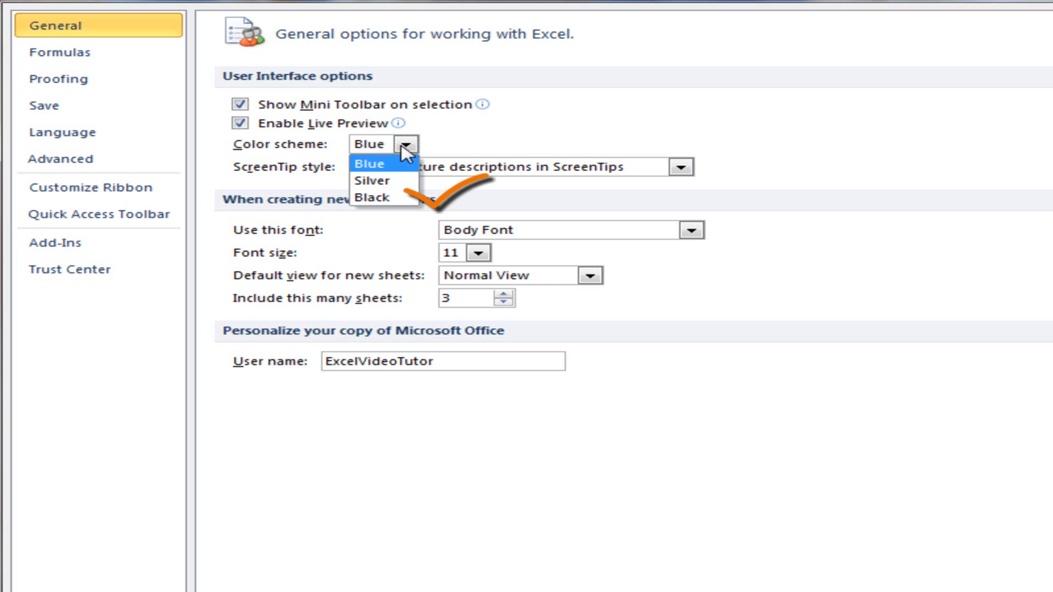
mouse_move(393, 199)
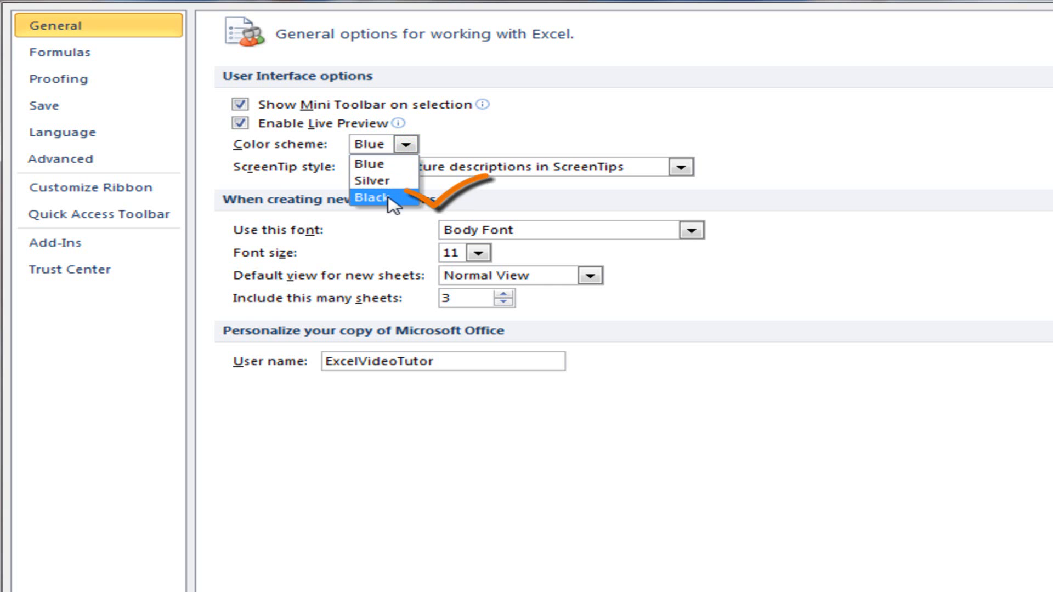
mouse_move(383, 181)
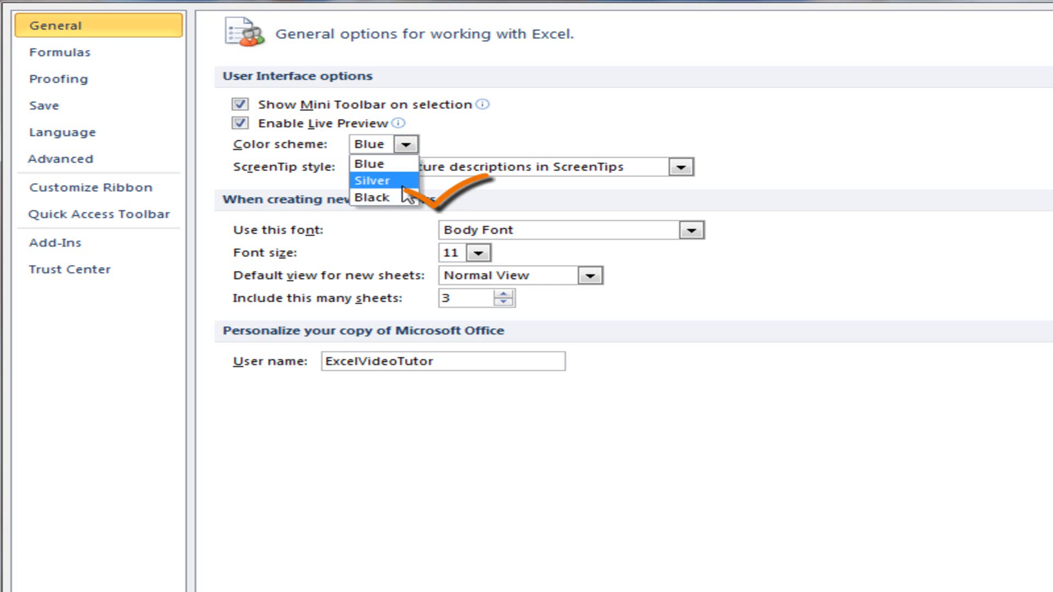
click(379, 198)
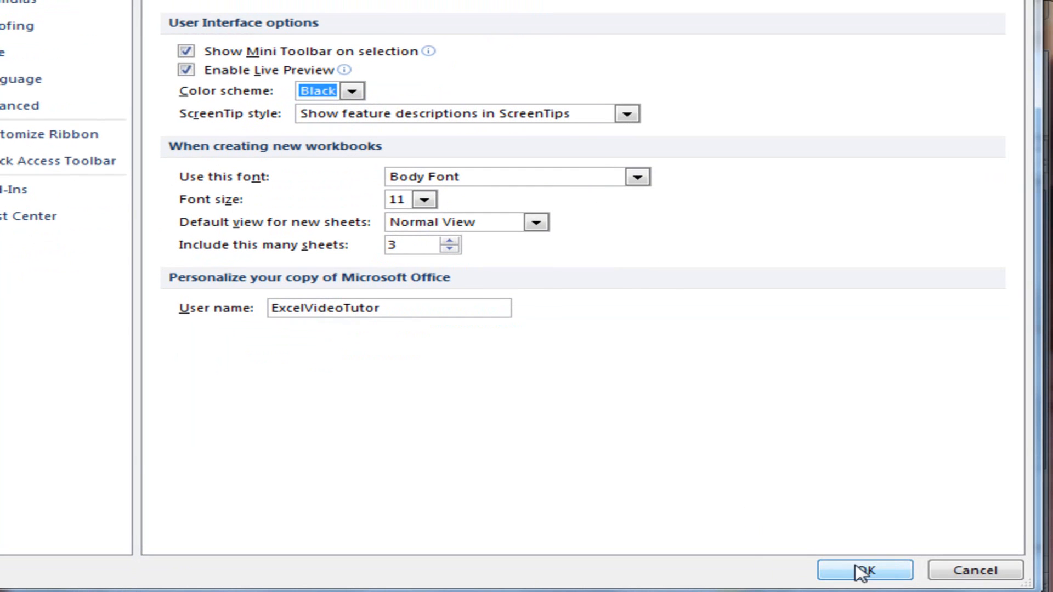
click(865, 570)
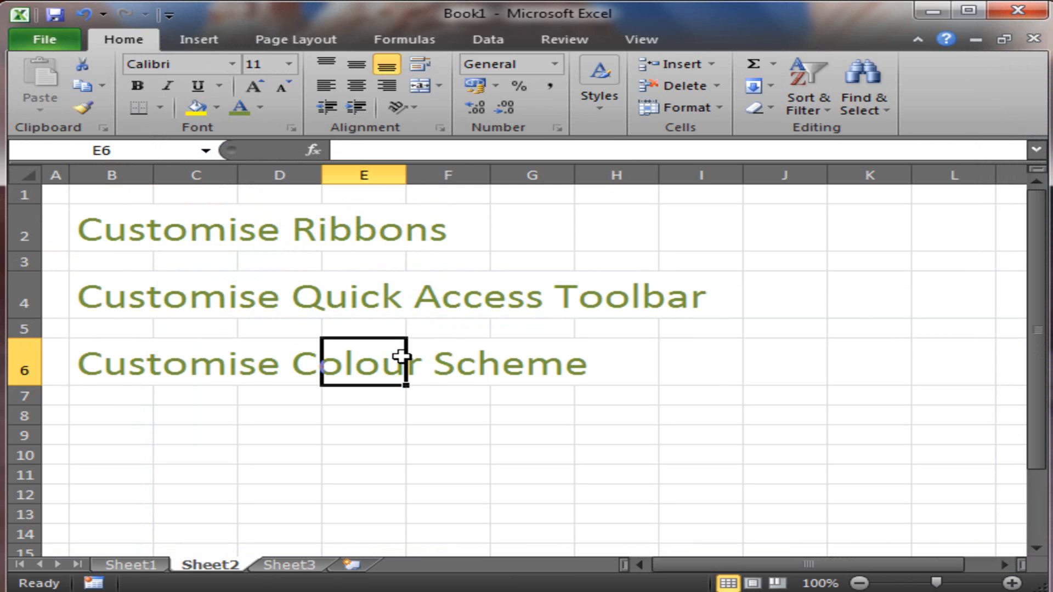
click(199, 39)
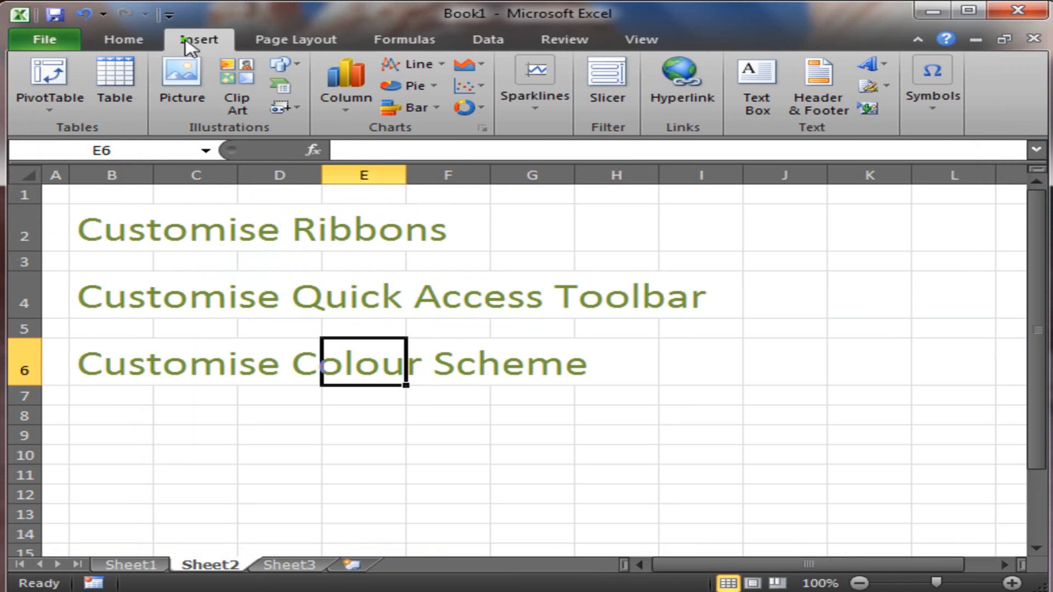
click(295, 40)
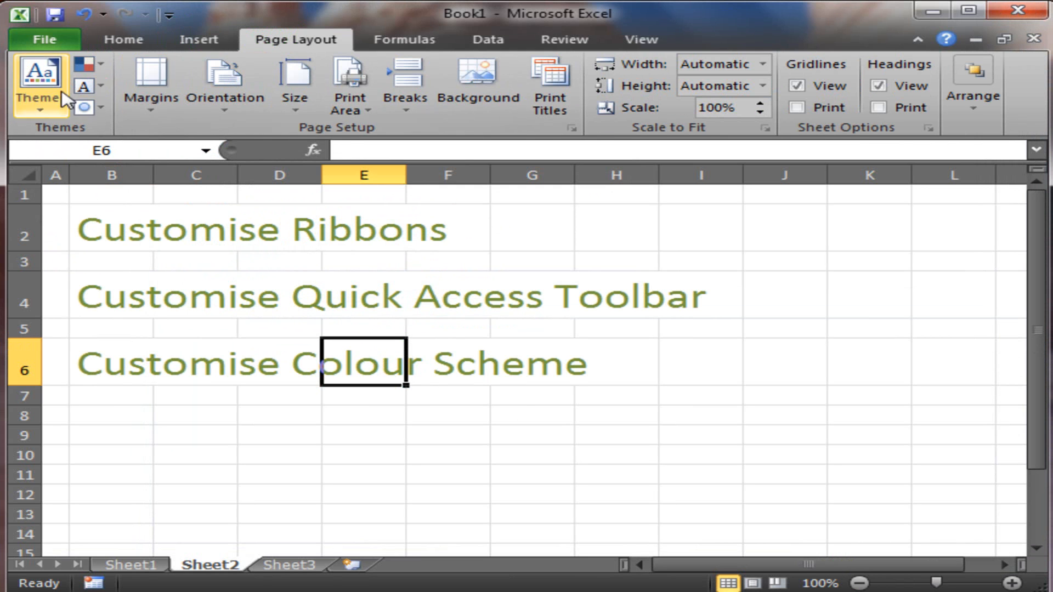
mouse_move(935, 70)
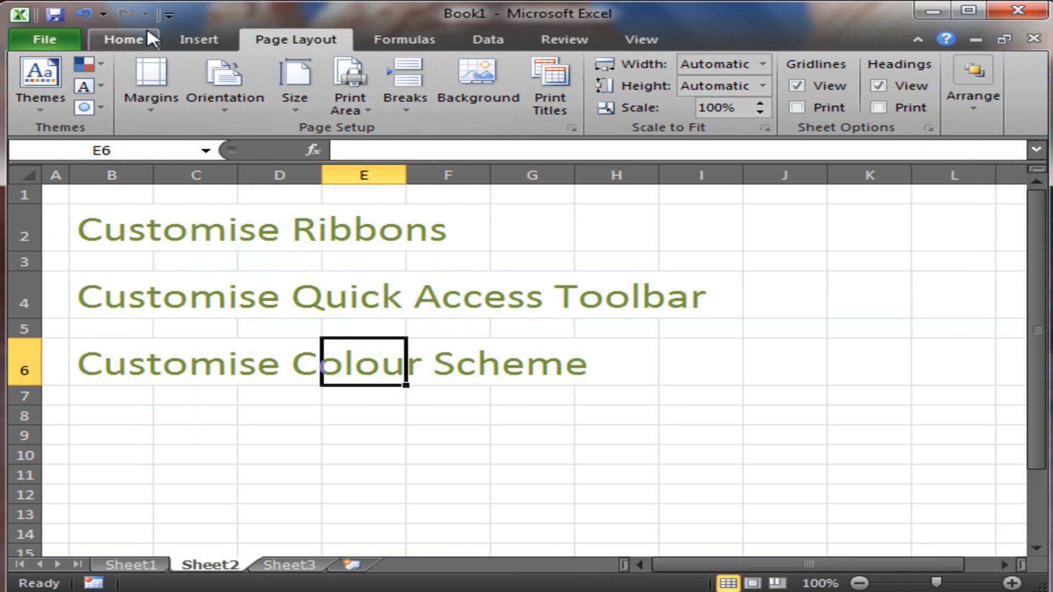
click(123, 39)
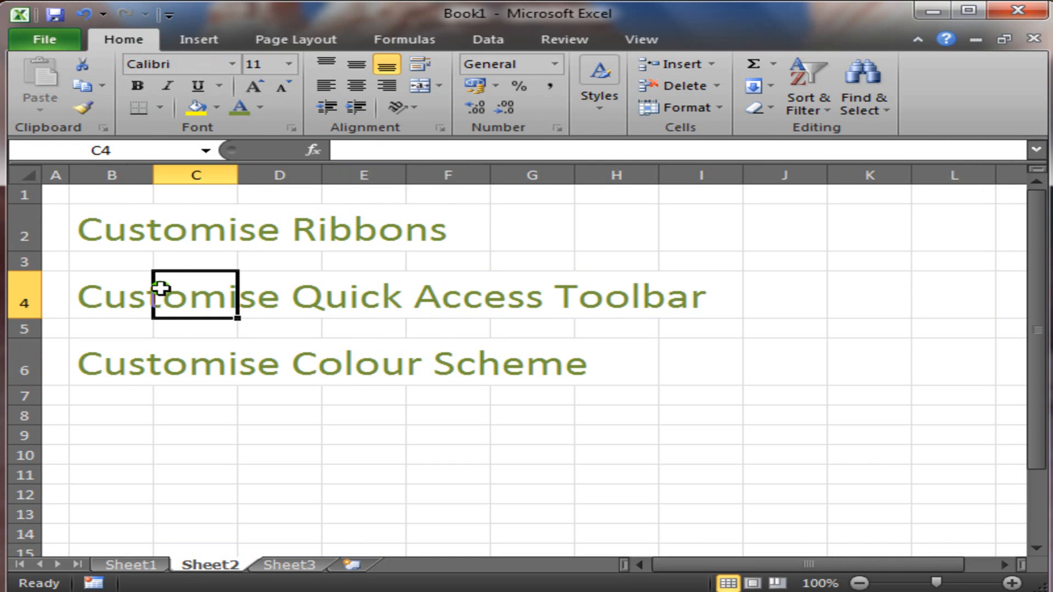
click(110, 298)
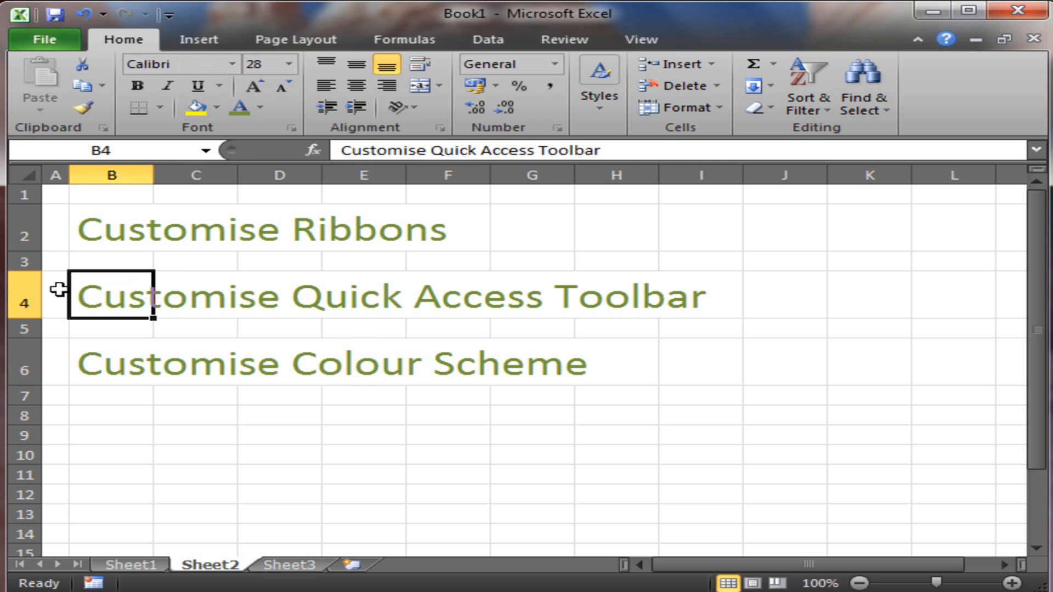
click(55, 303)
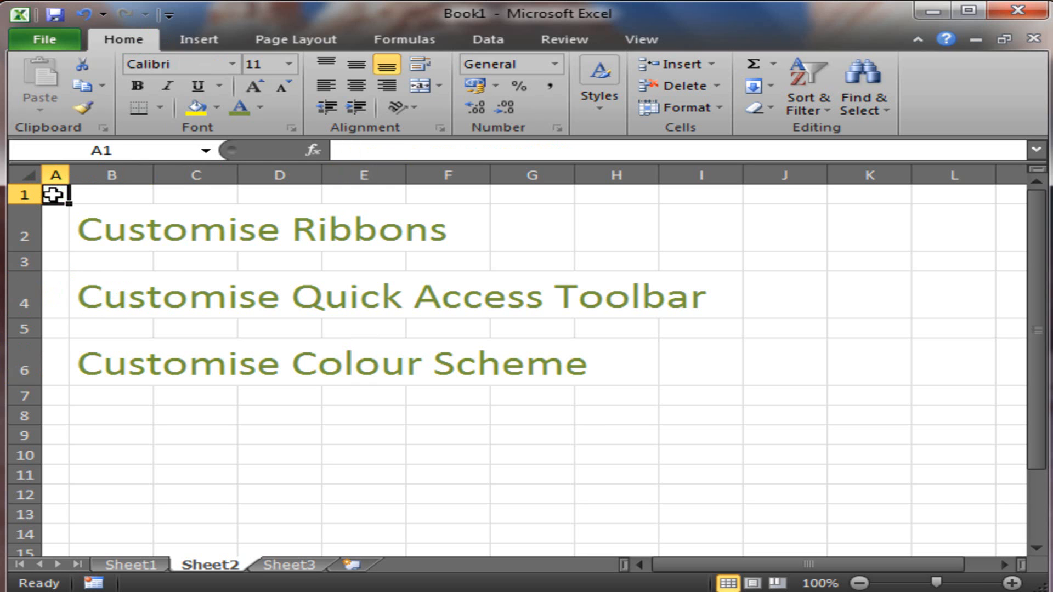
mouse_move(63, 121)
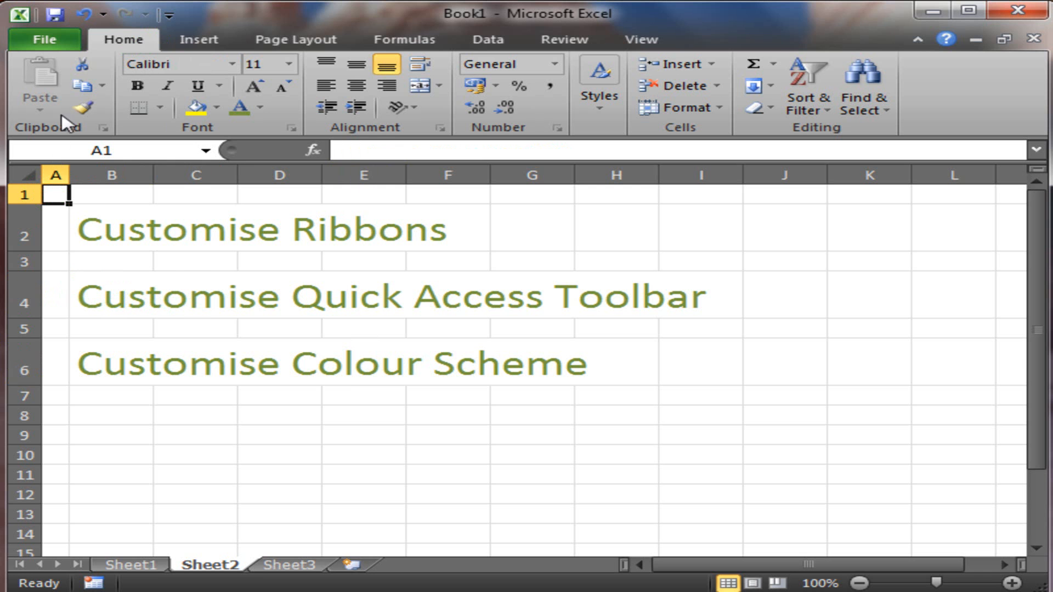
click(42, 40)
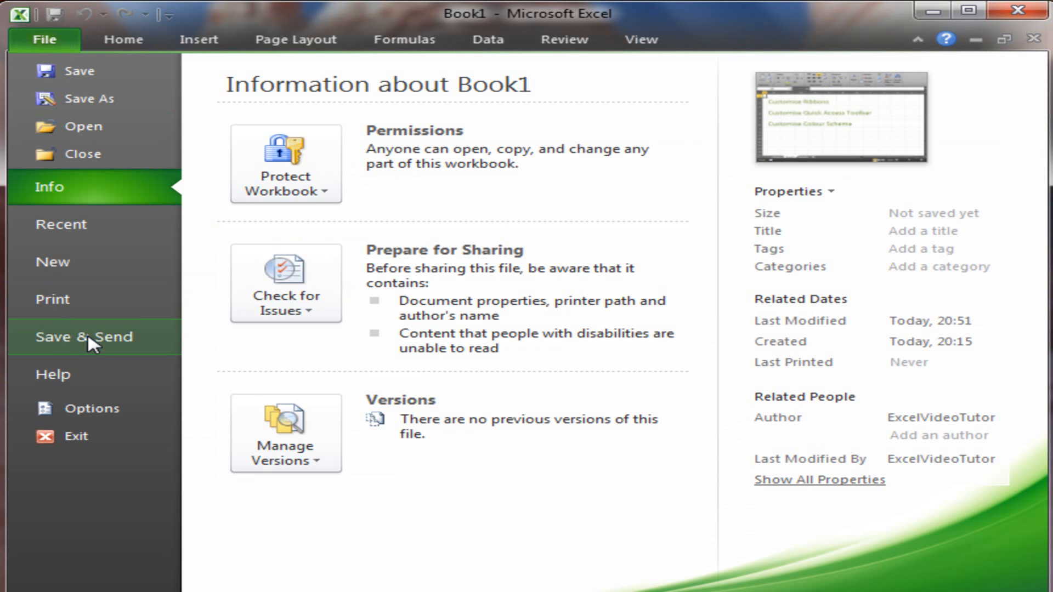
click(97, 408)
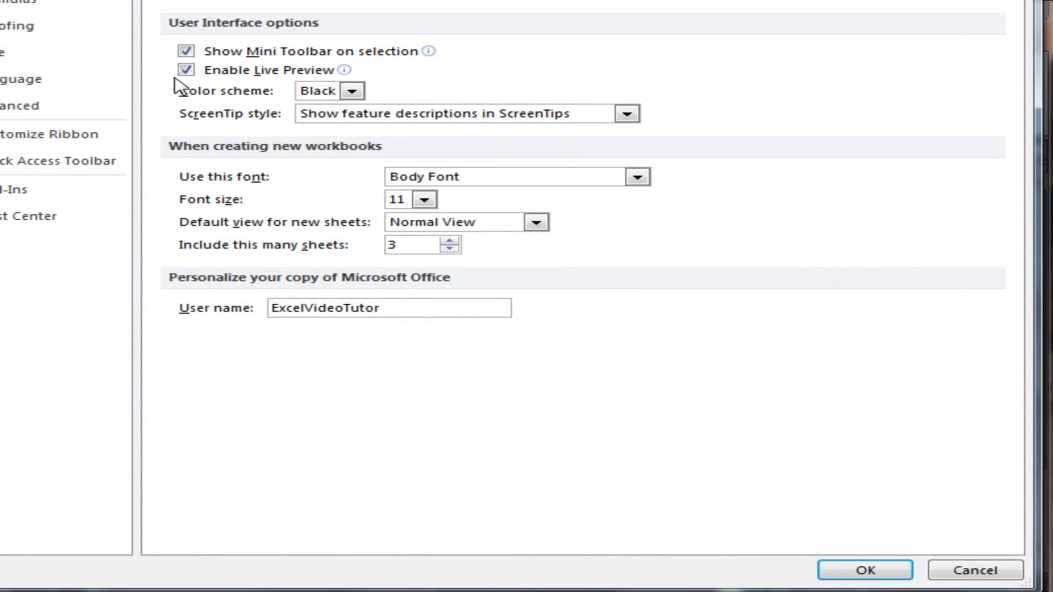
click(351, 91)
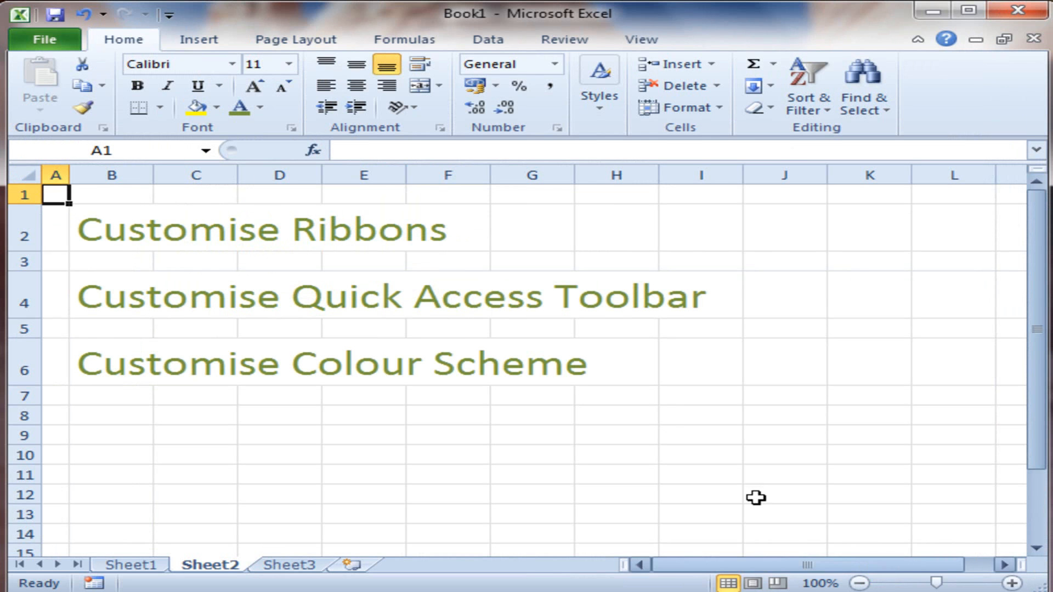
click(614, 415)
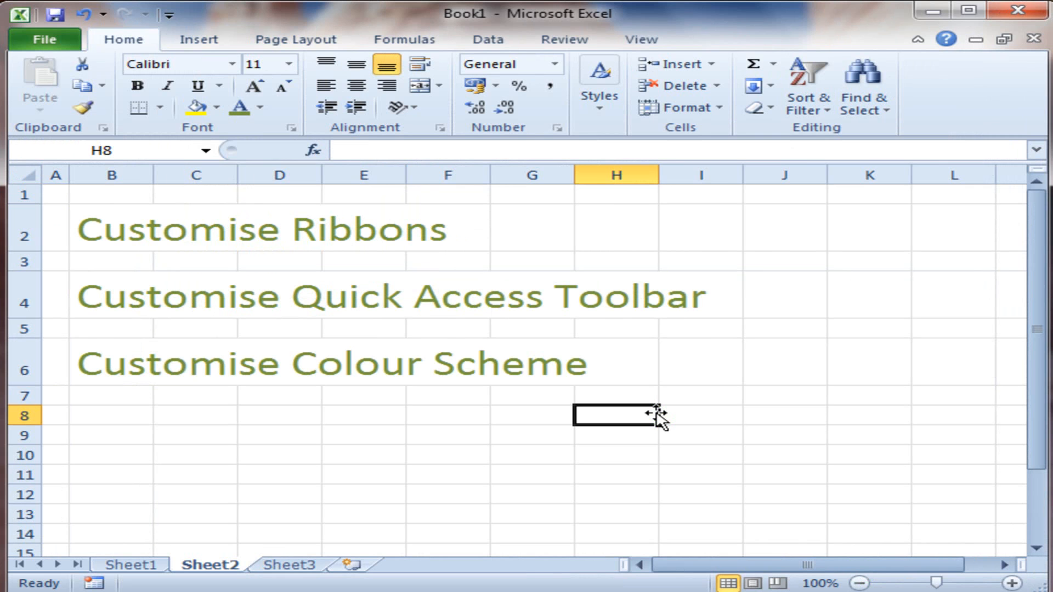
click(55, 229)
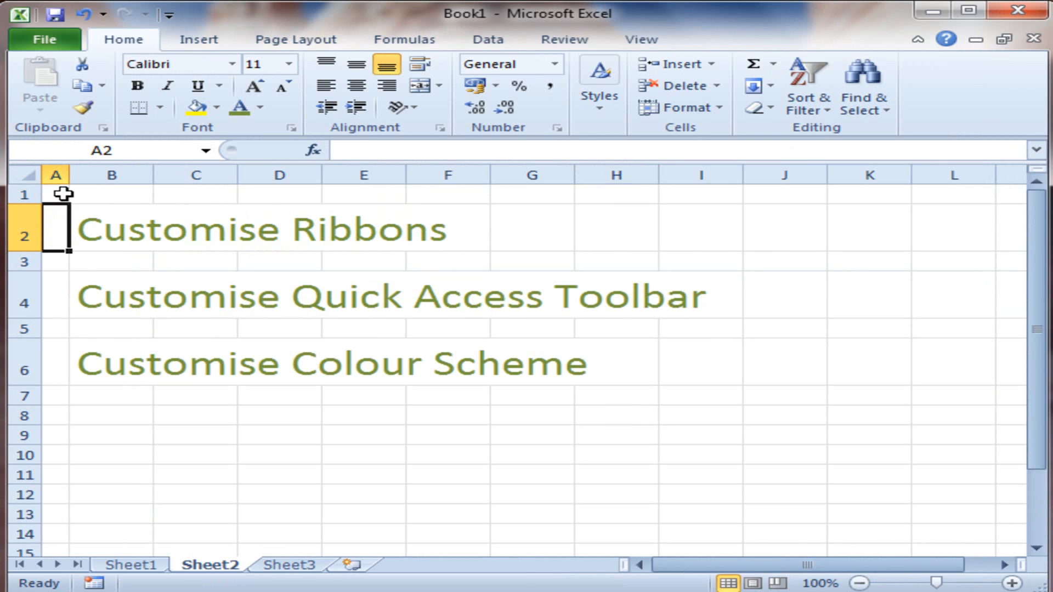
click(55, 195)
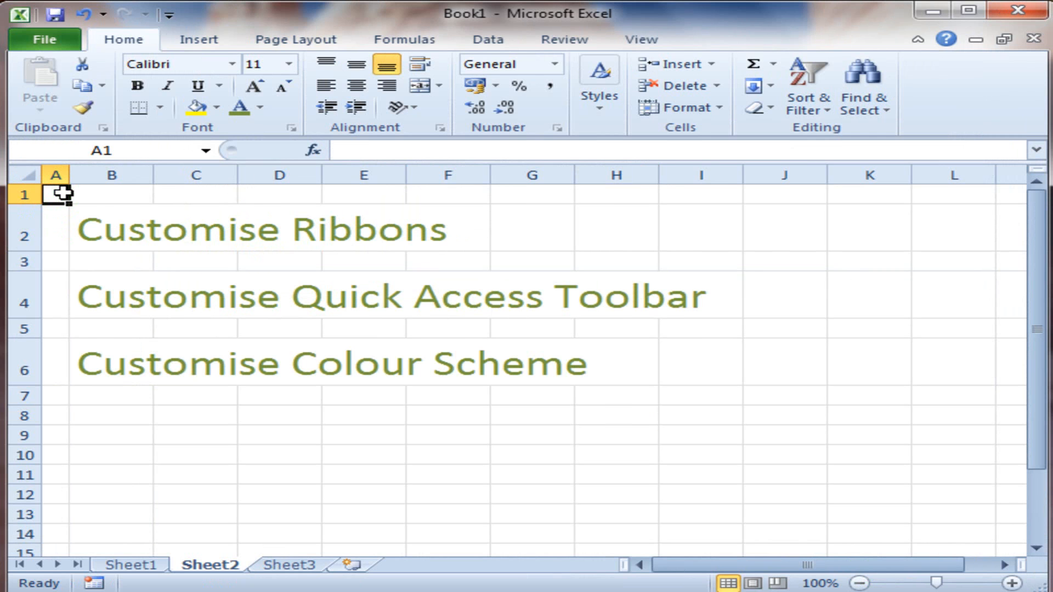